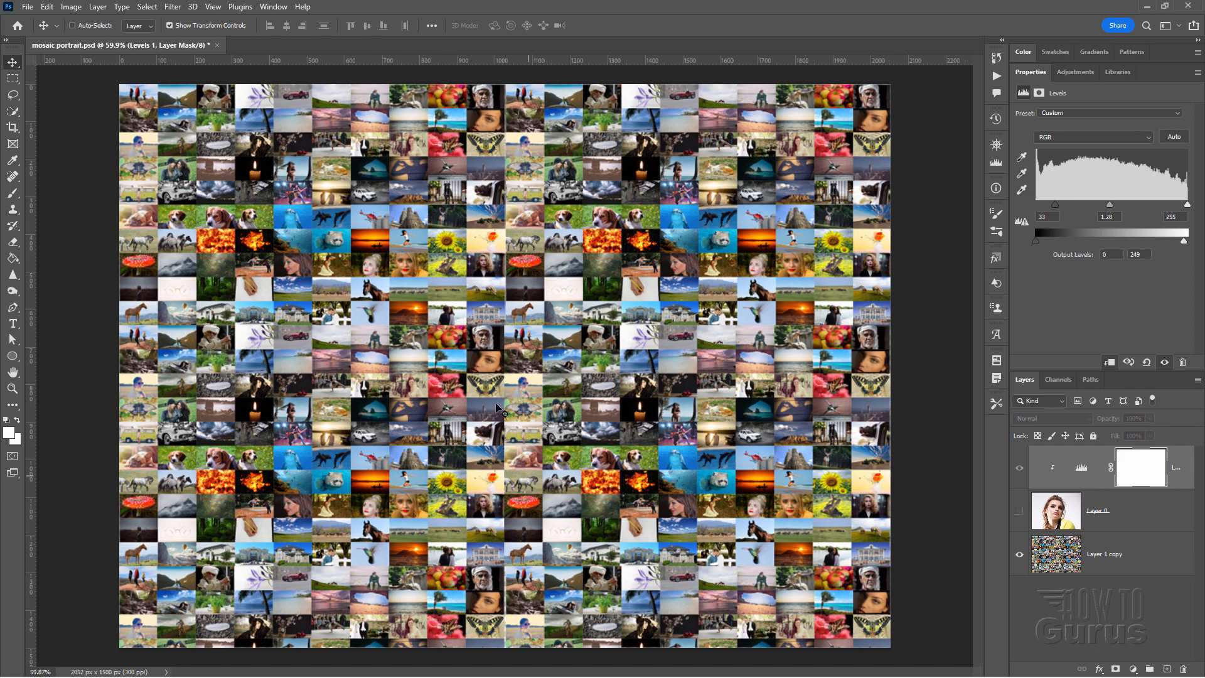
pyautogui.moveTo(499, 390)
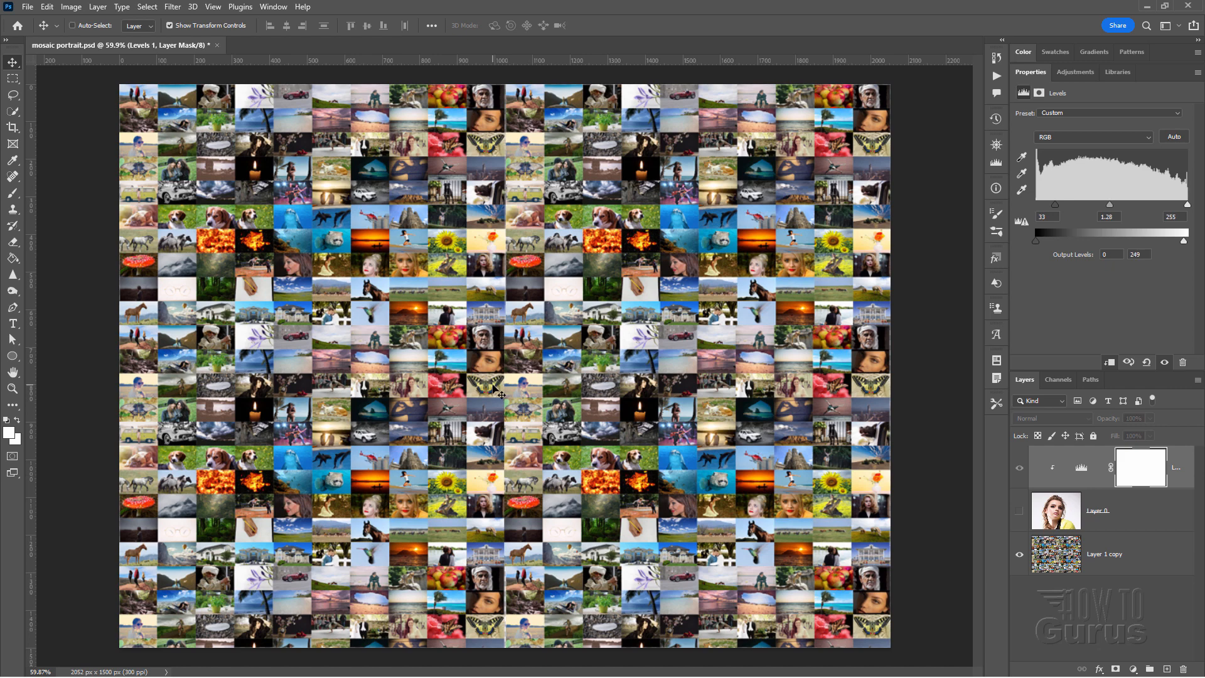
# - Open a second File Explorer window on the empty Mosaic 2 folder beside Mosaic
pyautogui.click(1019, 514)
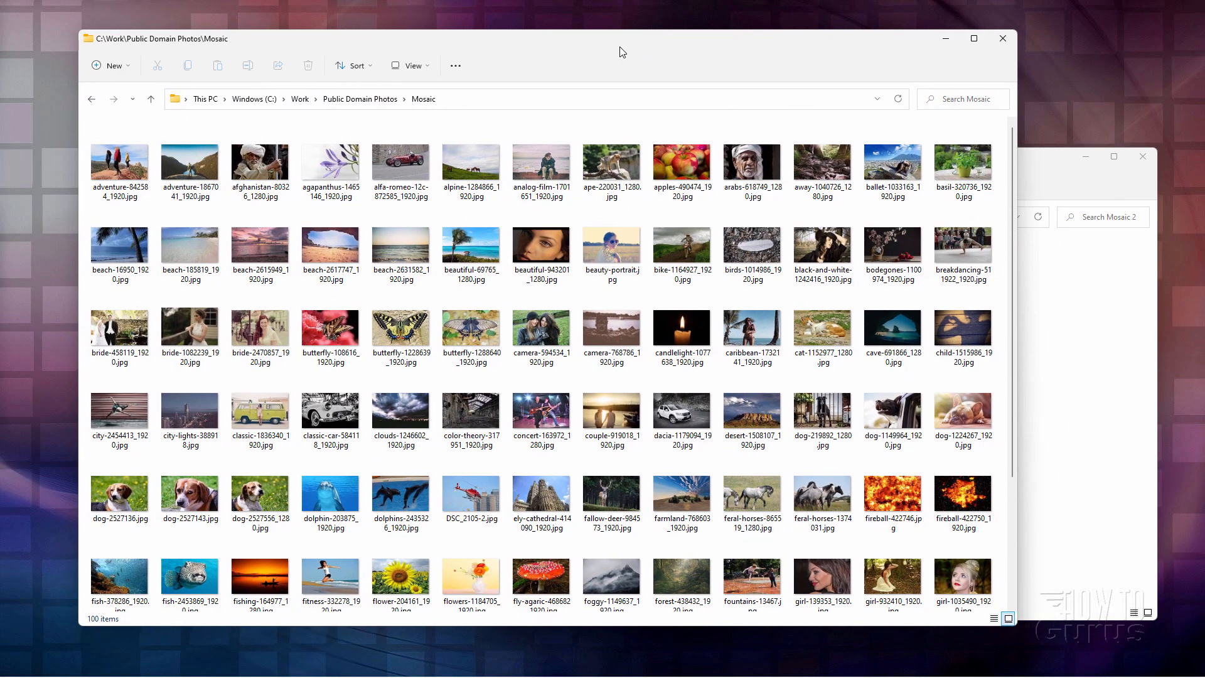
pyautogui.moveTo(429, 135)
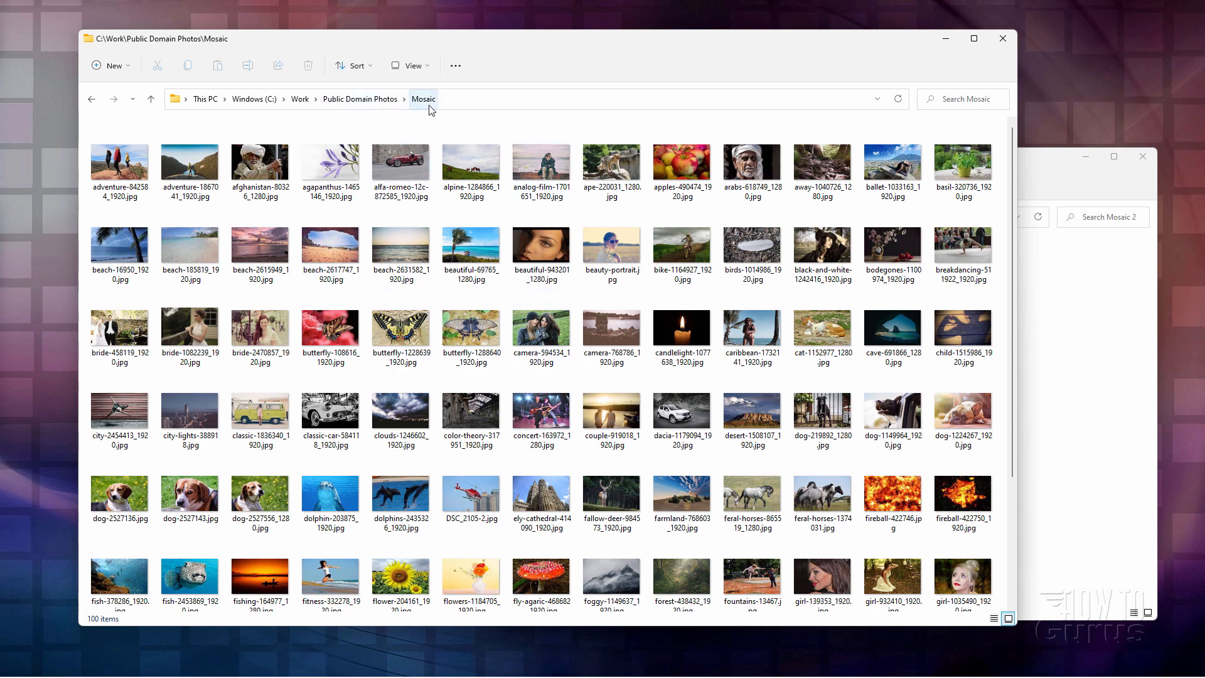
pyautogui.click(471, 407)
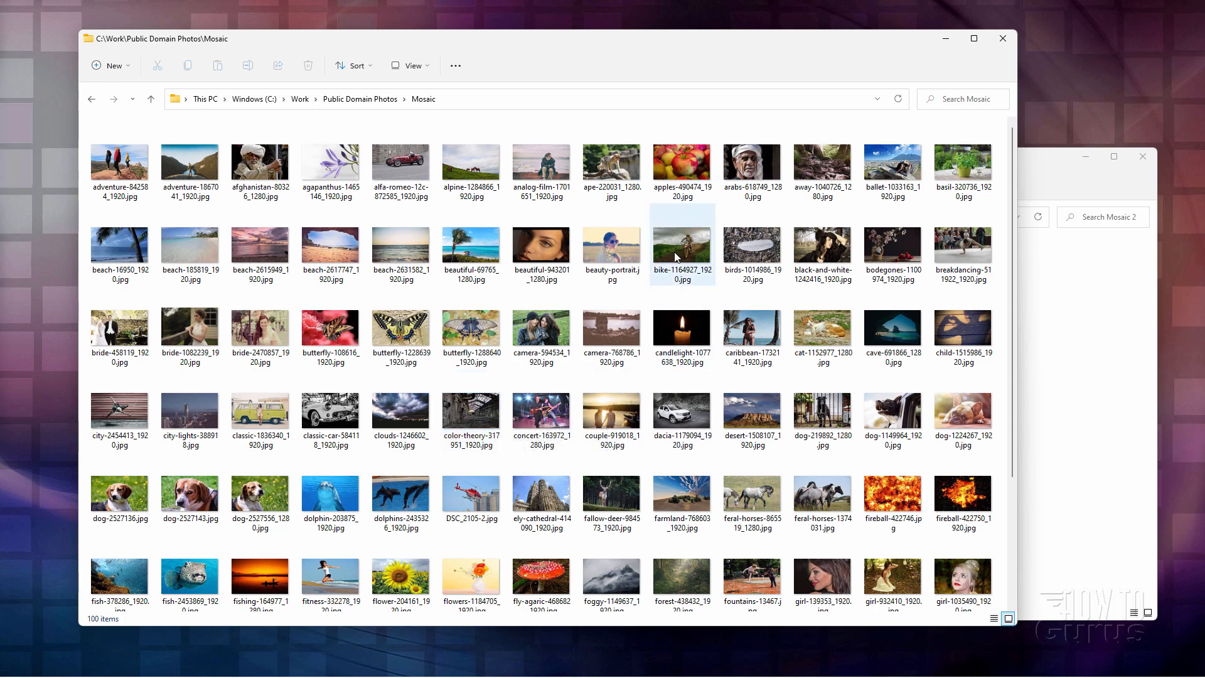
pyautogui.click(330, 246)
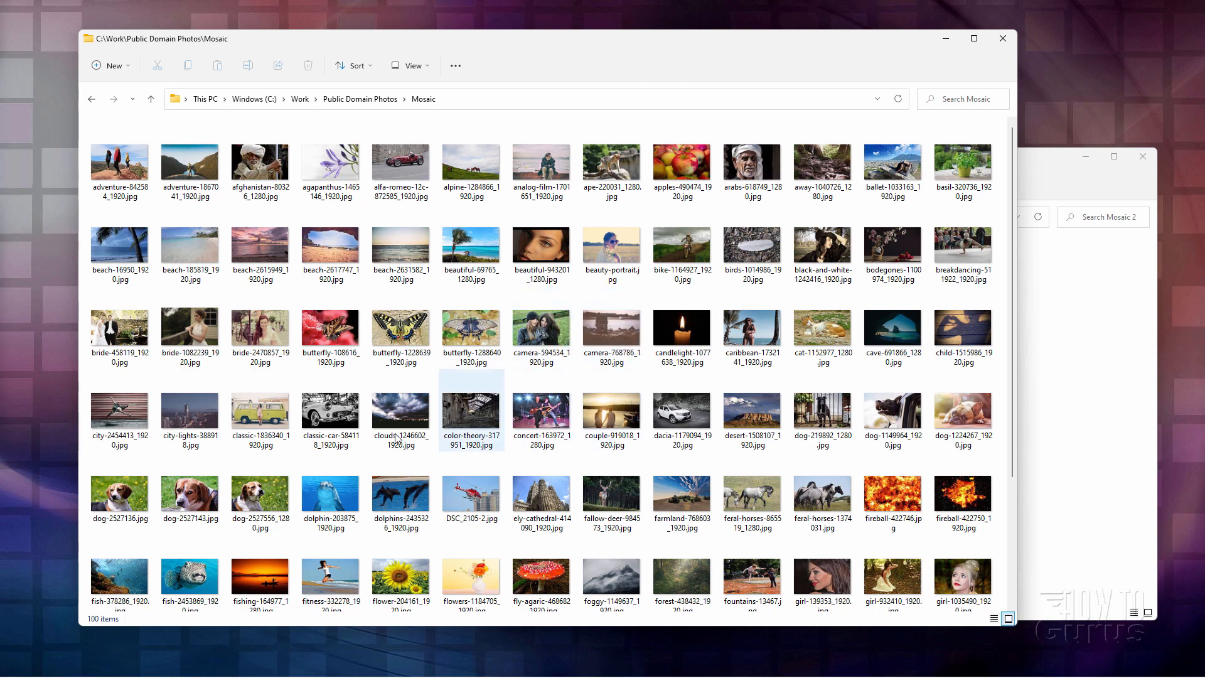
pyautogui.click(682, 415)
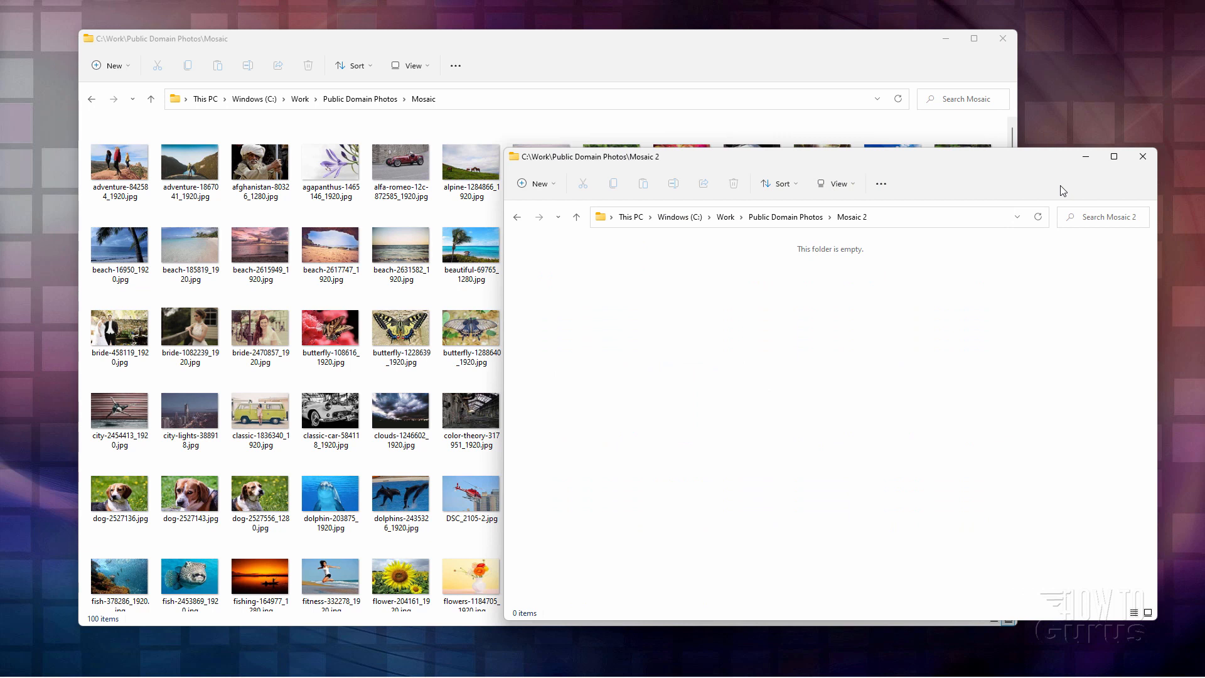
pyautogui.moveTo(1107, 199)
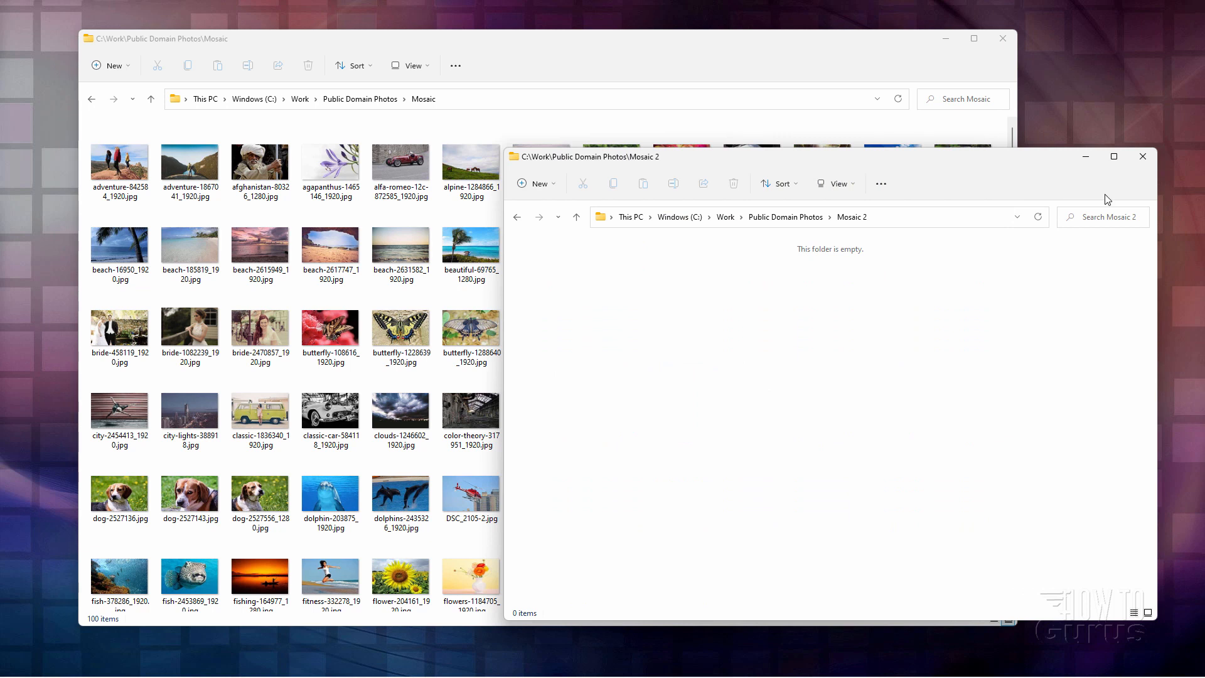
pyautogui.moveTo(693, 382)
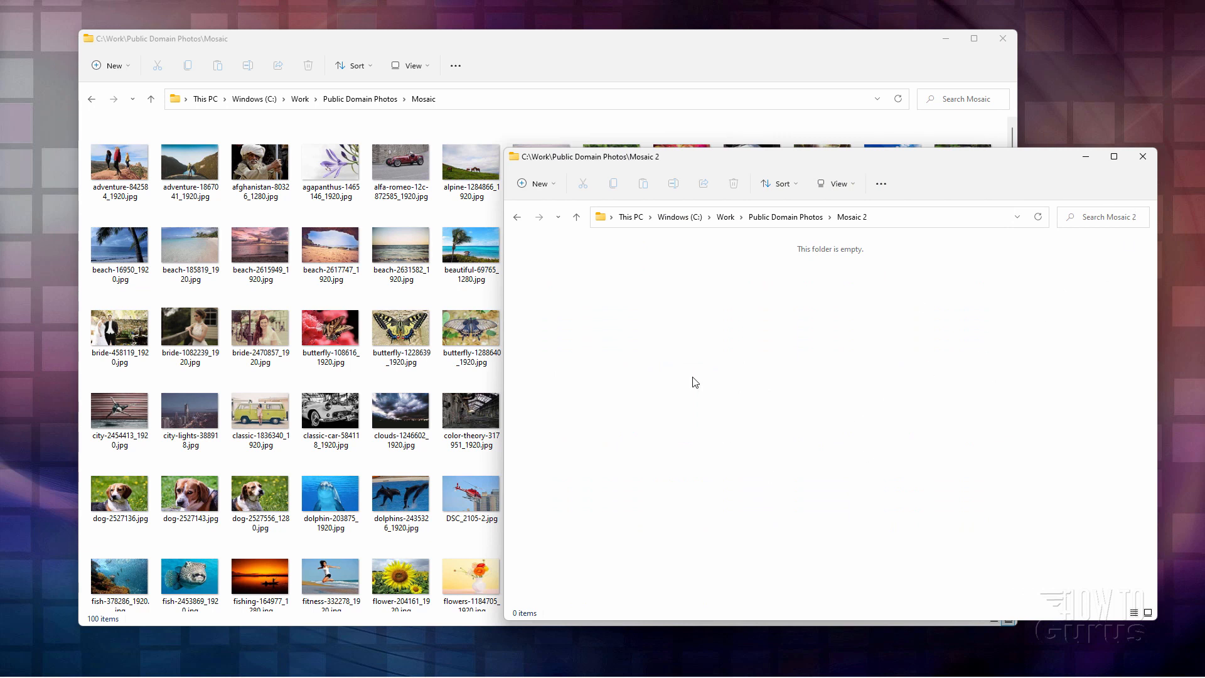
pyautogui.moveTo(613, 430)
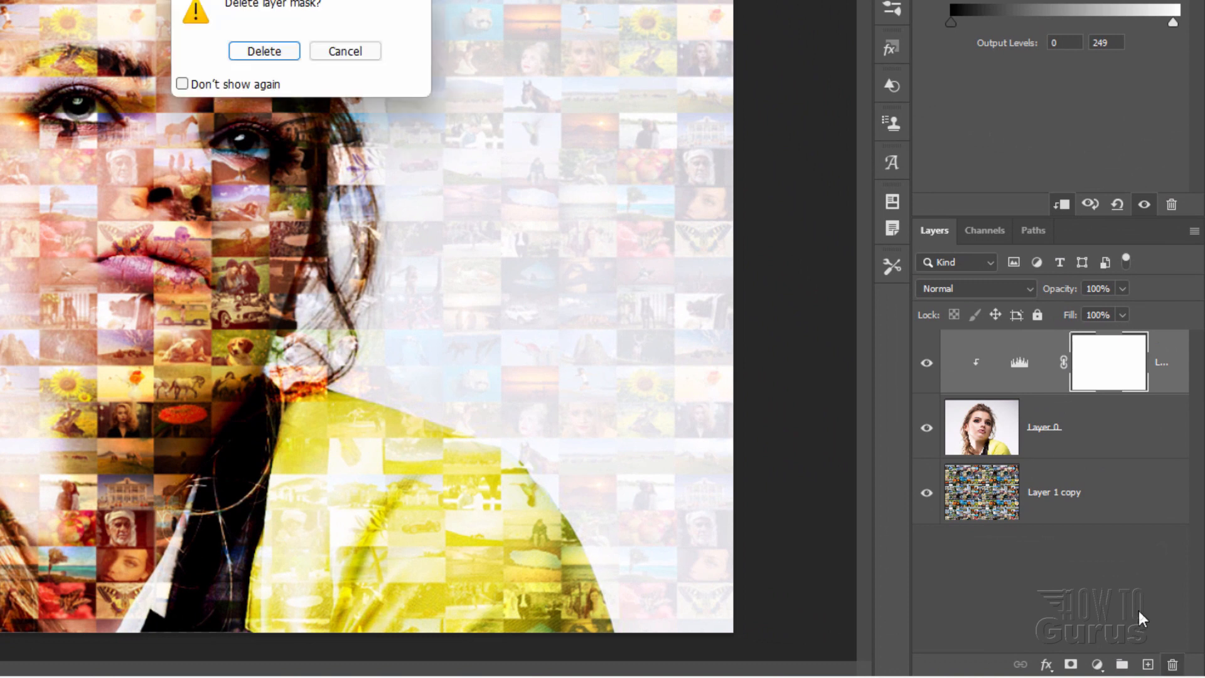
# - Confirm Delete in the Delete layer mask prompt to remove the mask
pyautogui.click(263, 51)
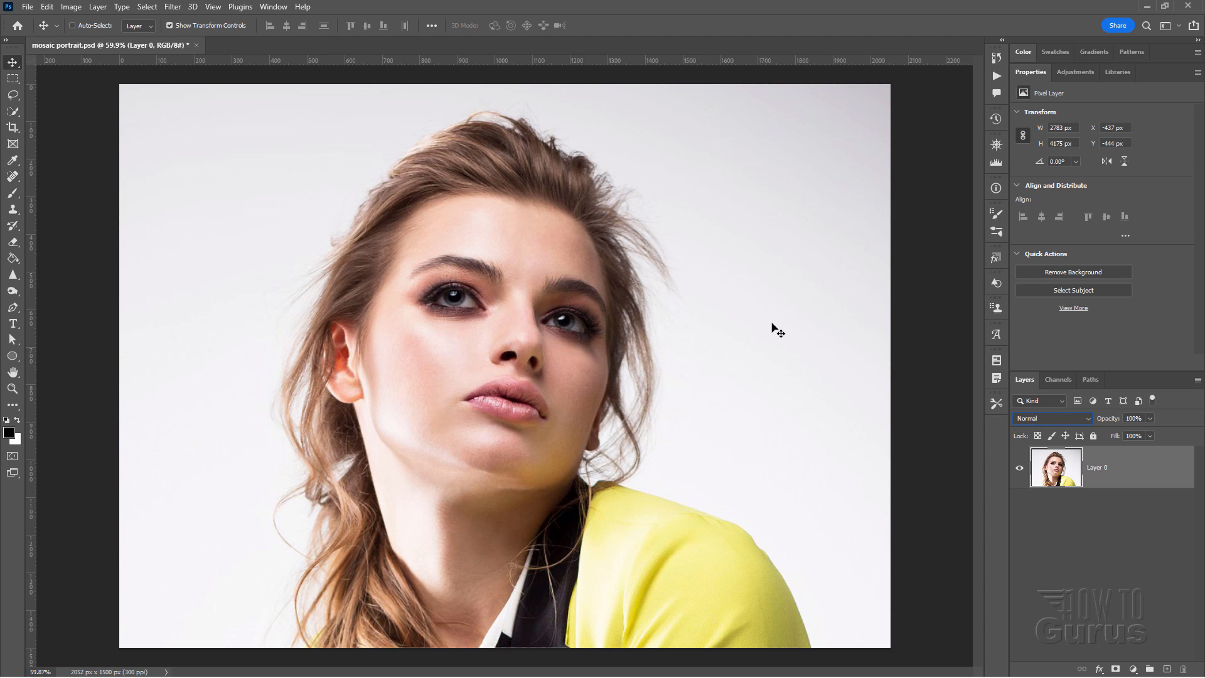
pyautogui.moveTo(897, 294)
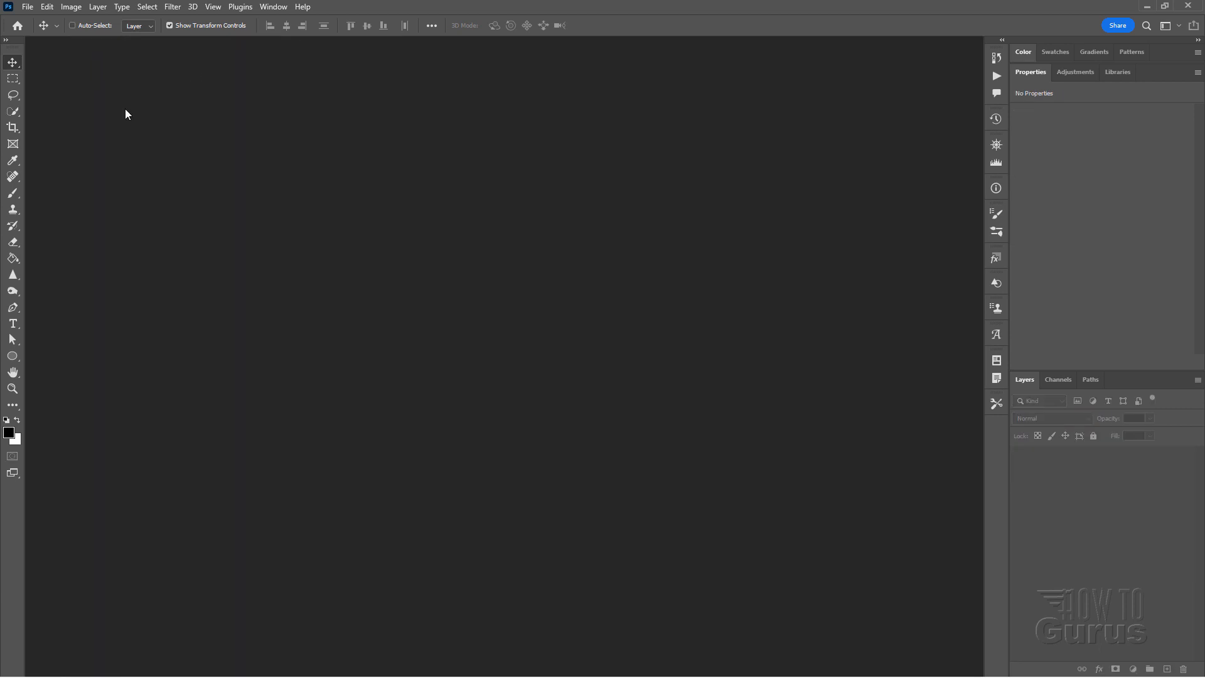
pyautogui.moveTo(87, 85)
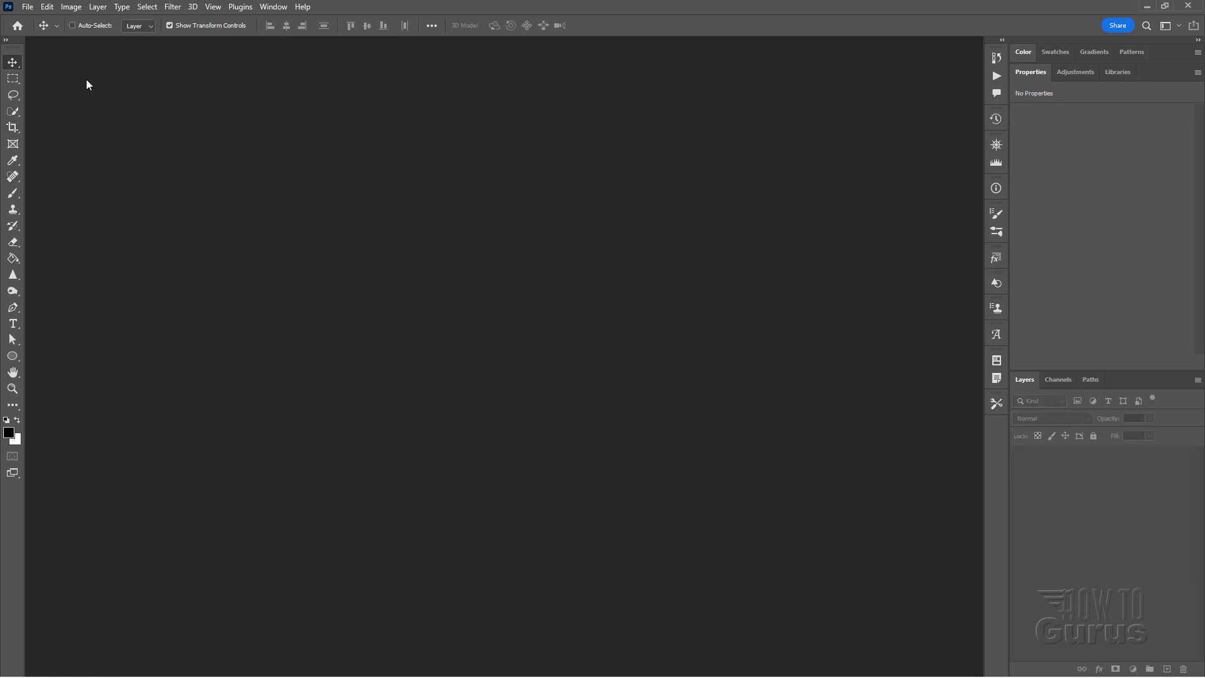
# - Open adventure-842584_1920.jpg from the Mosaic folder through File > Open
pyautogui.click(27, 6)
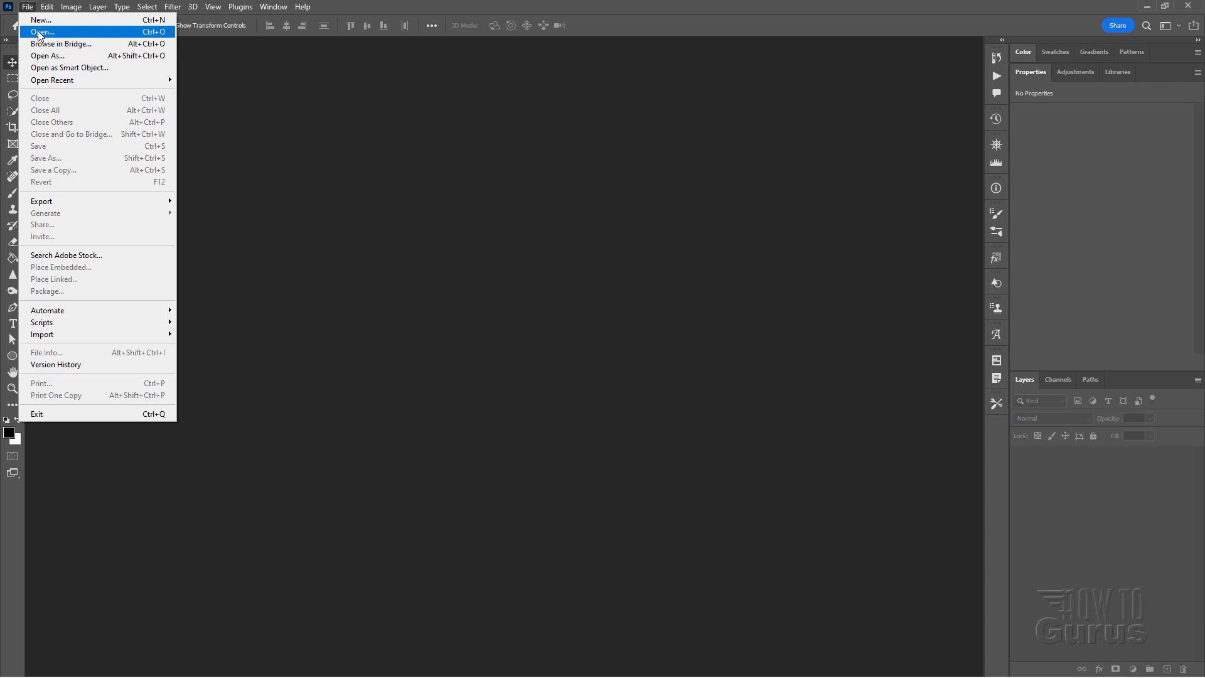
pyautogui.click(41, 31)
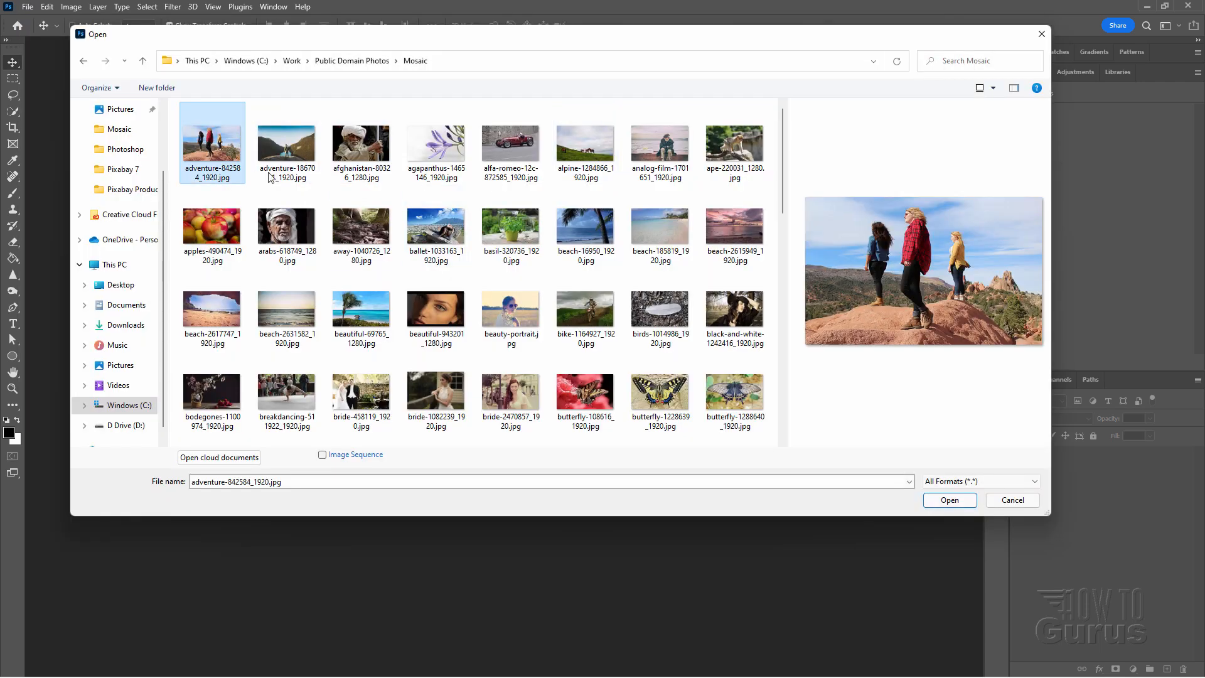
pyautogui.click(949, 500)
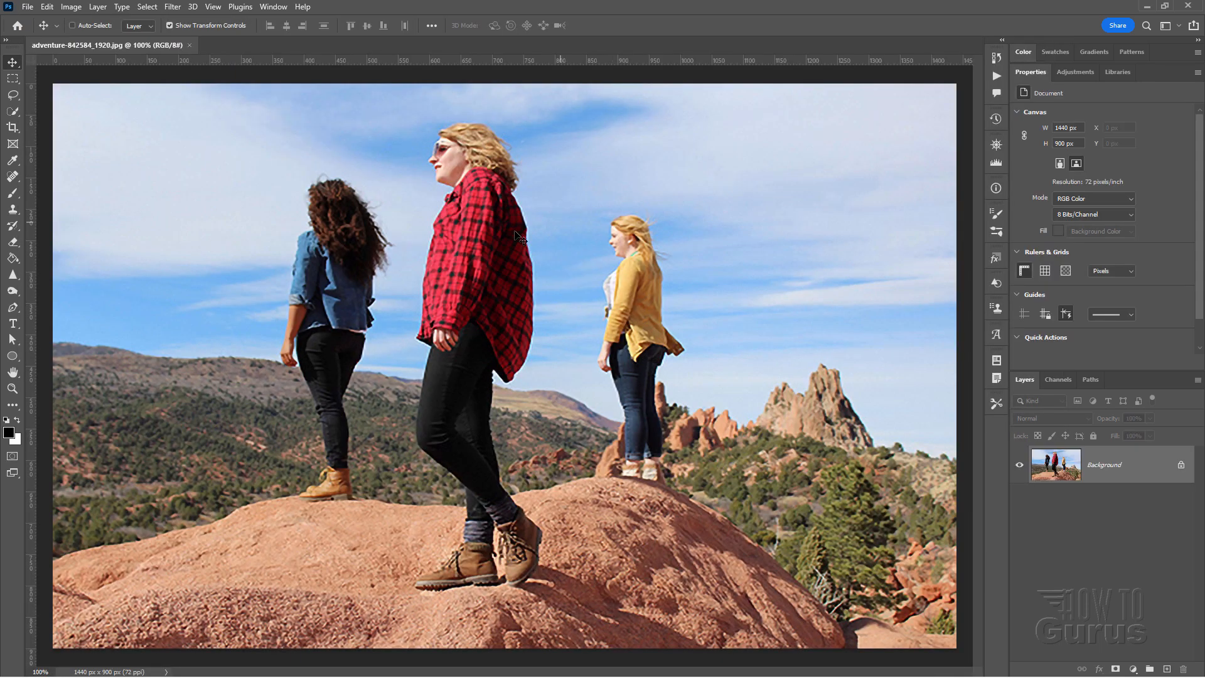
pyautogui.moveTo(588, 261)
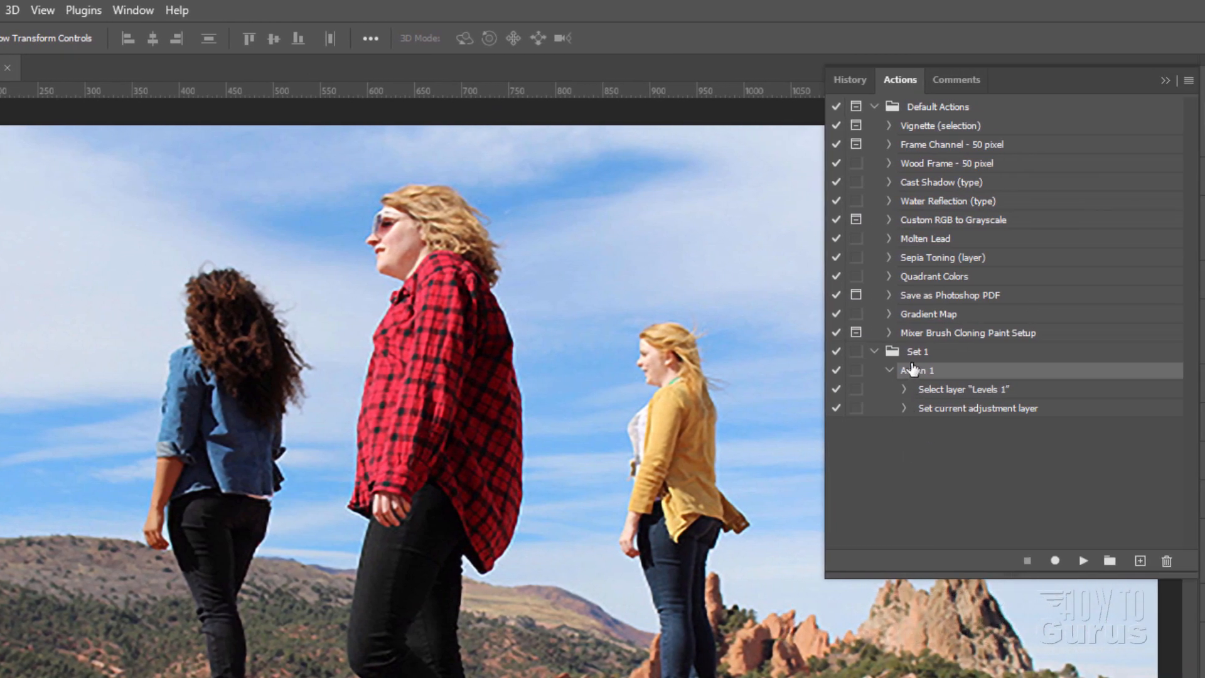
# - Create a new action named 'Resize 2.5' in Set 1 and start recording
pyautogui.click(953, 352)
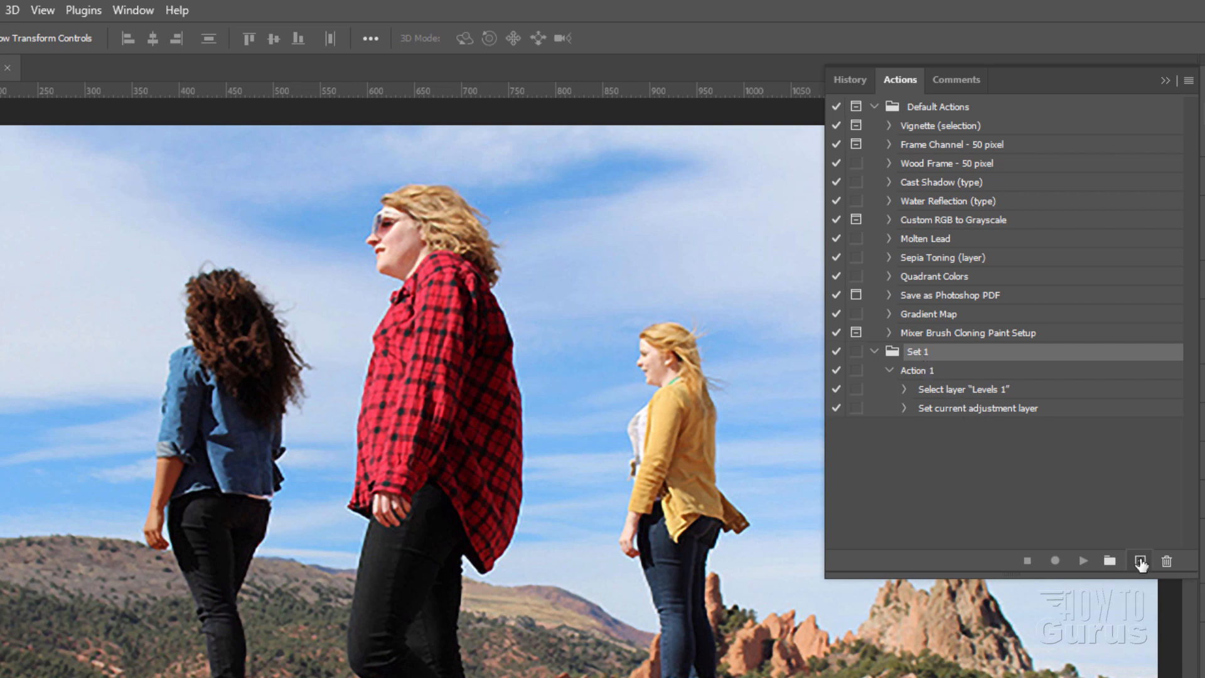
pyautogui.click(1139, 560)
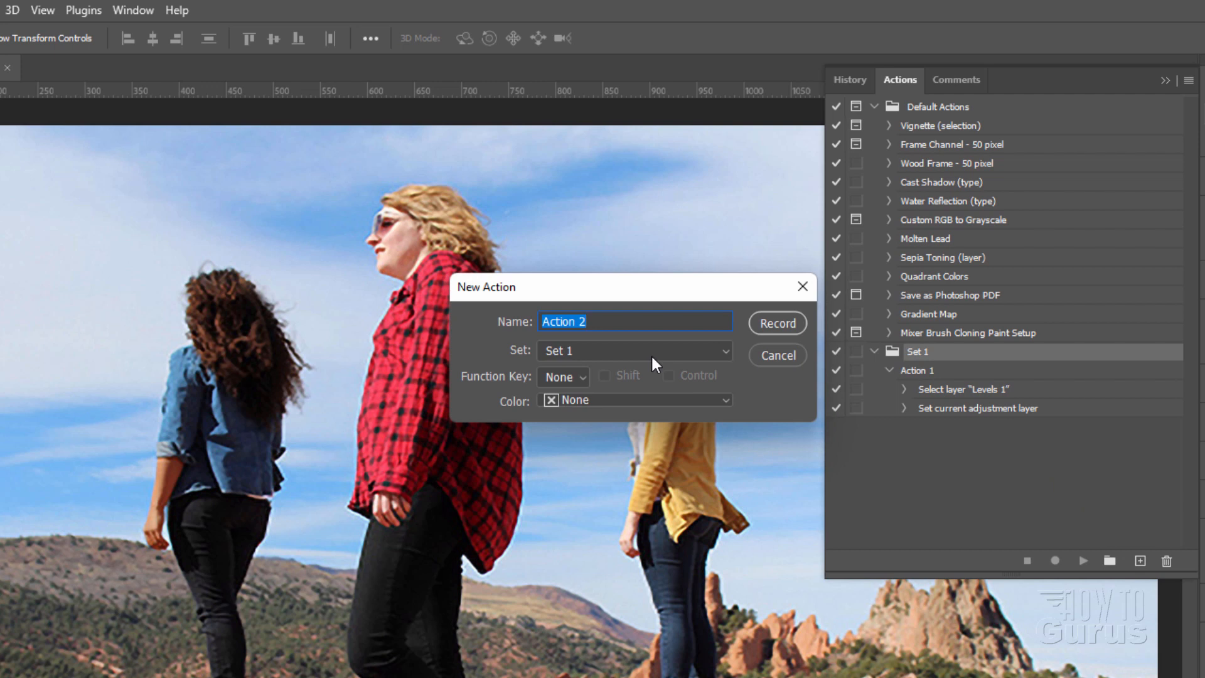
pyautogui.write('Resize')
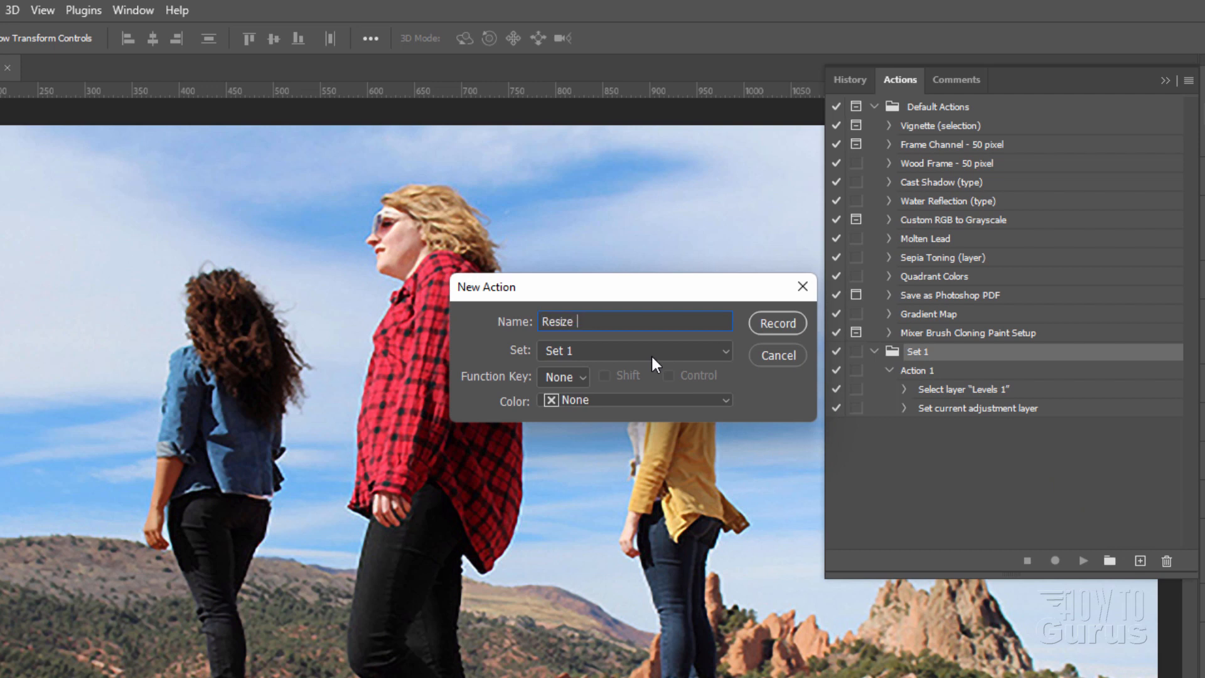
pyautogui.write('2.5')
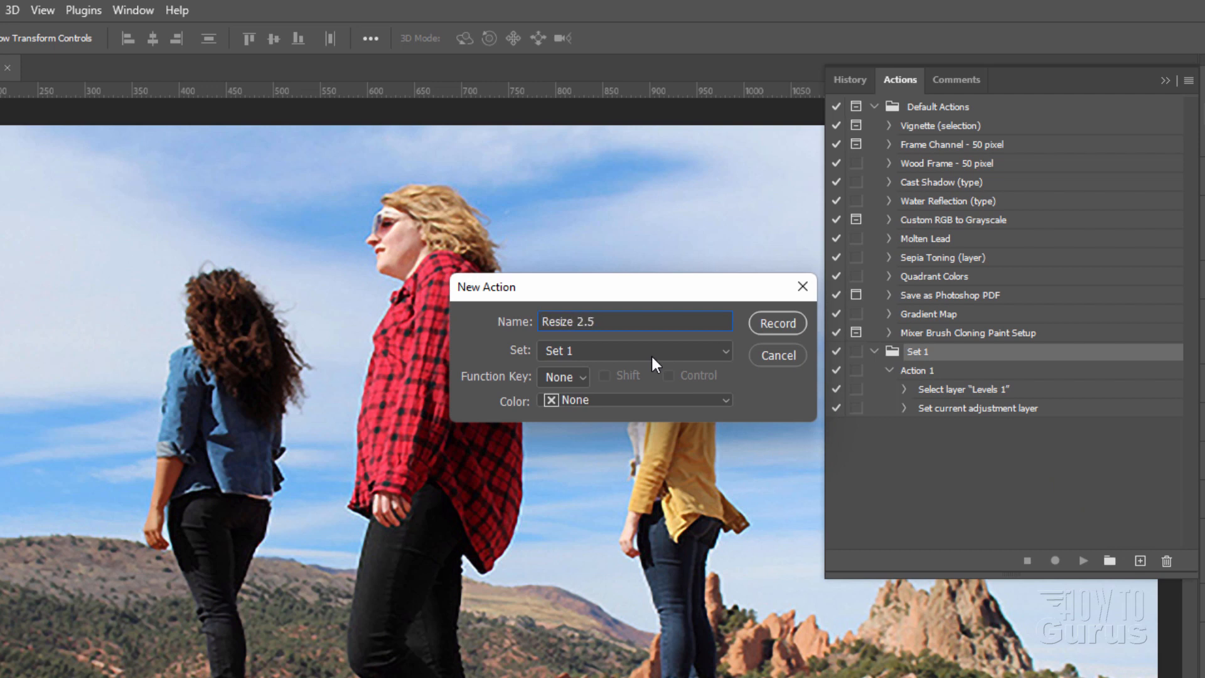
pyautogui.click(776, 323)
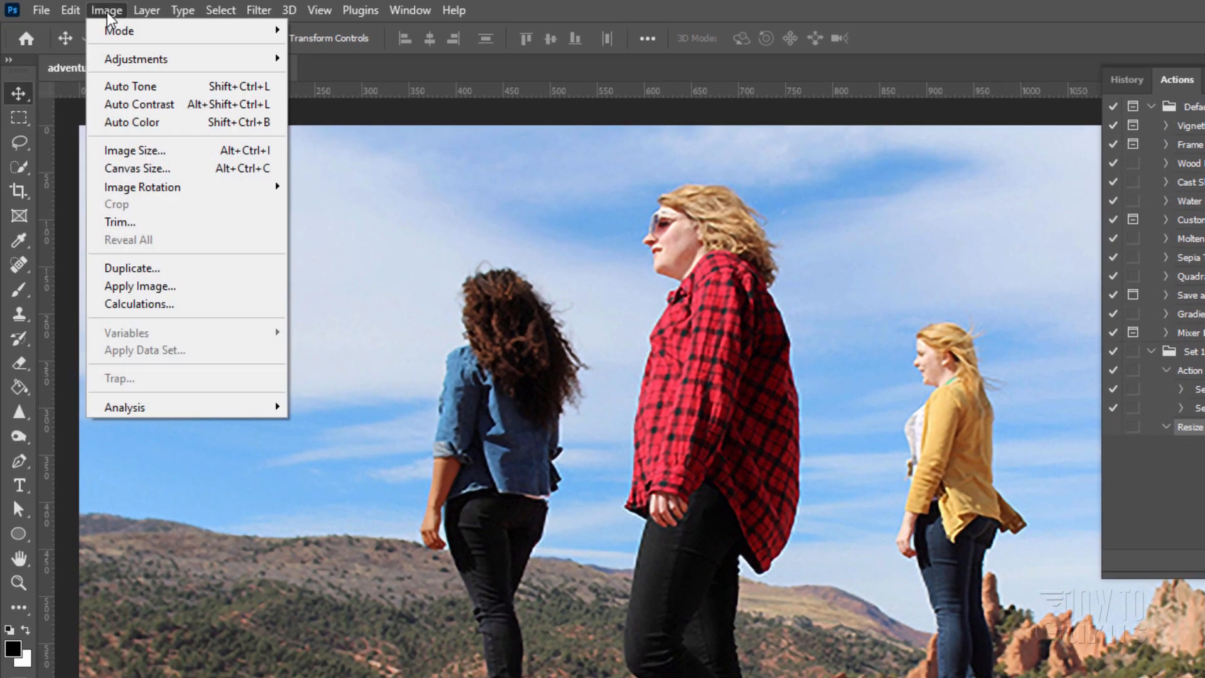
# - Record resizing the adventure photo to 4 × 2.5 inches at 150 ppi
pyautogui.click(134, 150)
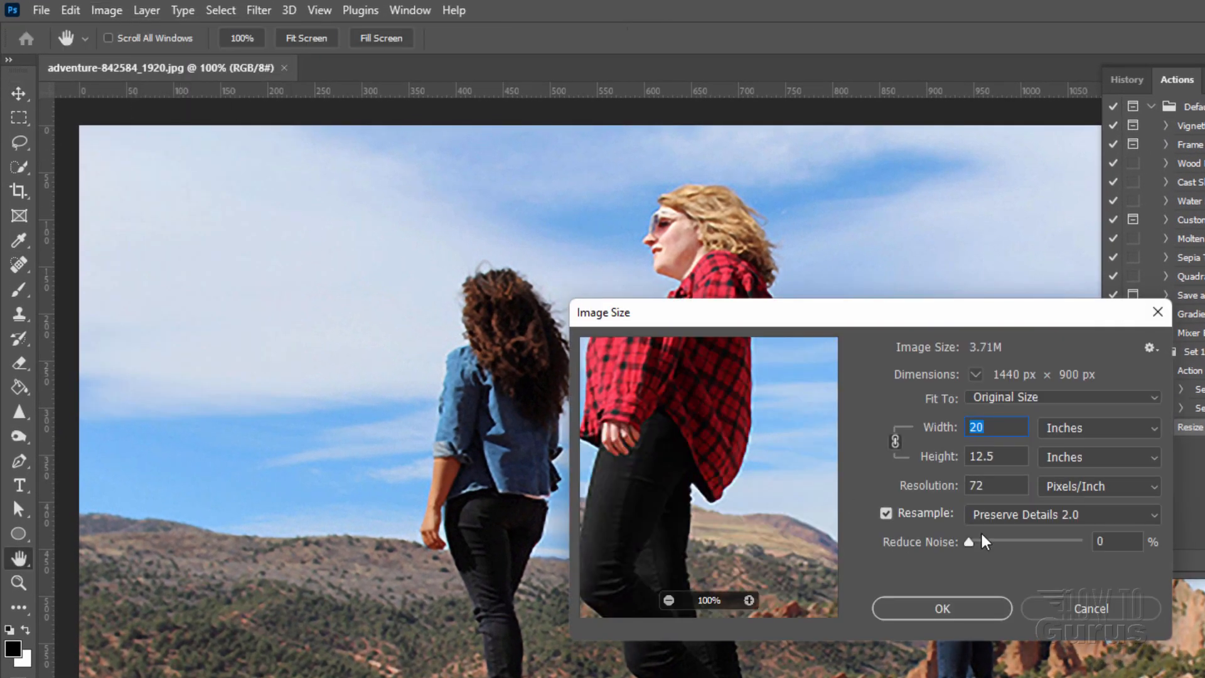
pyautogui.click(996, 427)
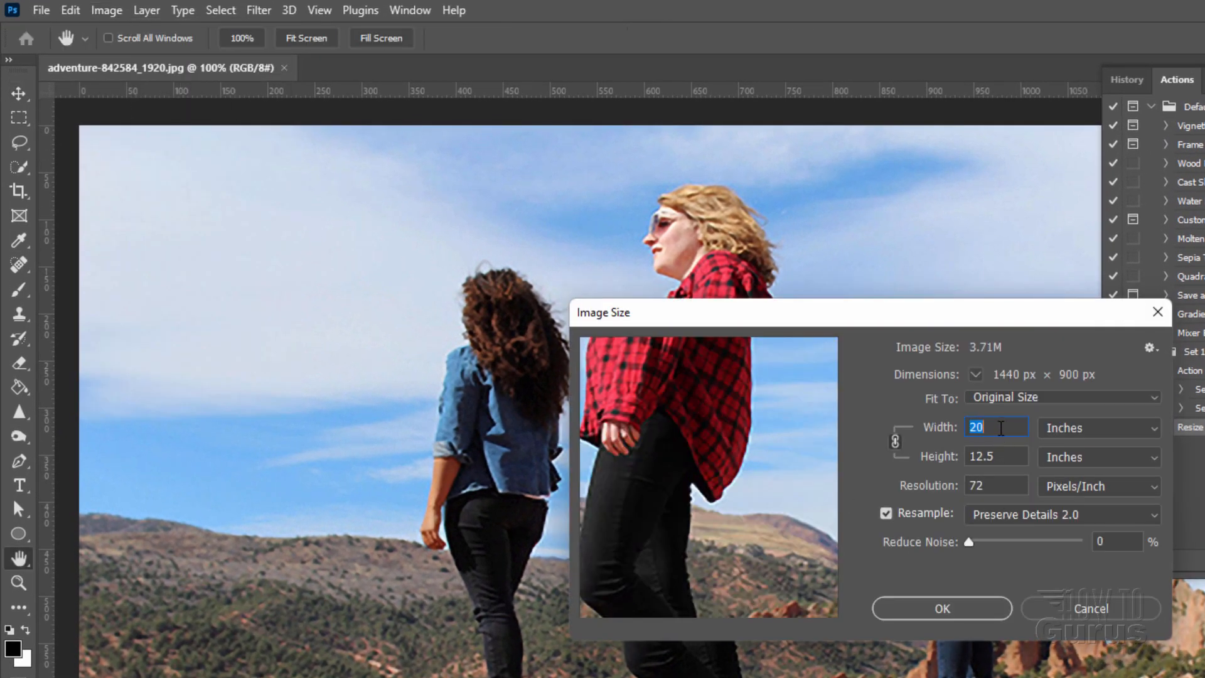
pyautogui.write('4')
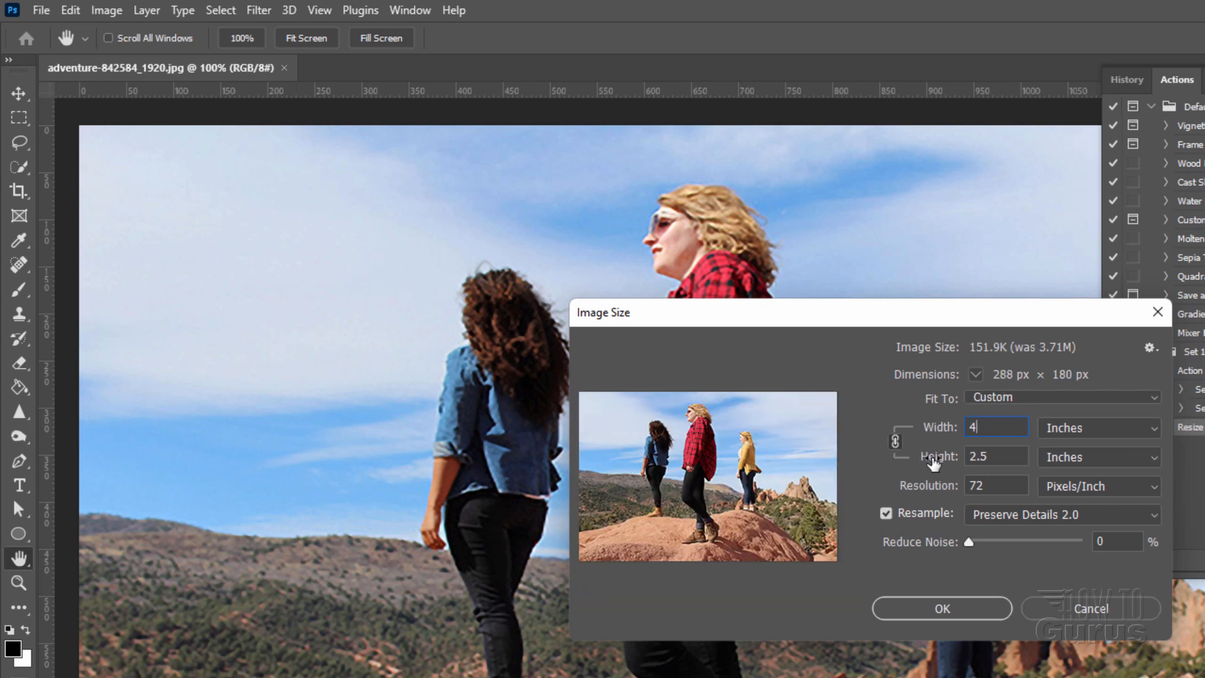
pyautogui.click(996, 456)
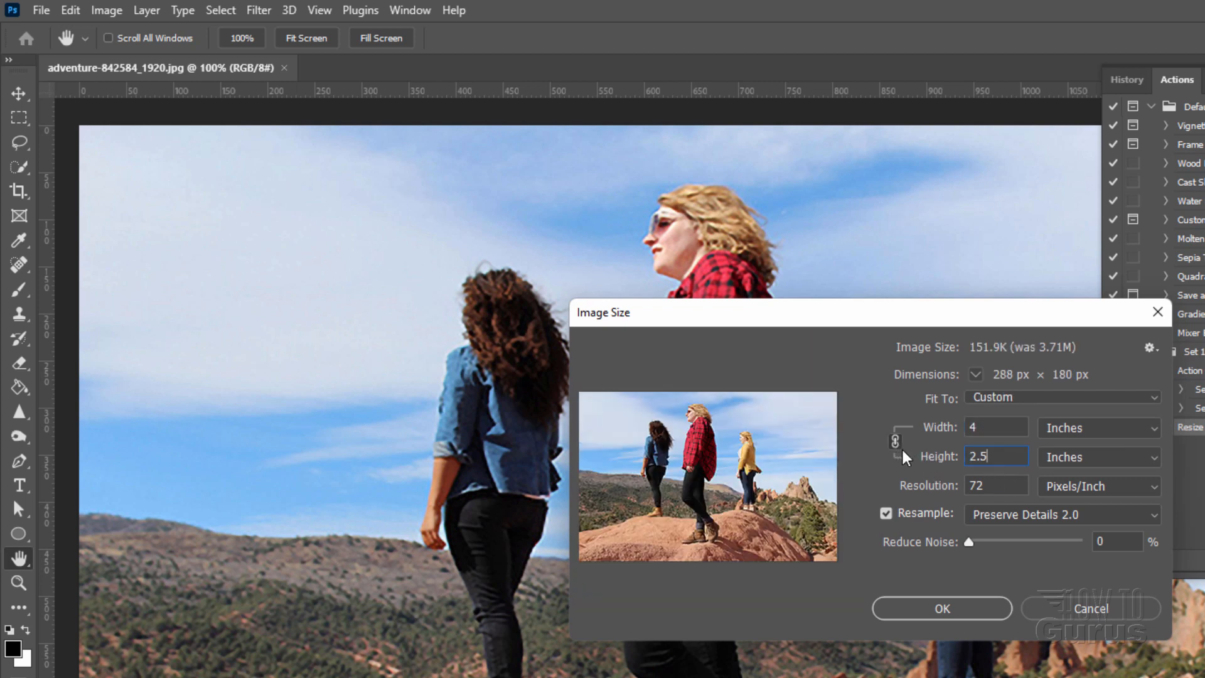
pyautogui.click(1061, 397)
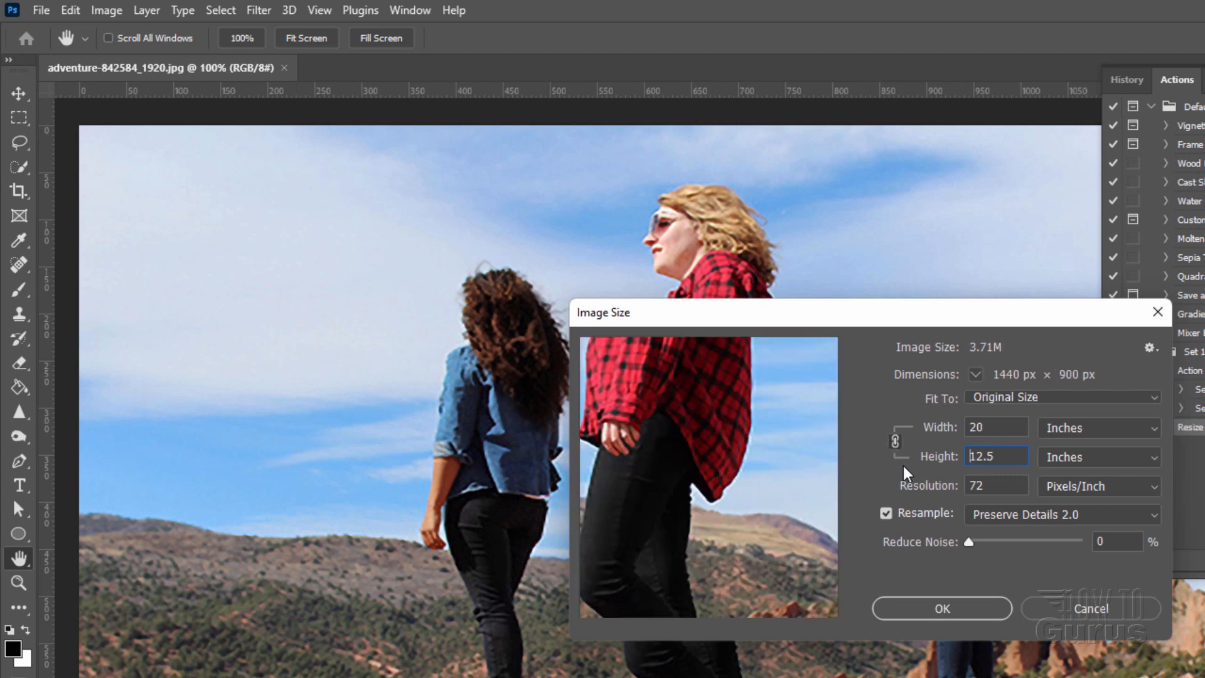
pyautogui.write('4')
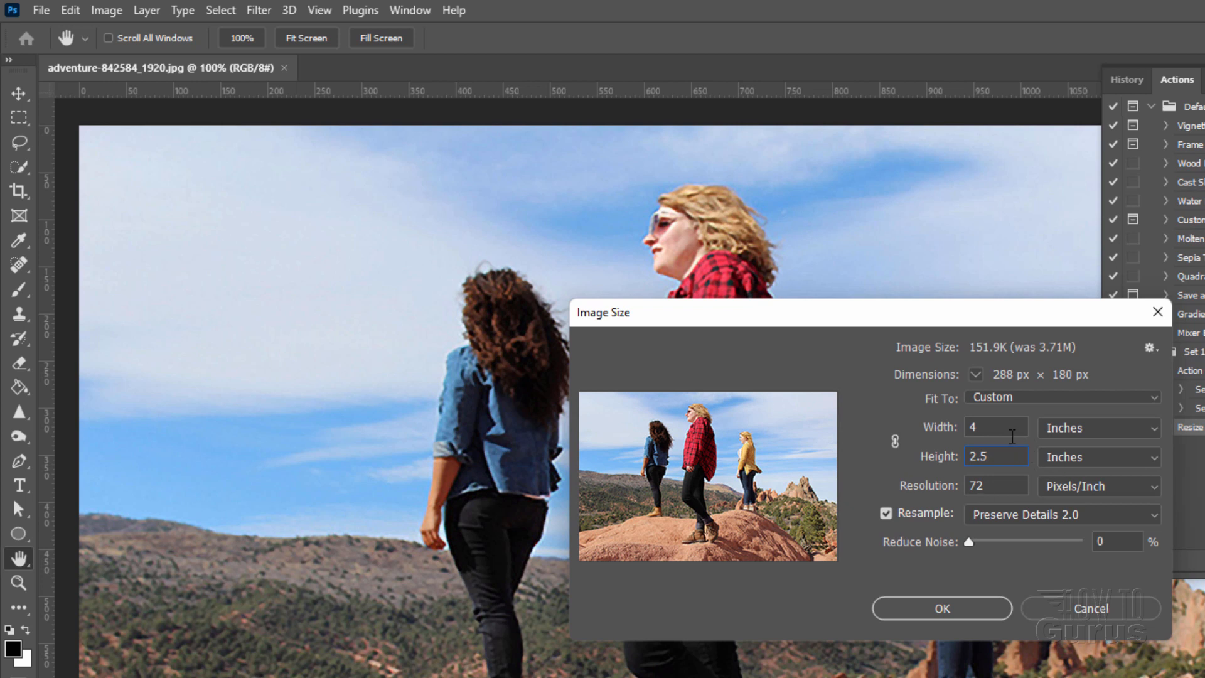
pyautogui.write('150')
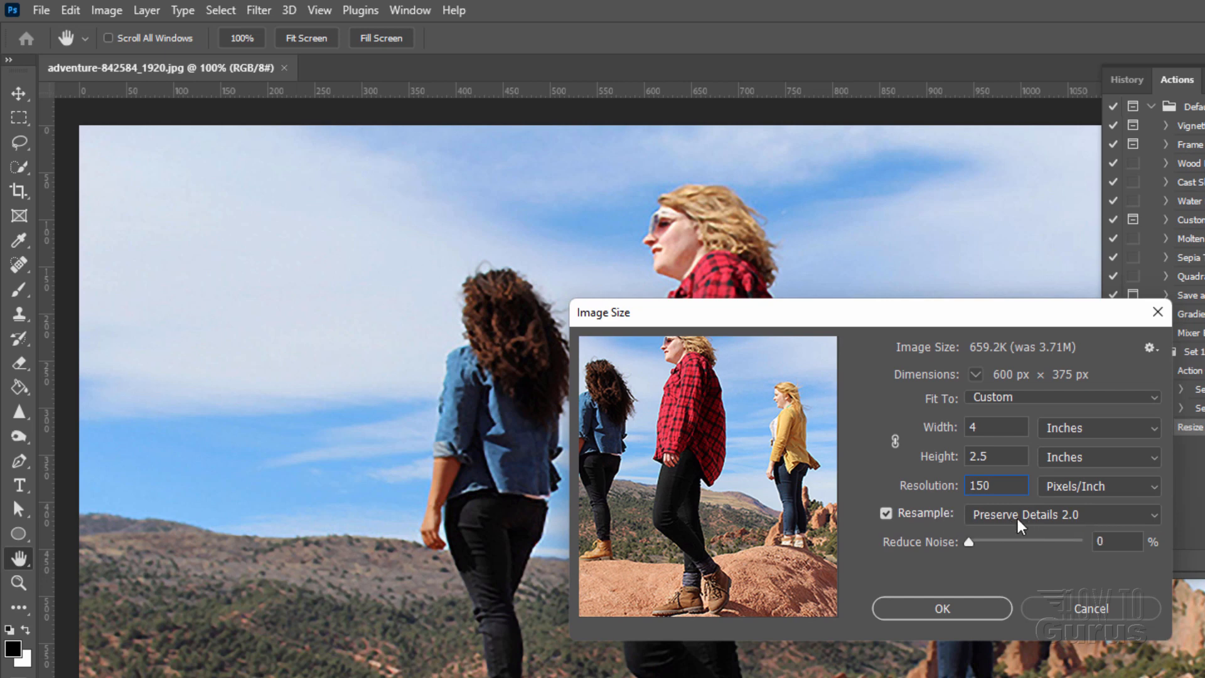
pyautogui.moveTo(1068, 523)
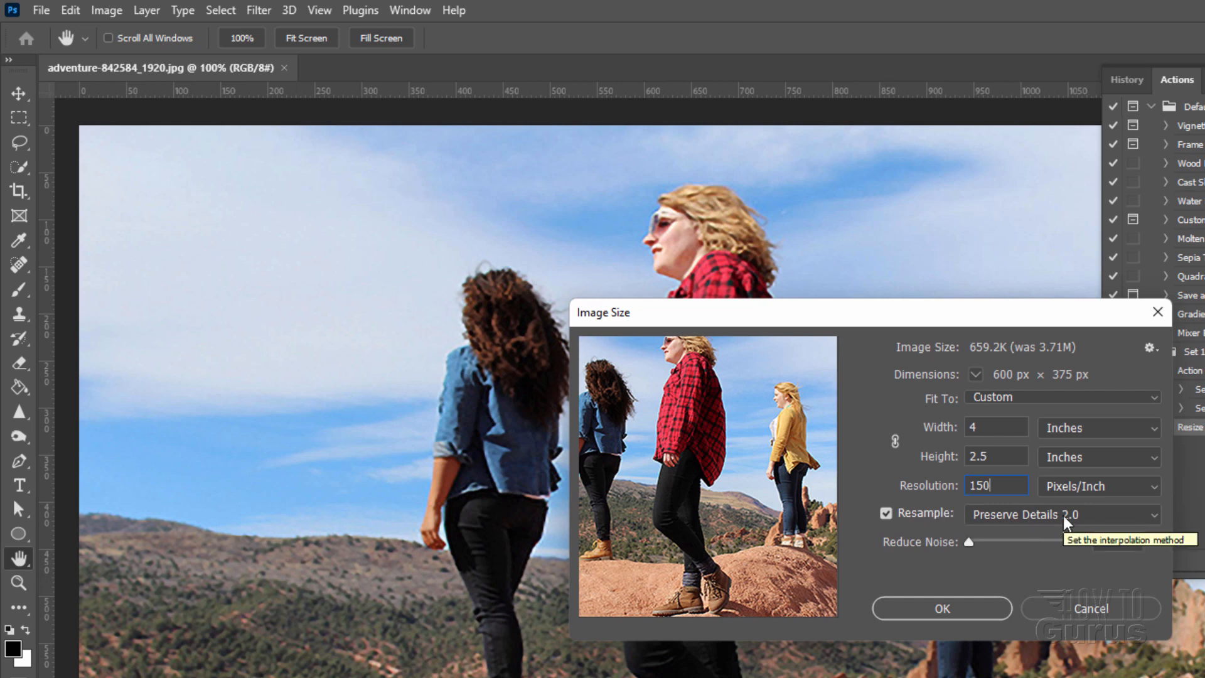
pyautogui.click(940, 608)
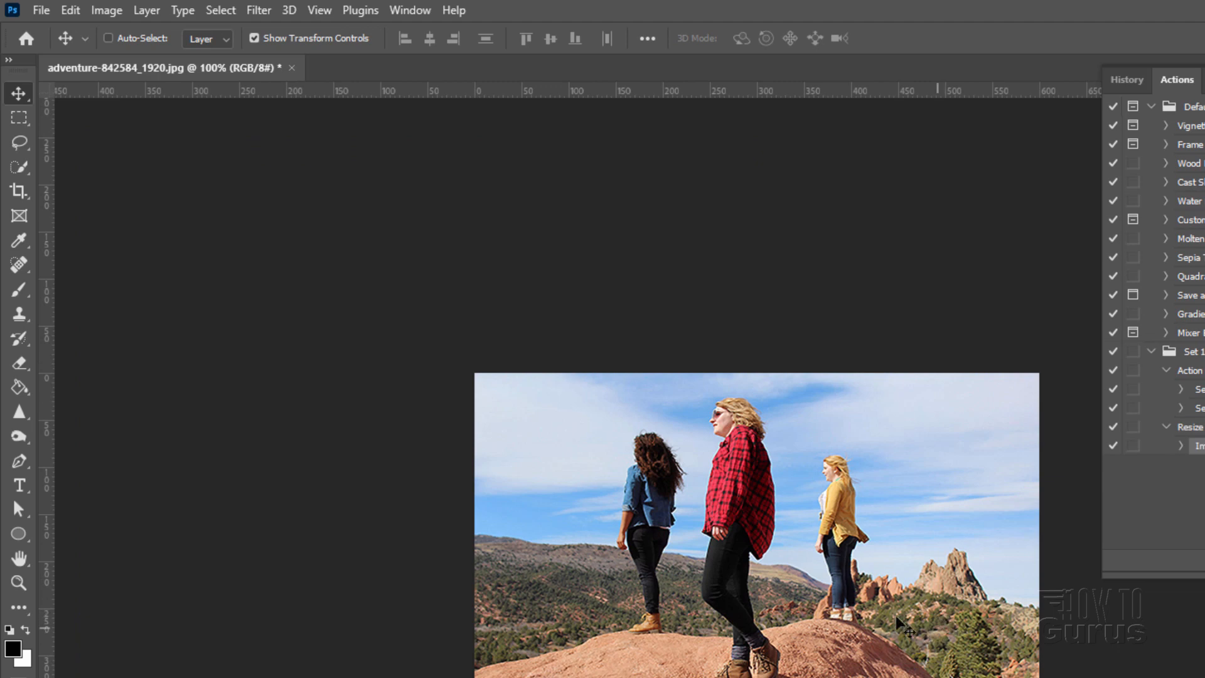
pyautogui.moveTo(259, 267)
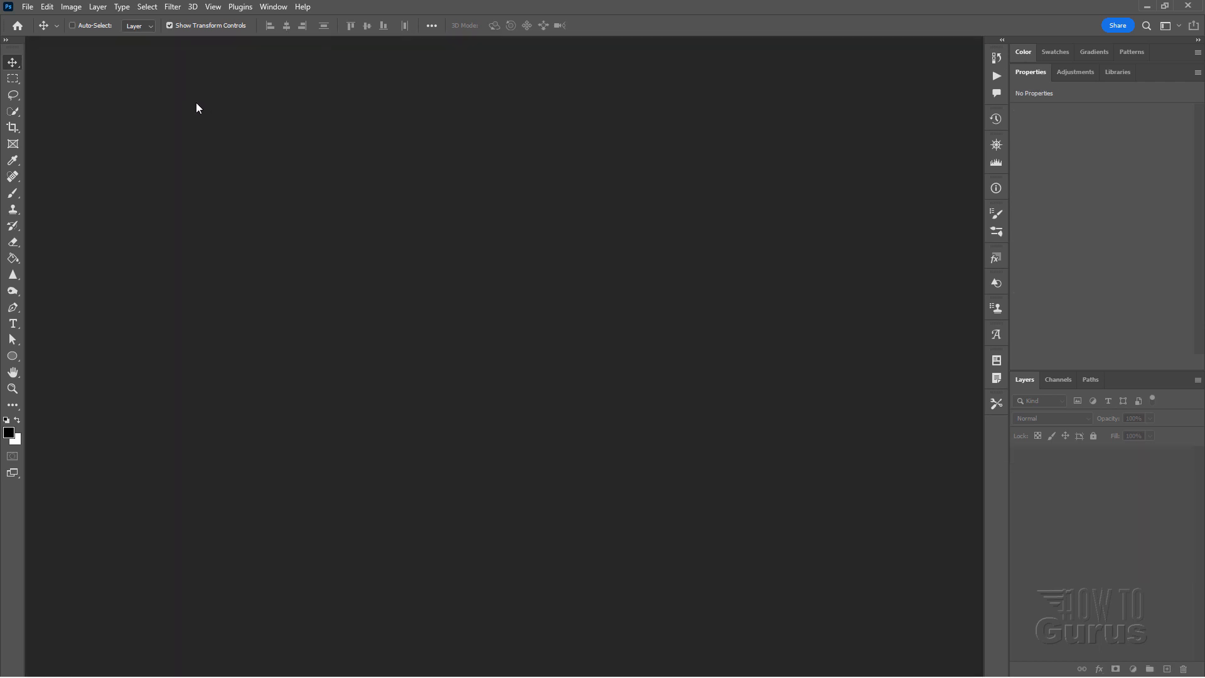
# - Batch-run Set 1's Resize 2.5x4 action on Mosaic, outputting to Mosaic 2
pyautogui.click(27, 7)
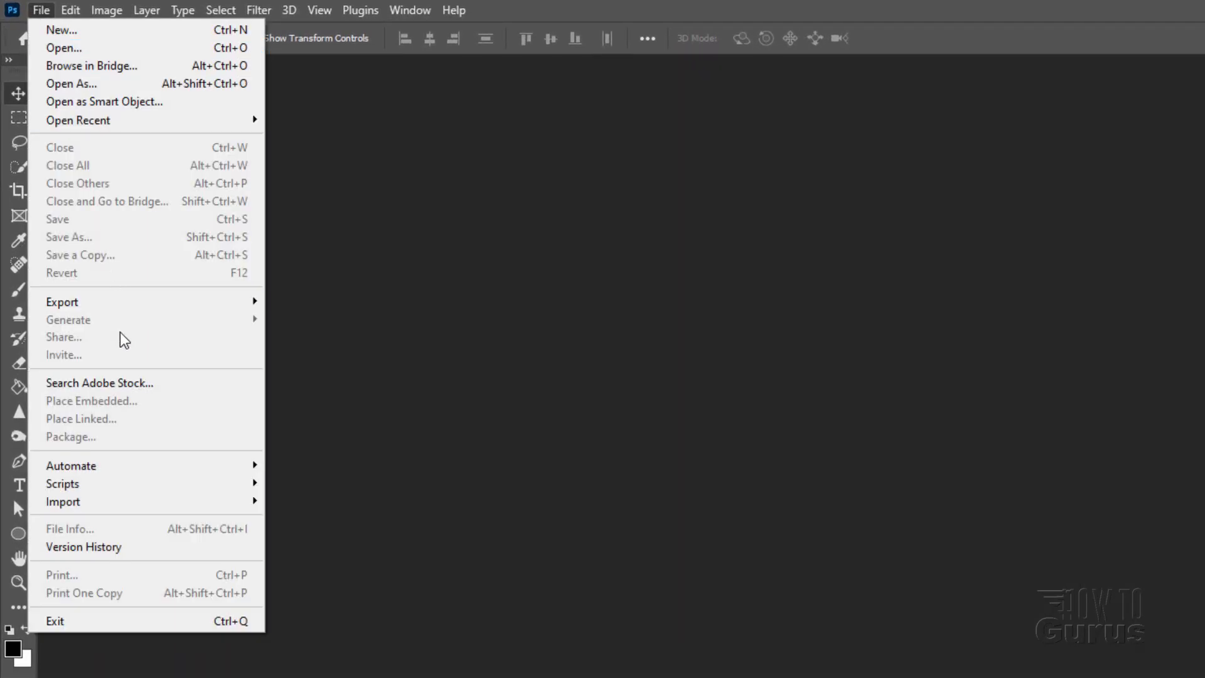
pyautogui.moveTo(71, 465)
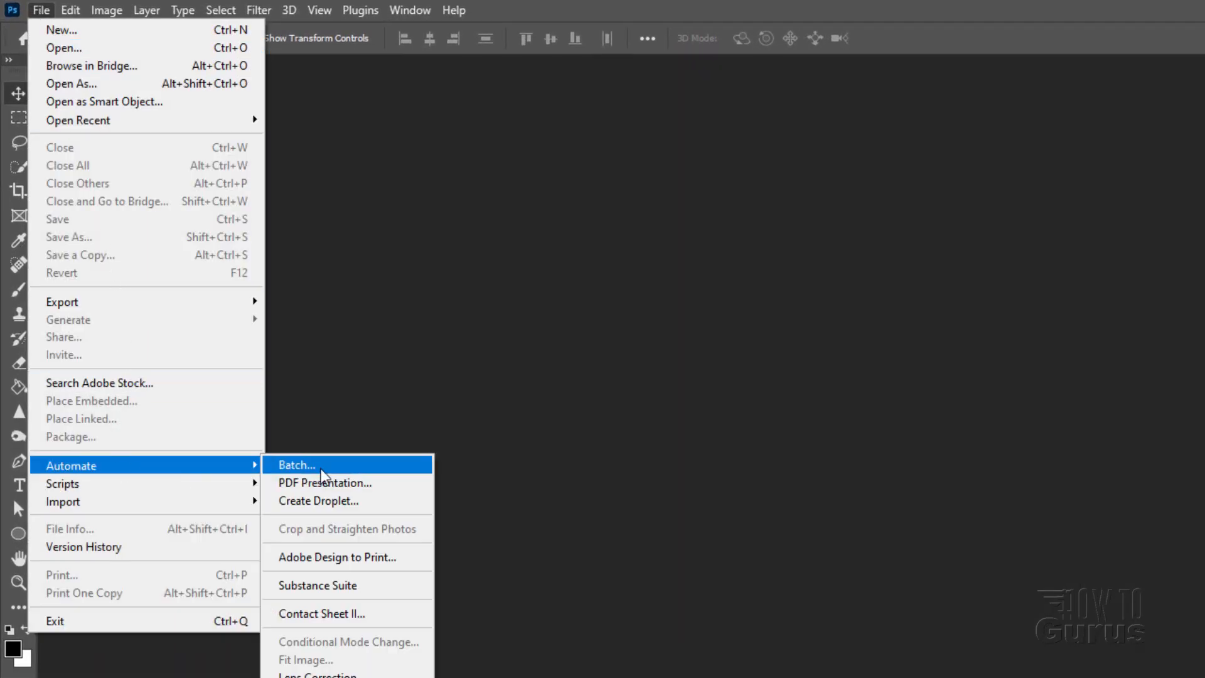
pyautogui.click(297, 464)
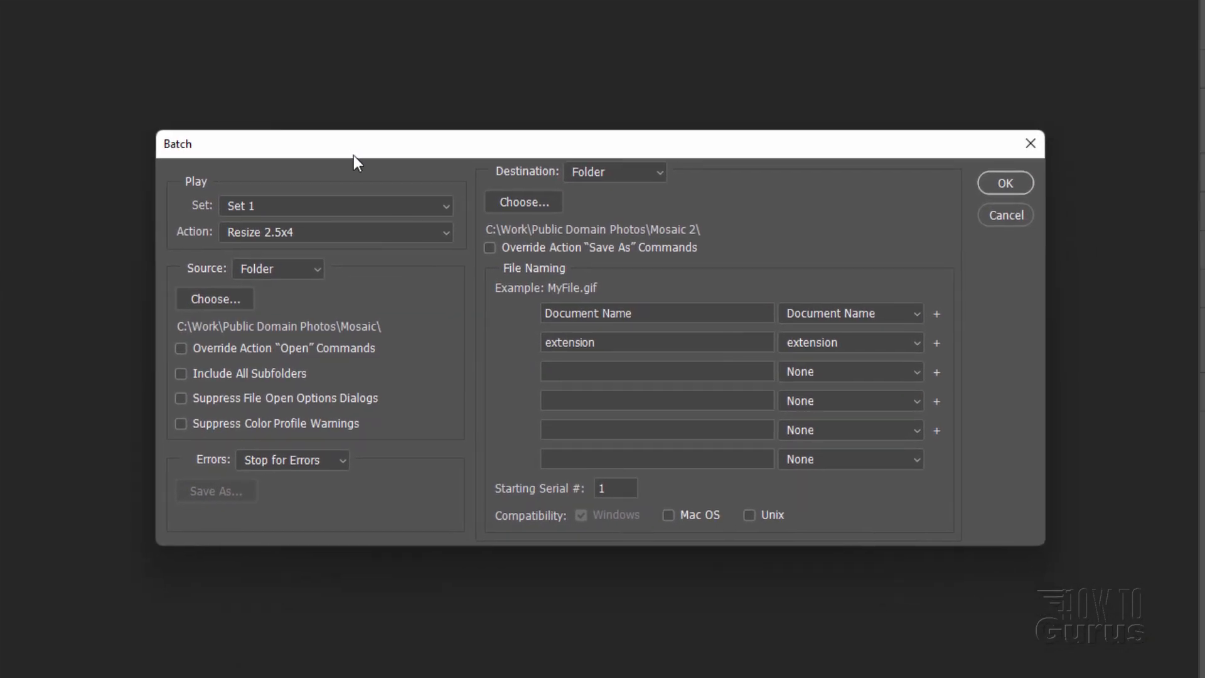
pyautogui.click(335, 233)
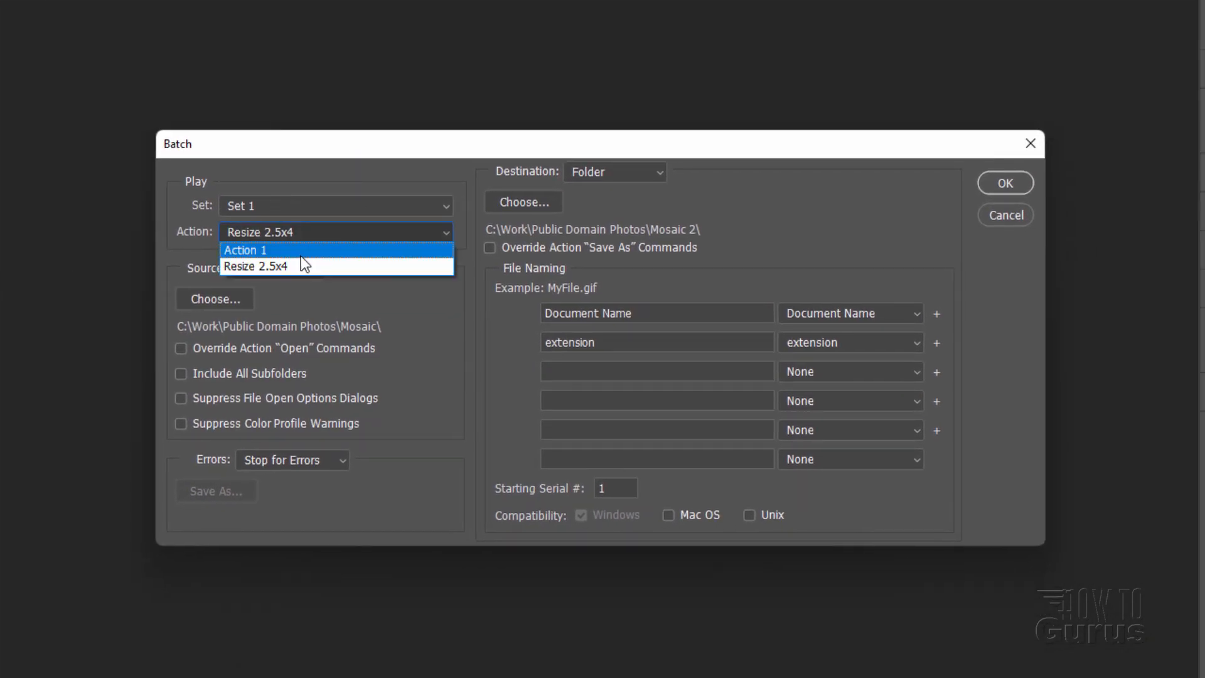
pyautogui.click(259, 266)
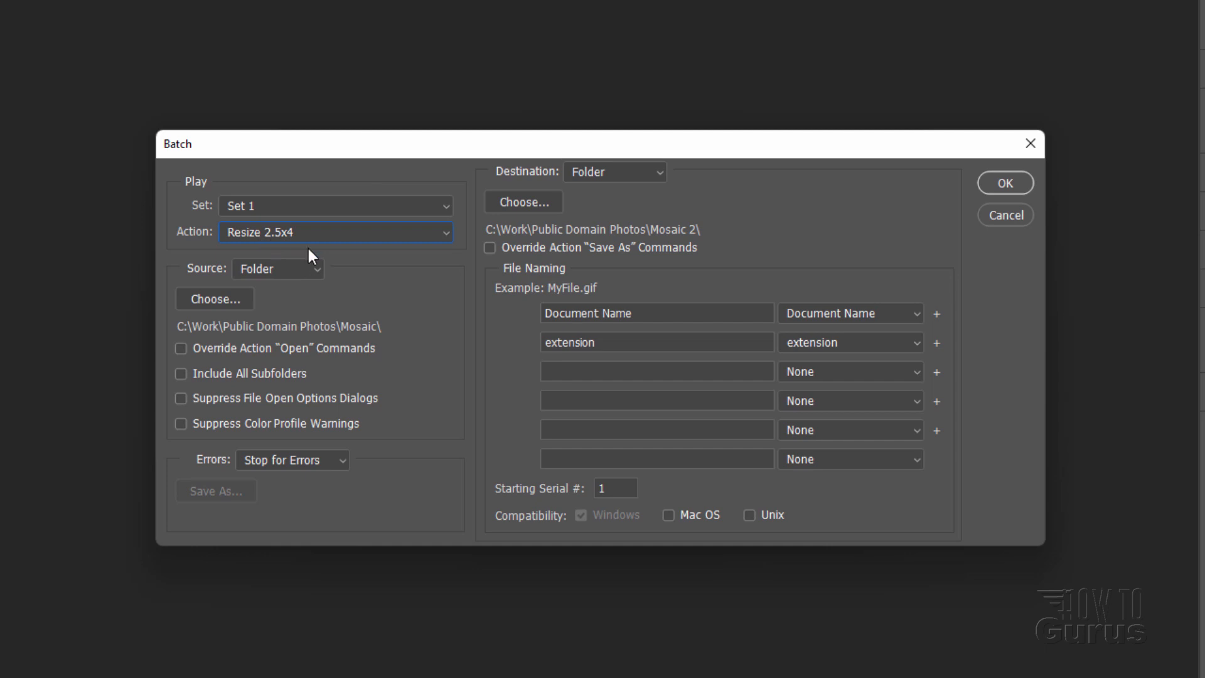
pyautogui.moveTo(348, 346)
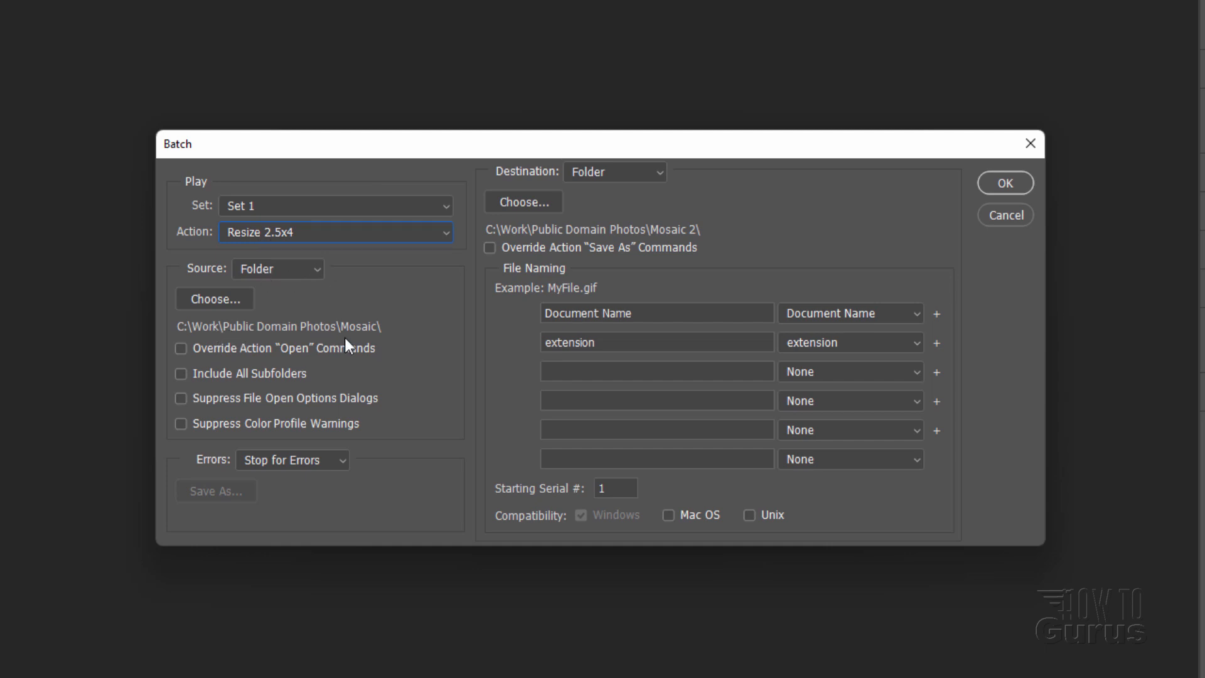
pyautogui.moveTo(263, 427)
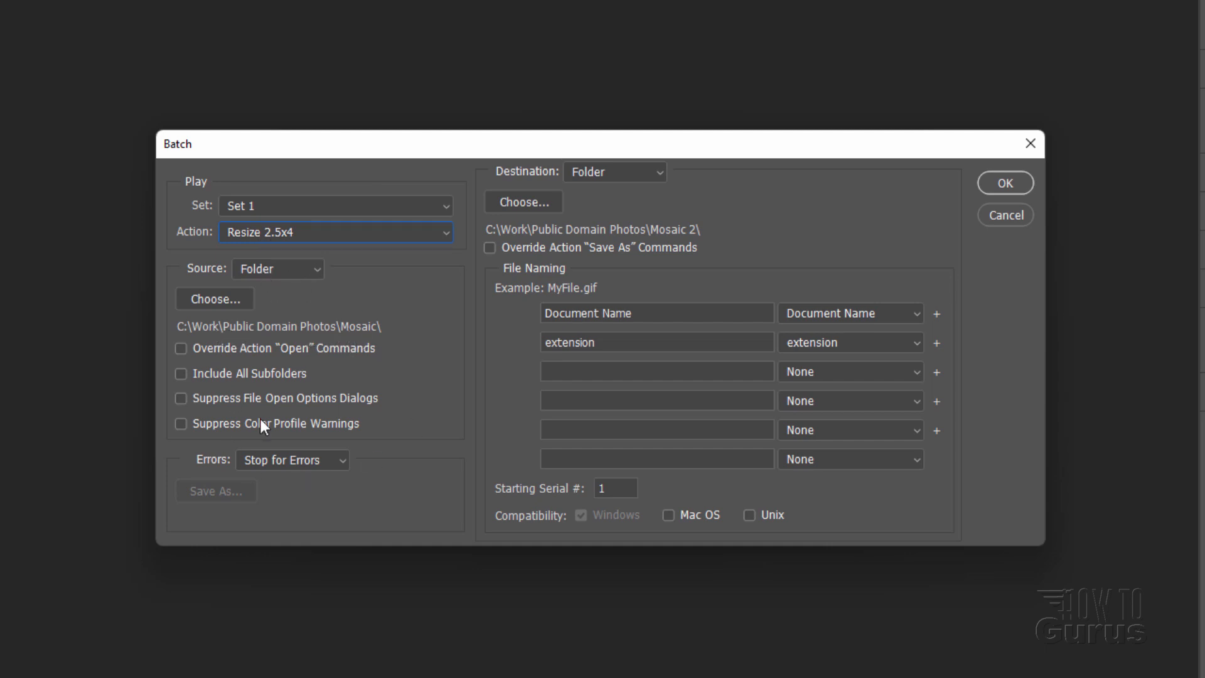
pyautogui.moveTo(544, 182)
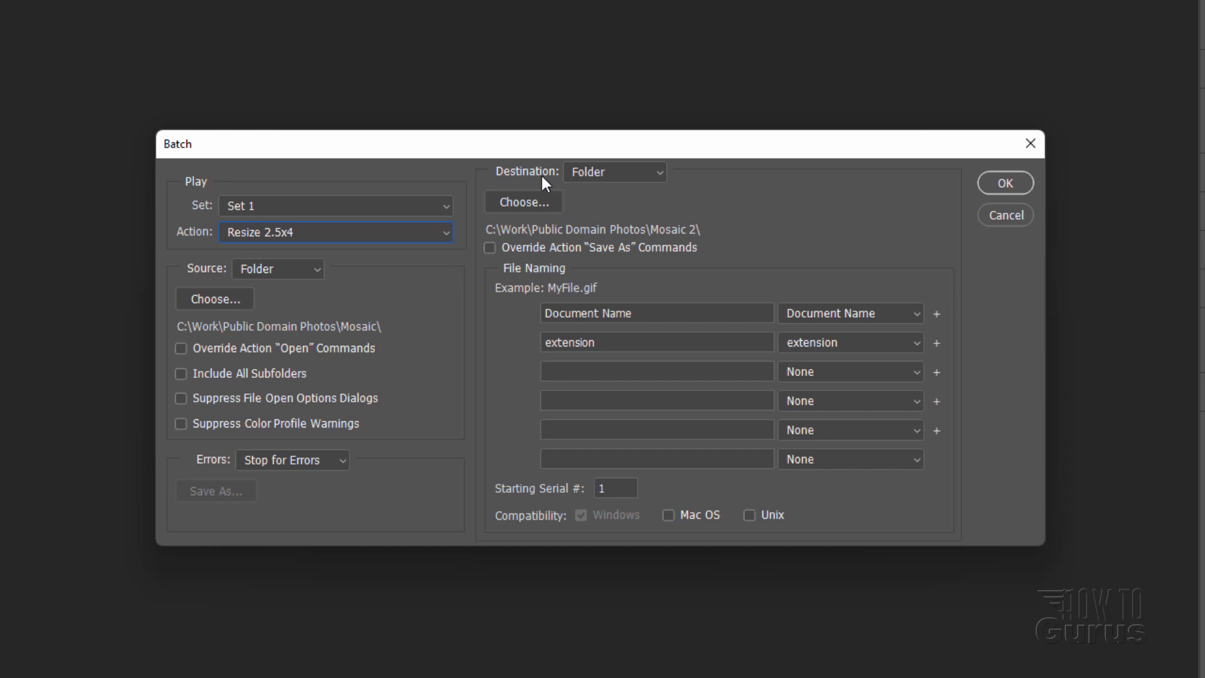
pyautogui.moveTo(524, 232)
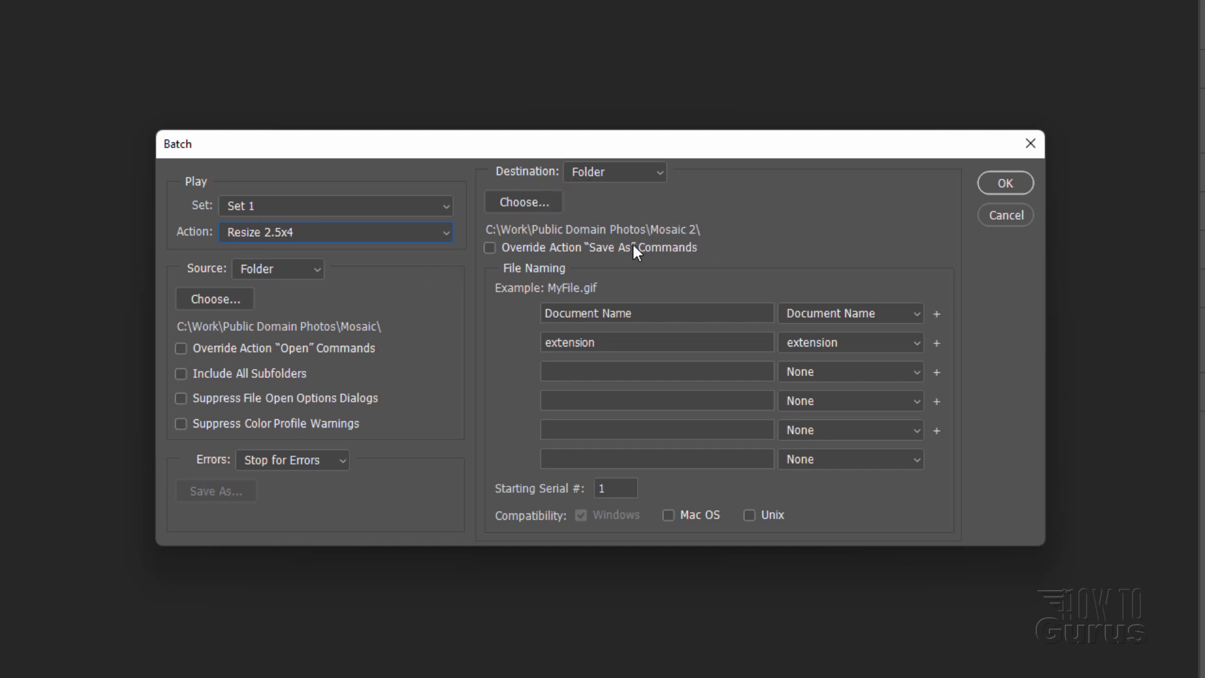
pyautogui.moveTo(717, 243)
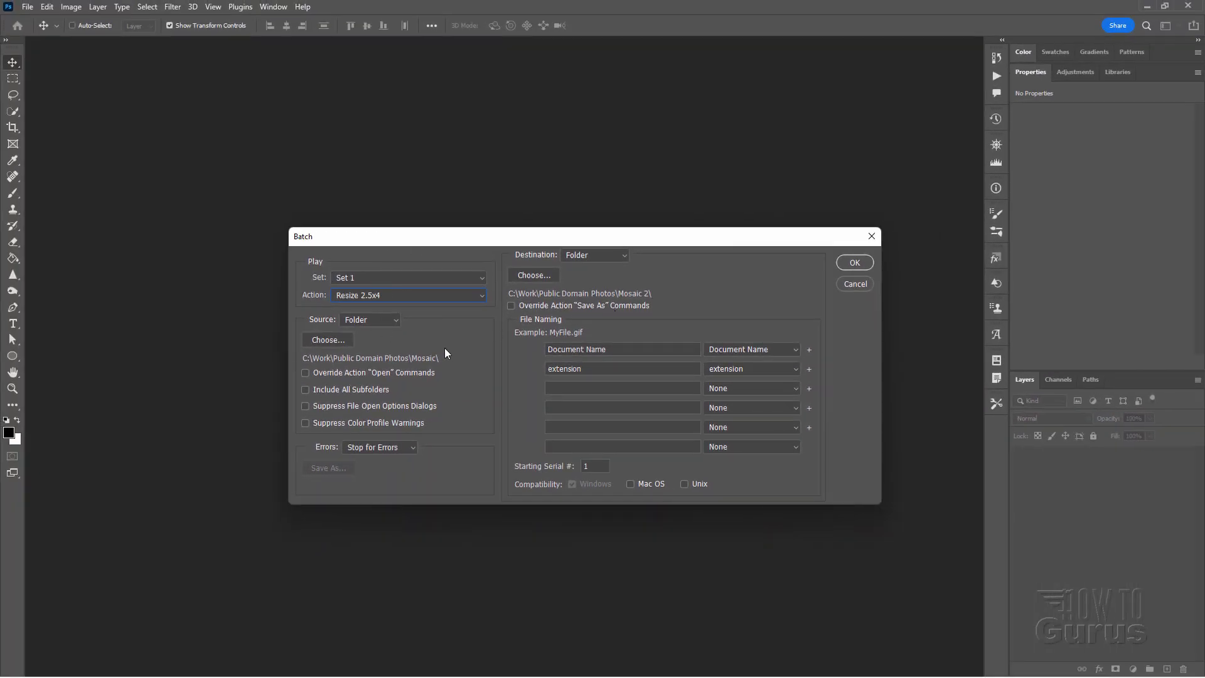
pyautogui.moveTo(567, 265)
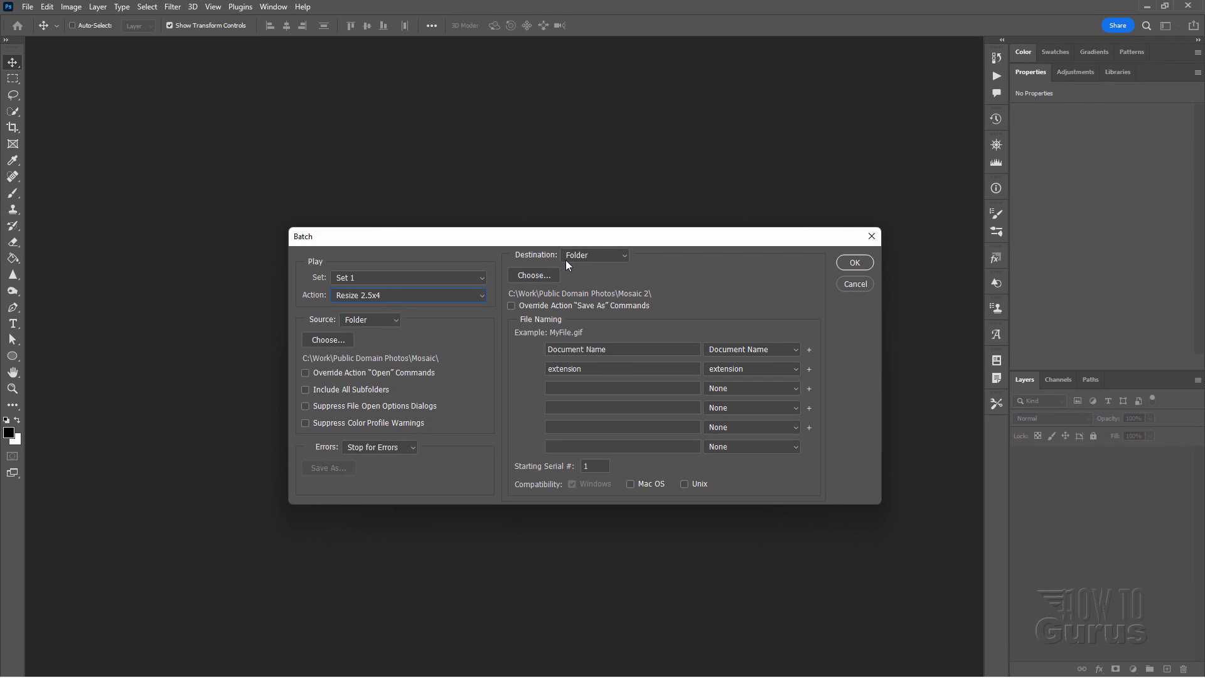
pyautogui.moveTo(594, 310)
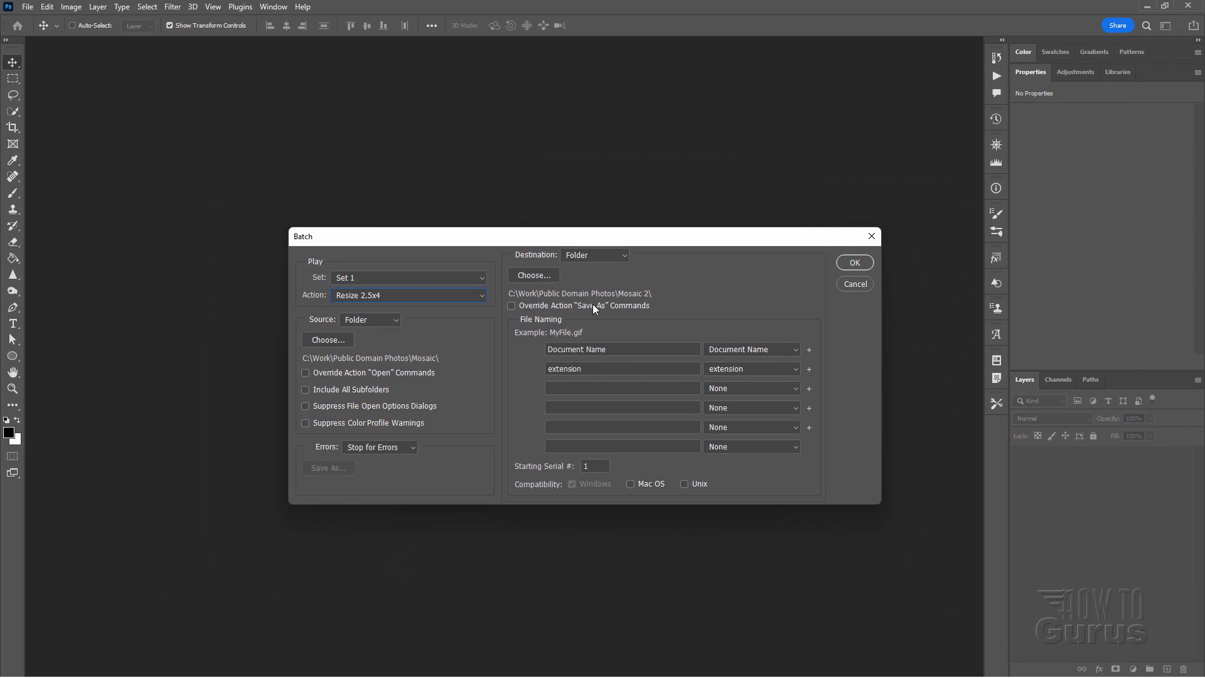
pyautogui.moveTo(592, 309)
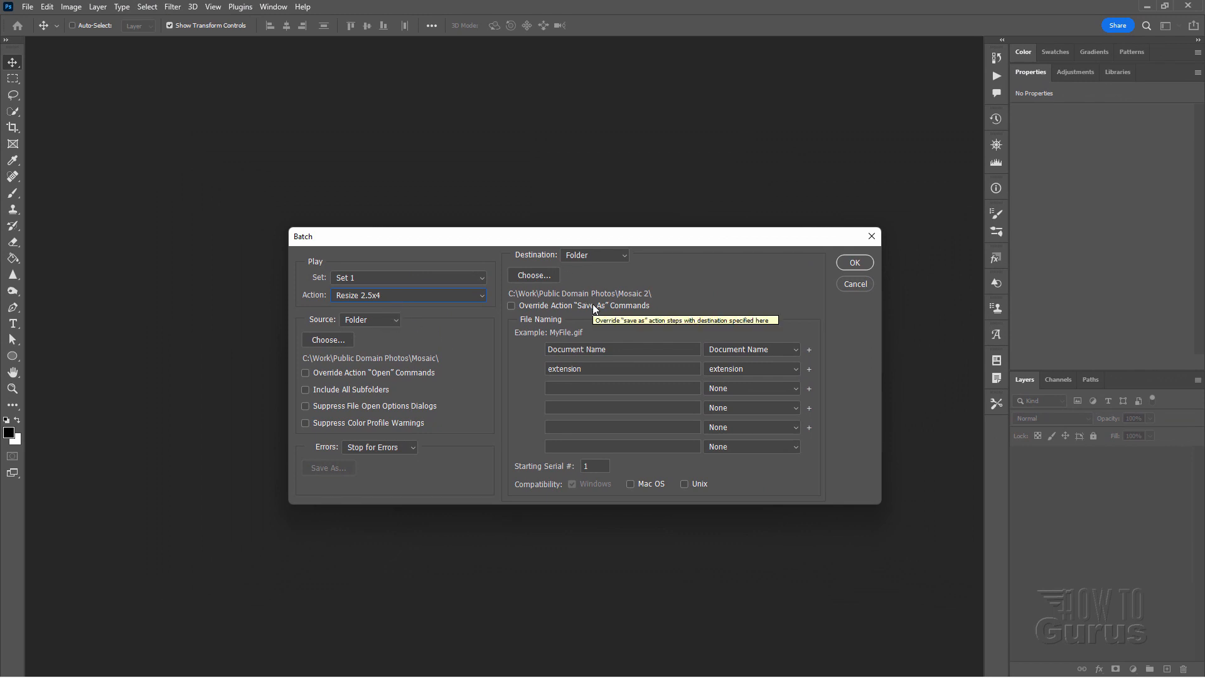
pyautogui.click(853, 261)
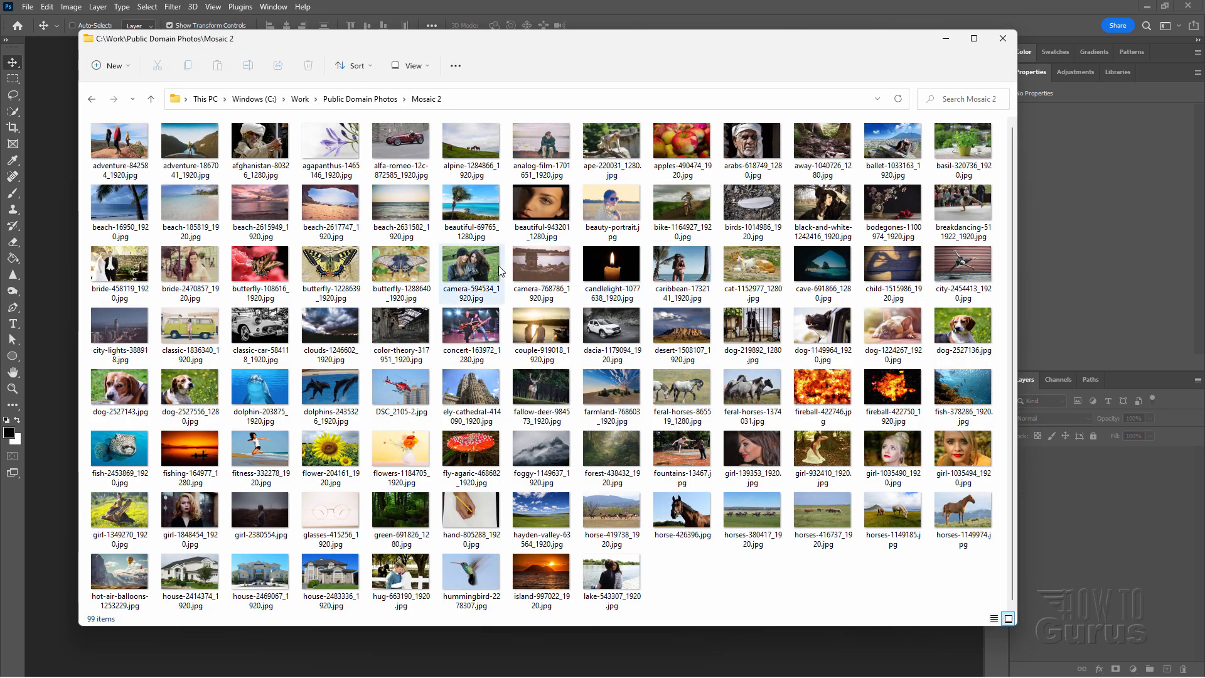
pyautogui.moveTo(472, 269)
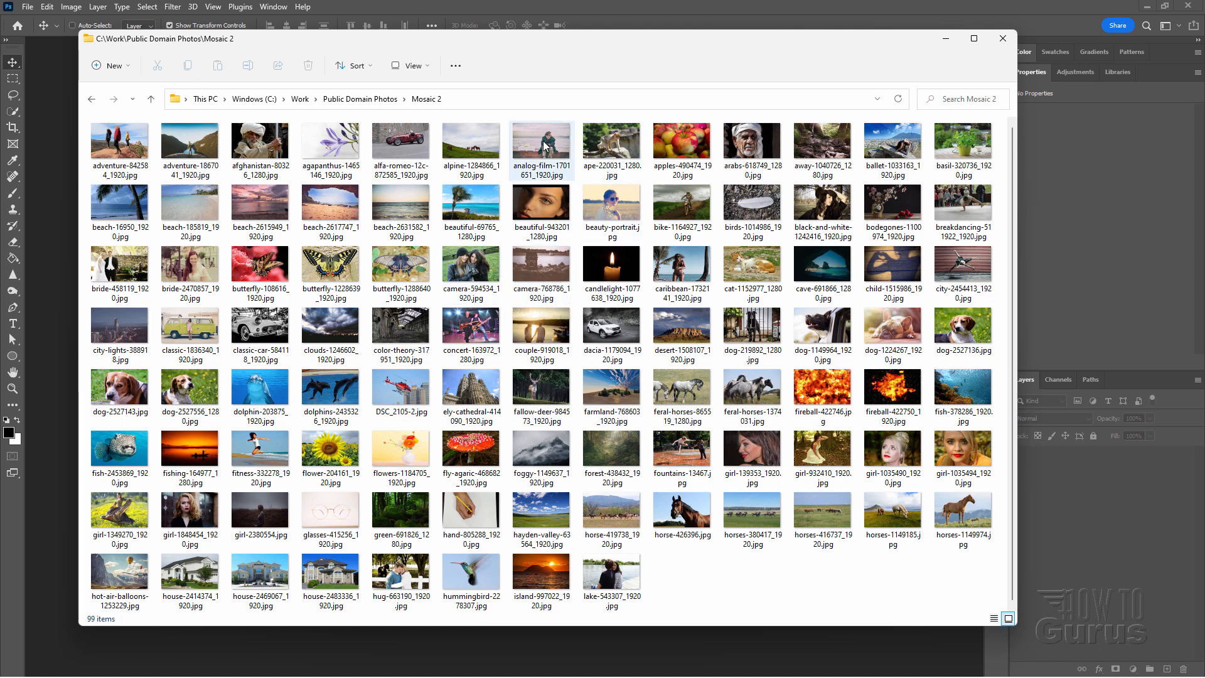
pyautogui.moveTo(541, 146)
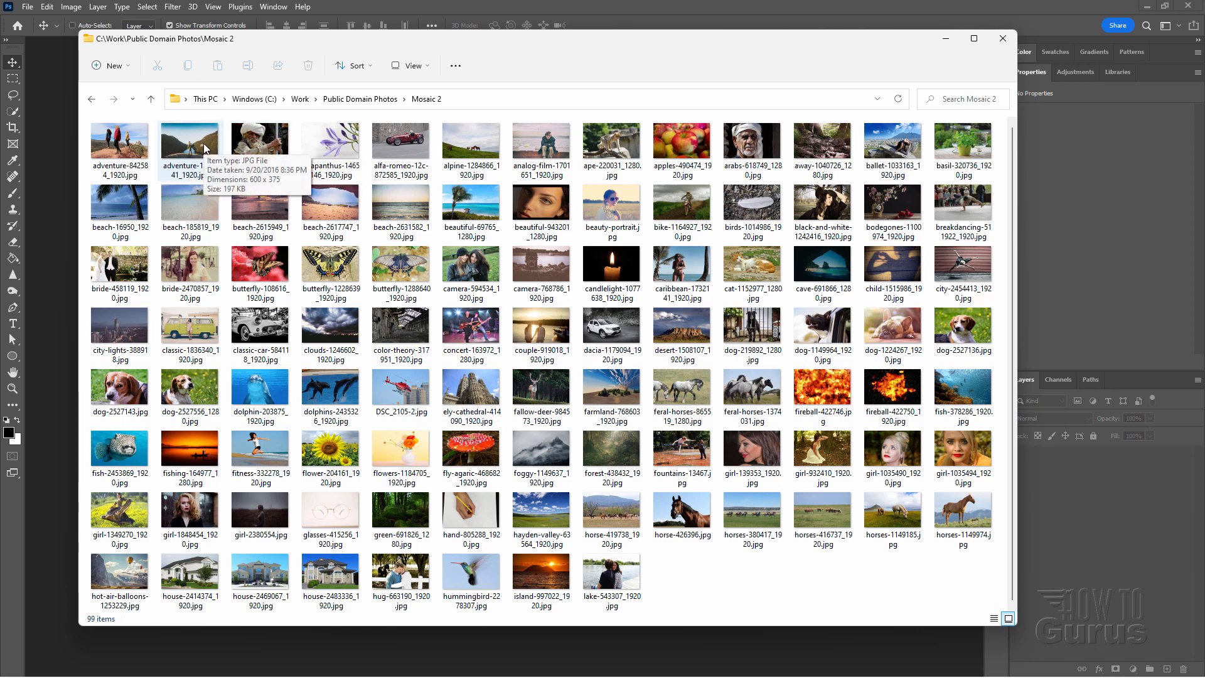
pyautogui.moveTo(407, 100)
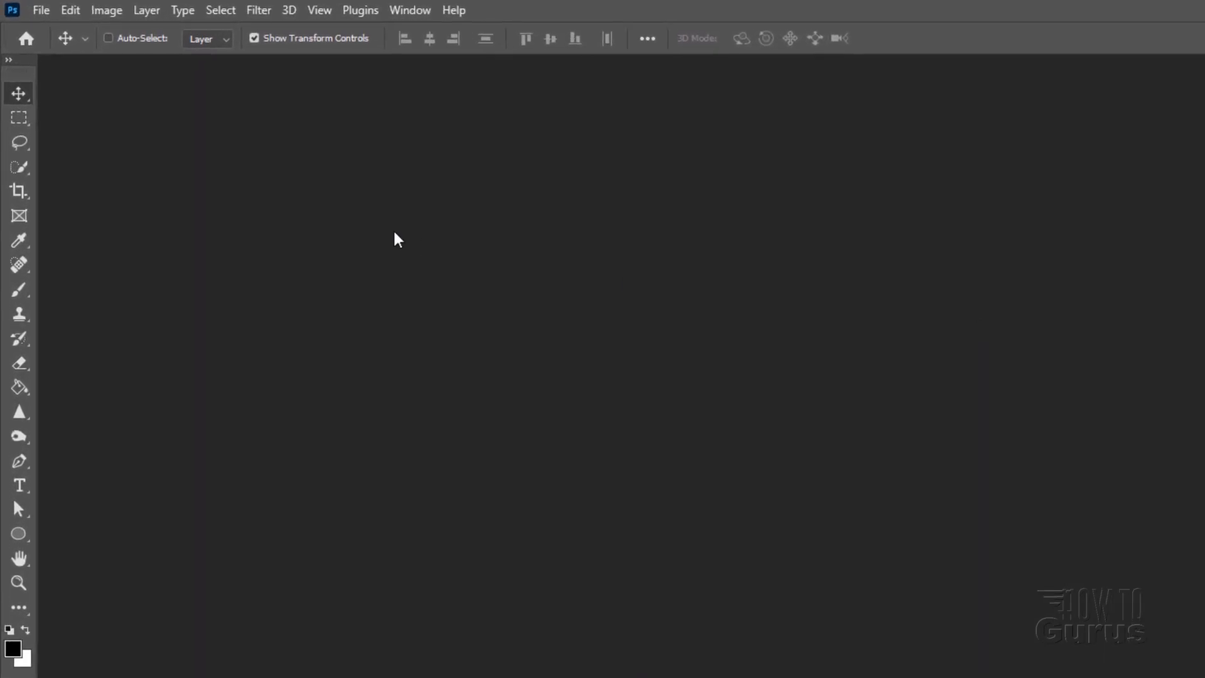
# - Open Contact Sheet II and enter height 5 in and resolution 150 ppi
pyautogui.click(40, 10)
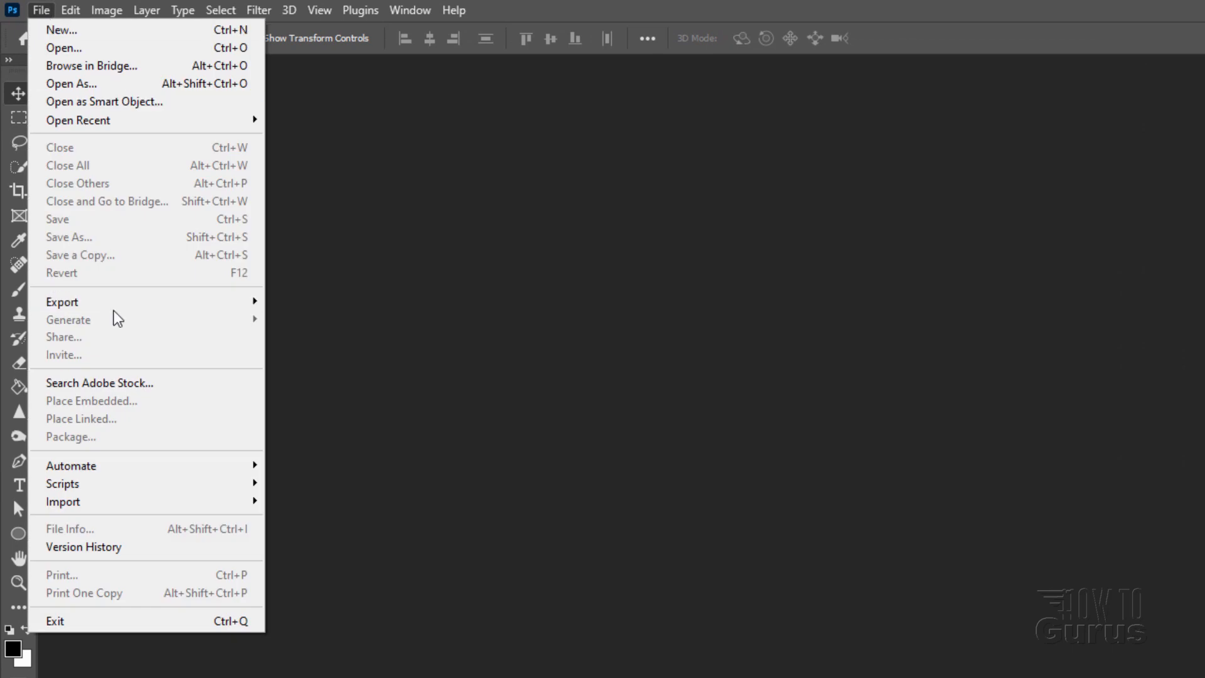
pyautogui.moveTo(71, 465)
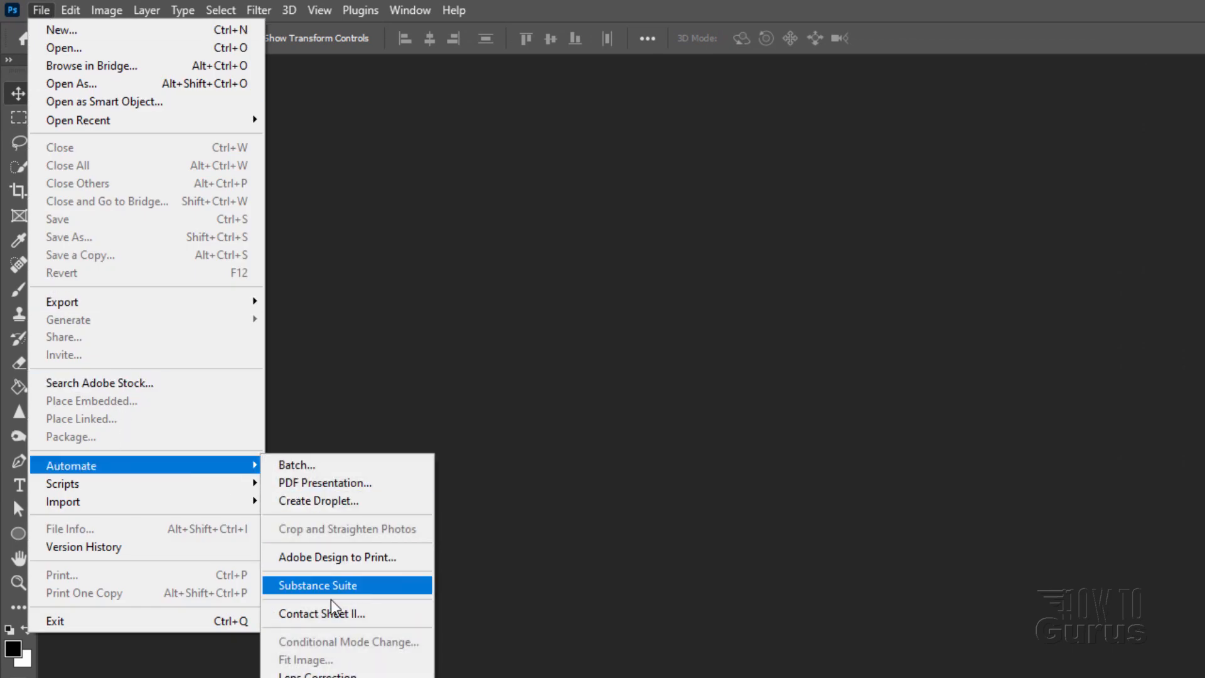
pyautogui.click(321, 613)
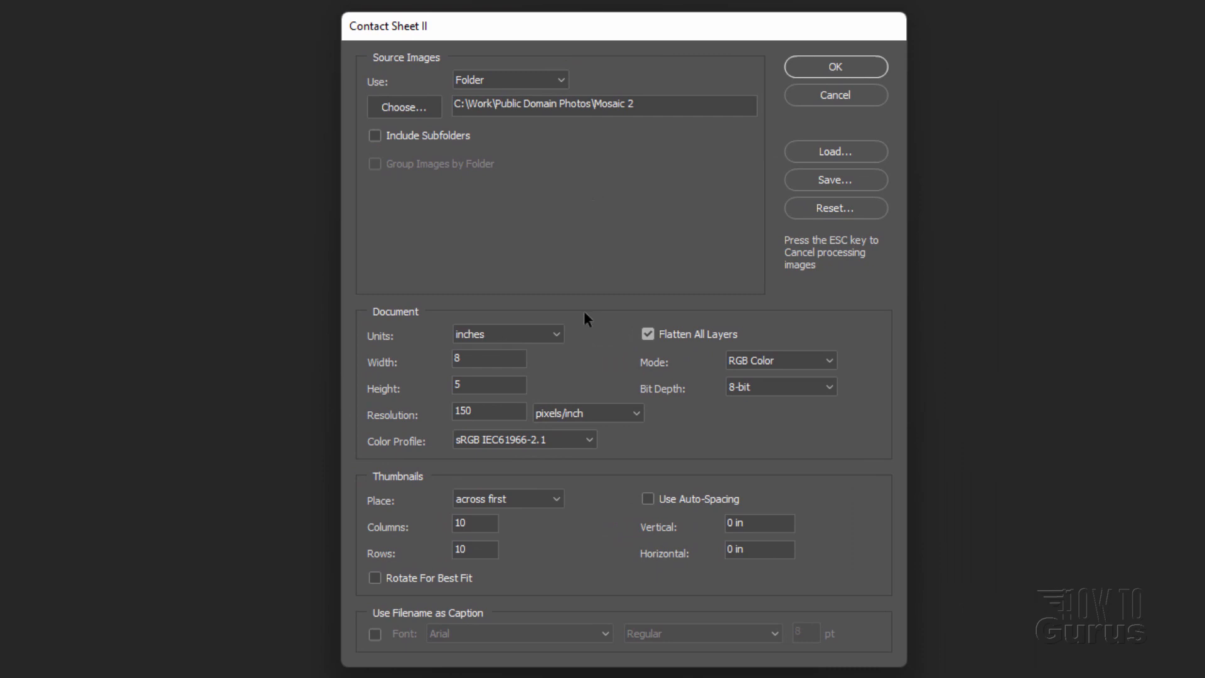
pyautogui.moveTo(413, 82)
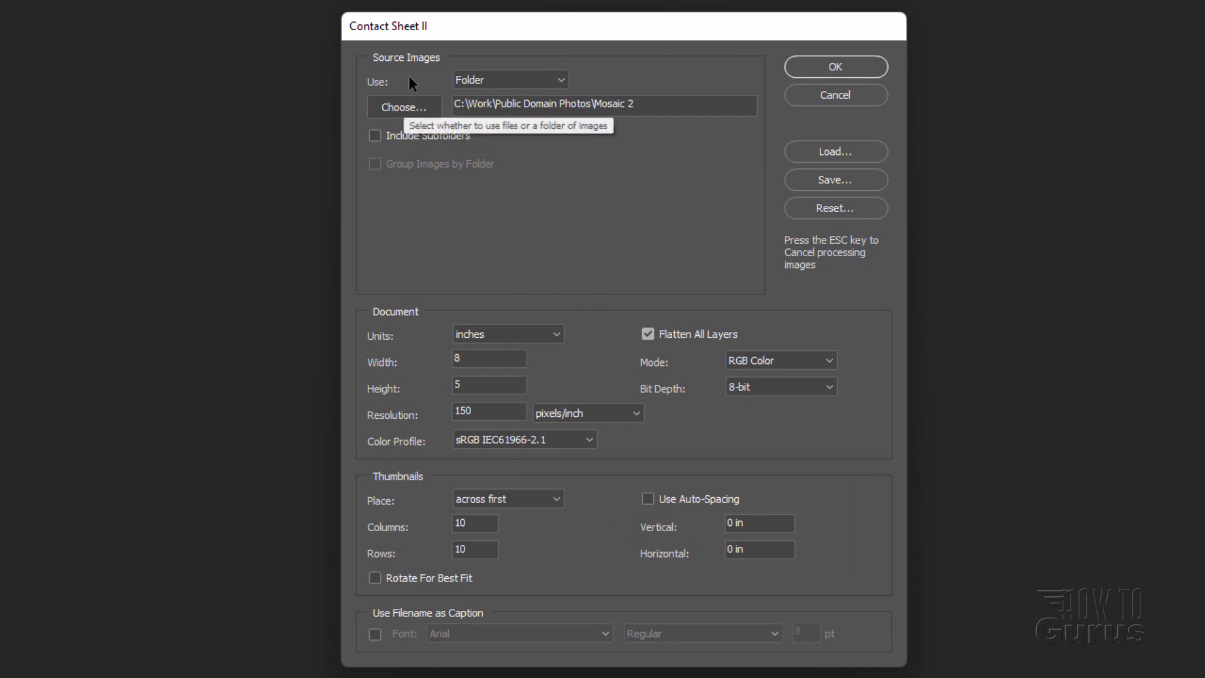
pyautogui.moveTo(428, 114)
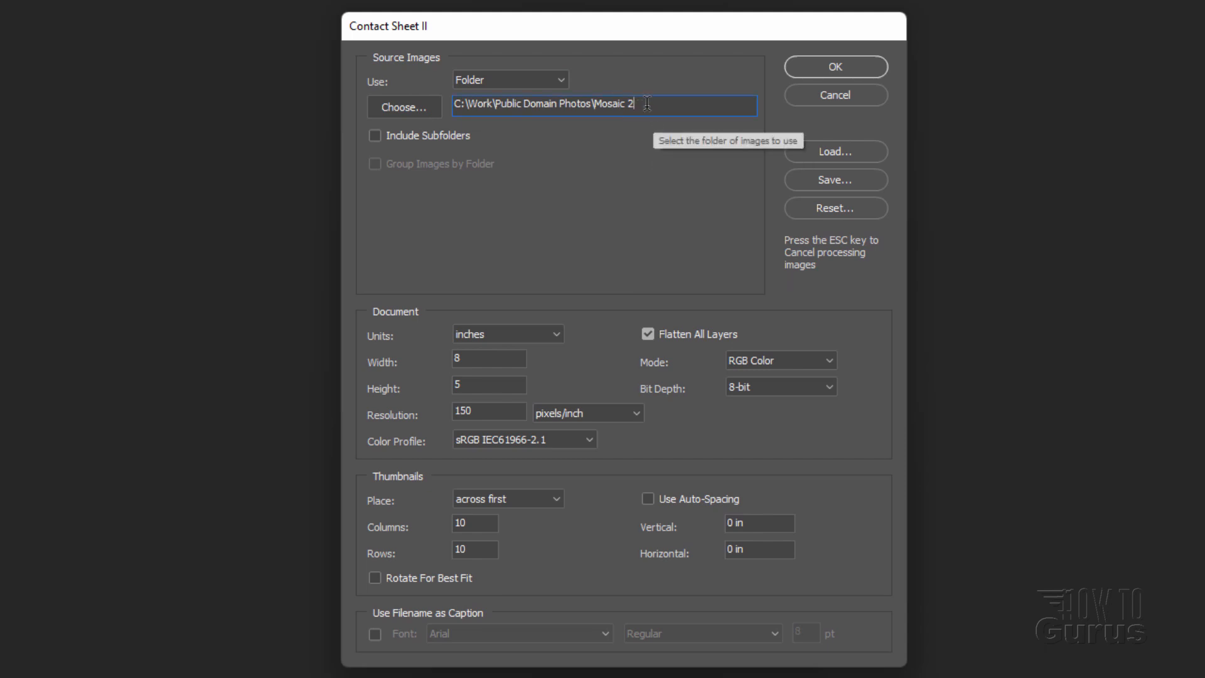
pyautogui.moveTo(603, 144)
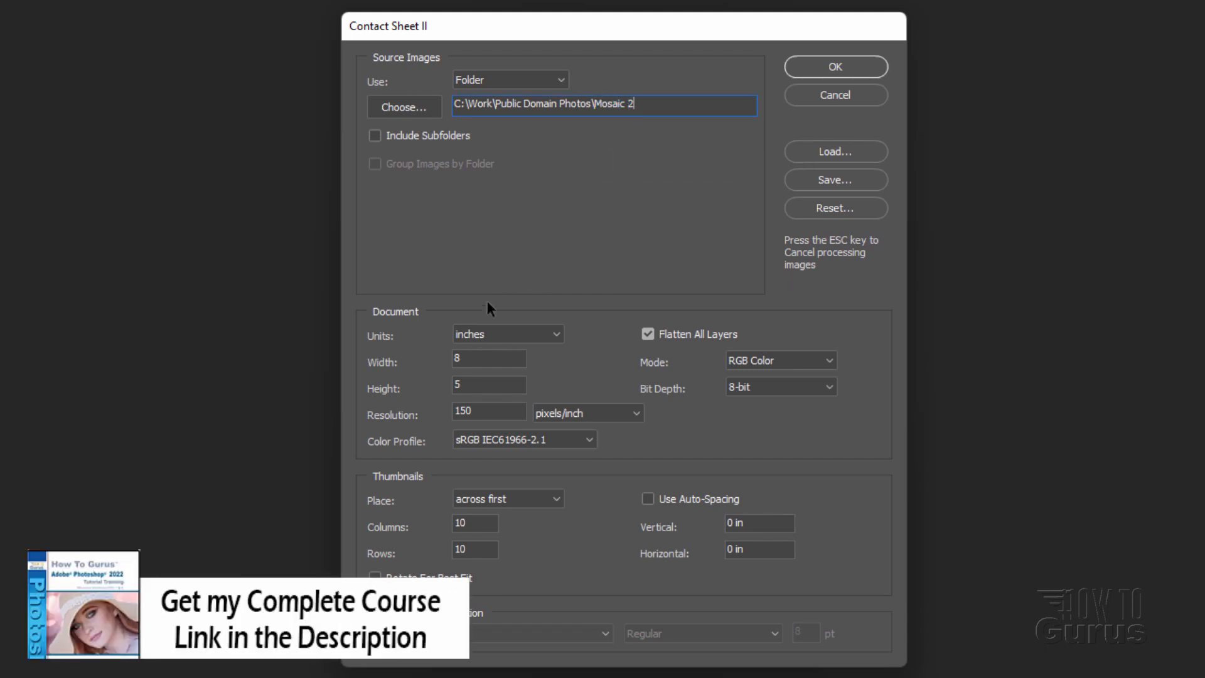
pyautogui.moveTo(489, 357)
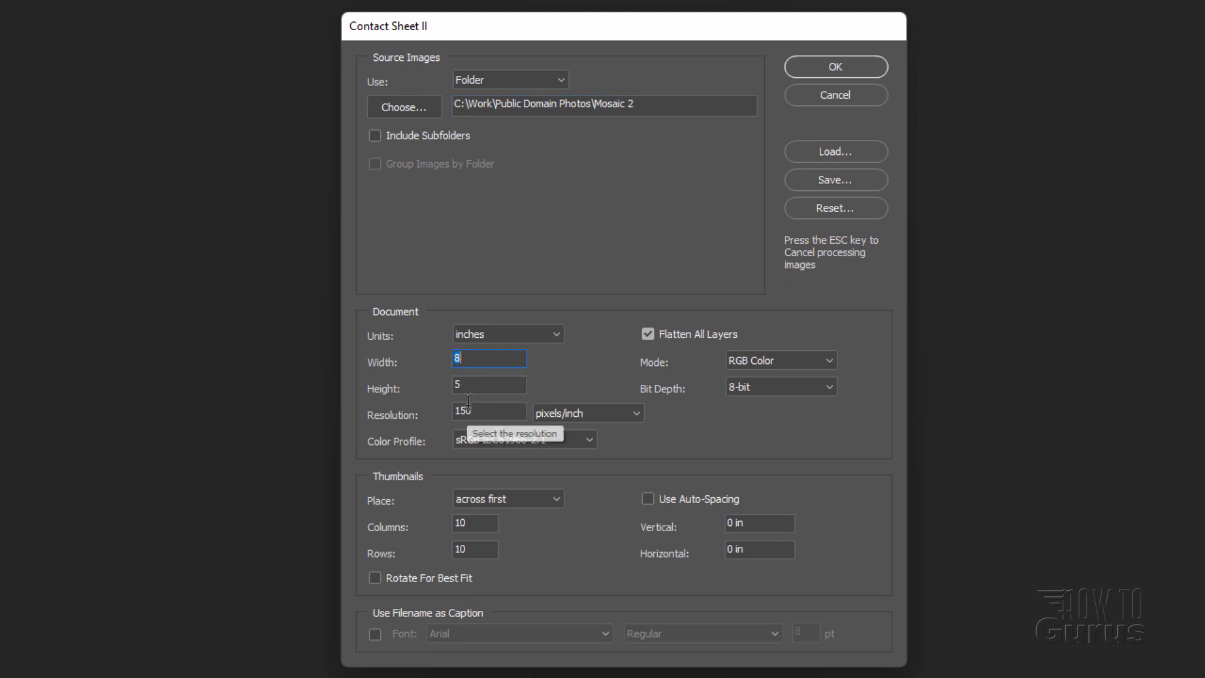
pyautogui.click(488, 384)
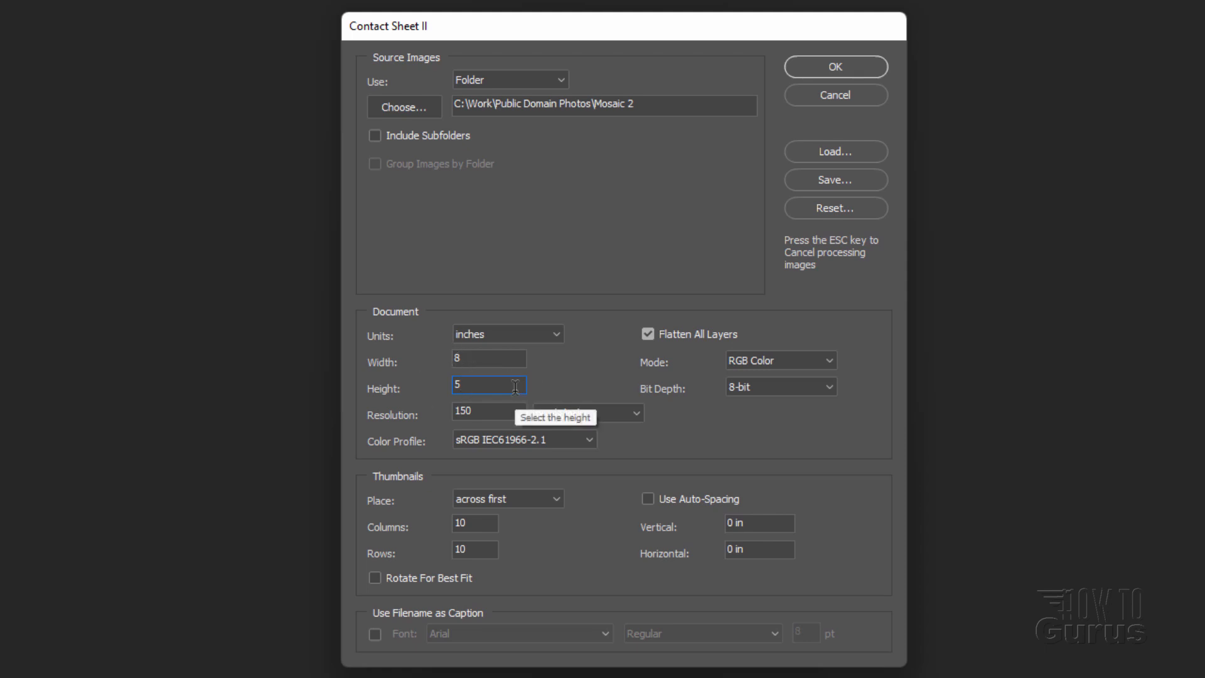
pyautogui.click(488, 413)
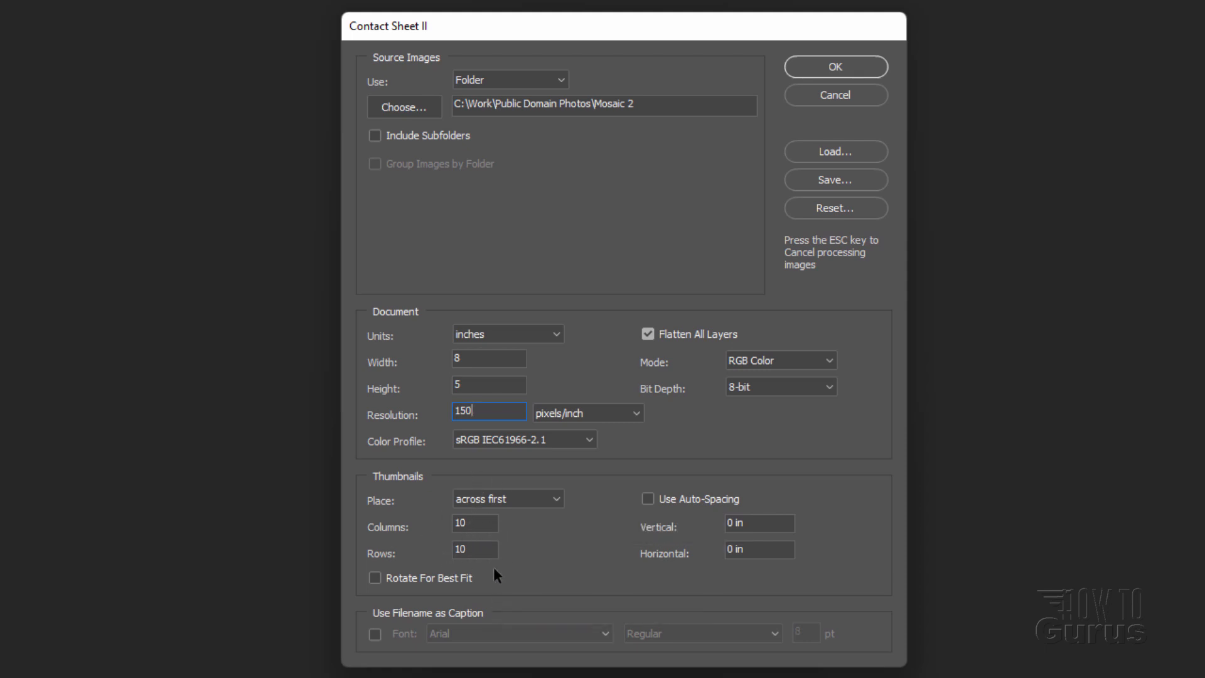
pyautogui.moveTo(505, 509)
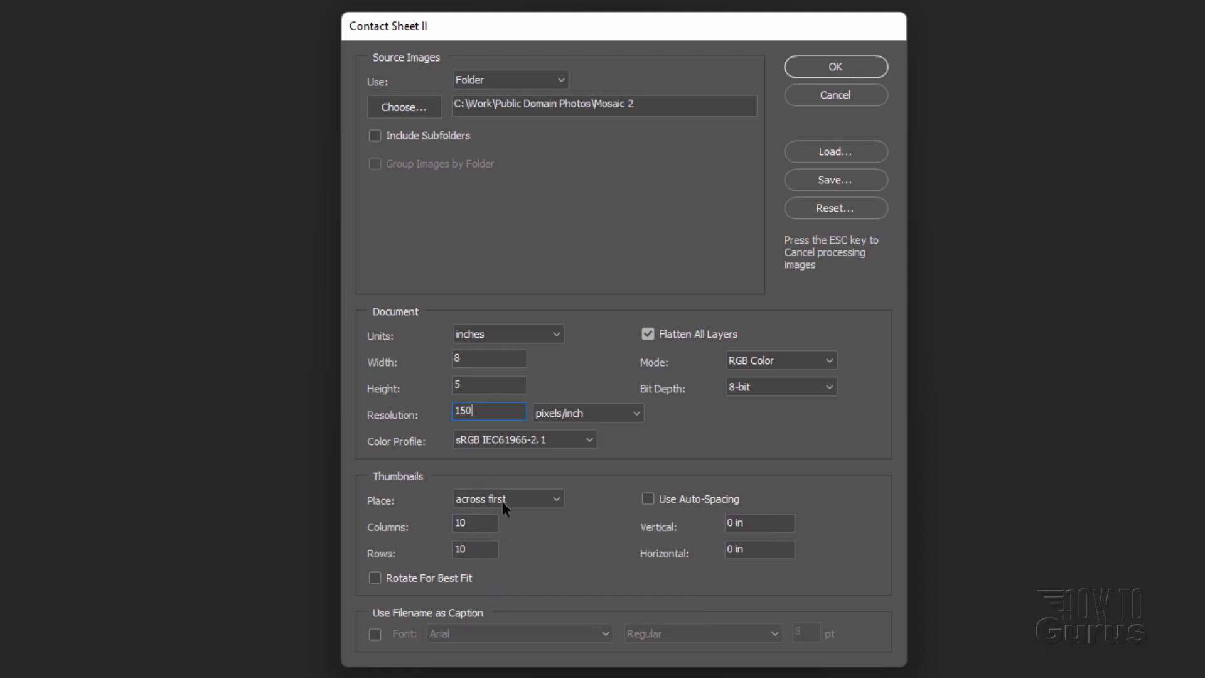
pyautogui.moveTo(686, 521)
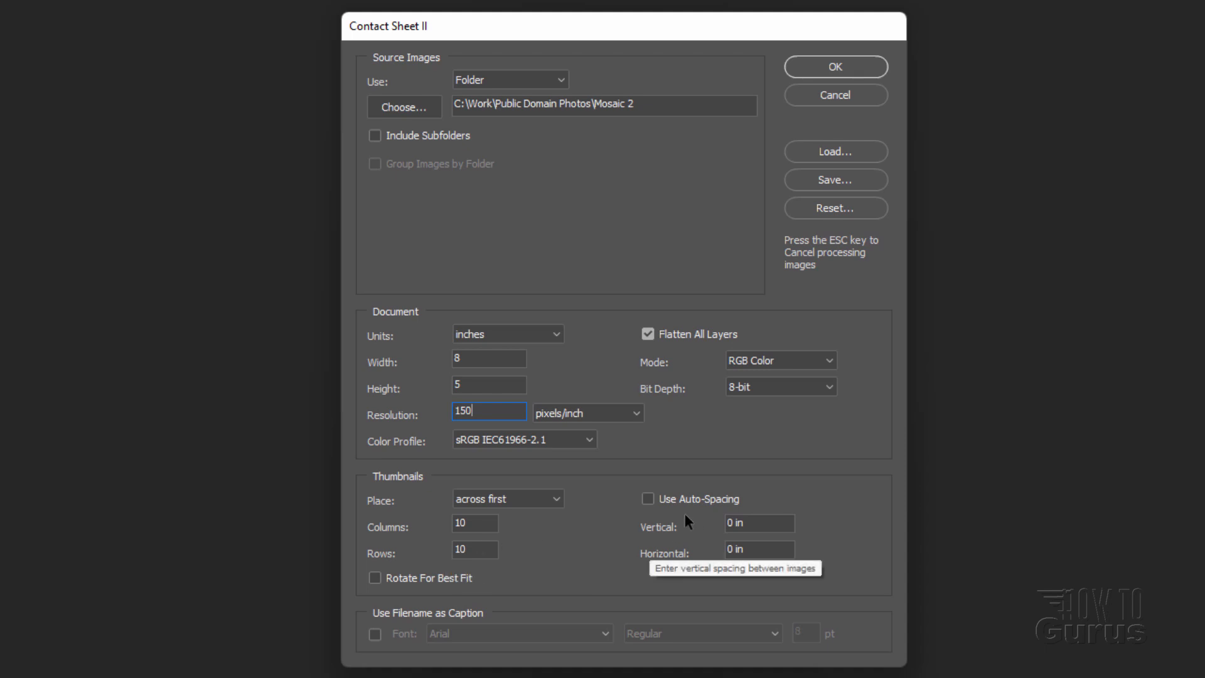
# - Turn off Use Auto-Spacing so thumbnails sit with zero spacing
pyautogui.click(648, 498)
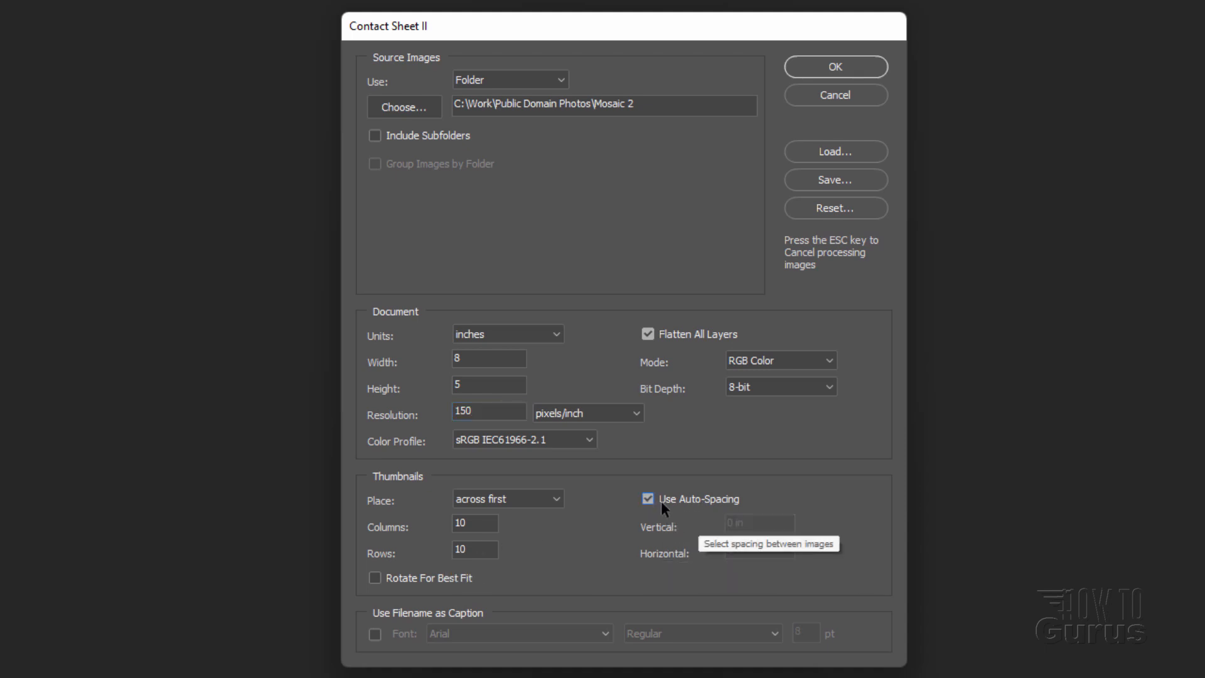
pyautogui.click(646, 498)
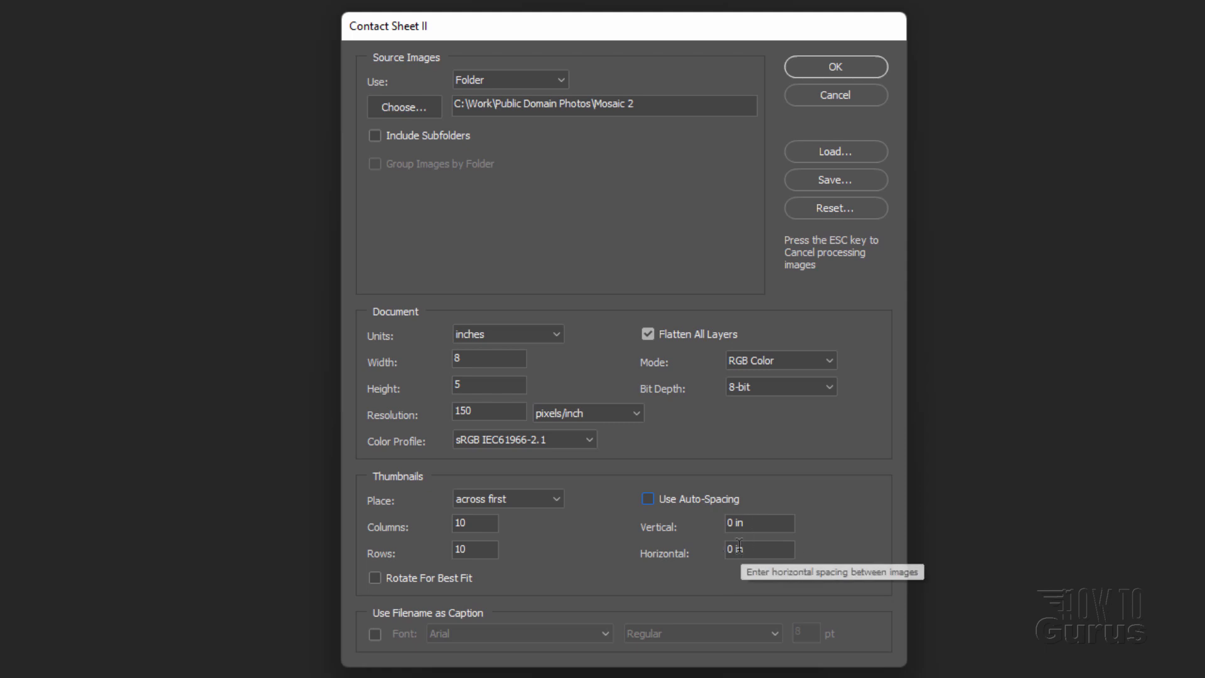
pyautogui.moveTo(411, 589)
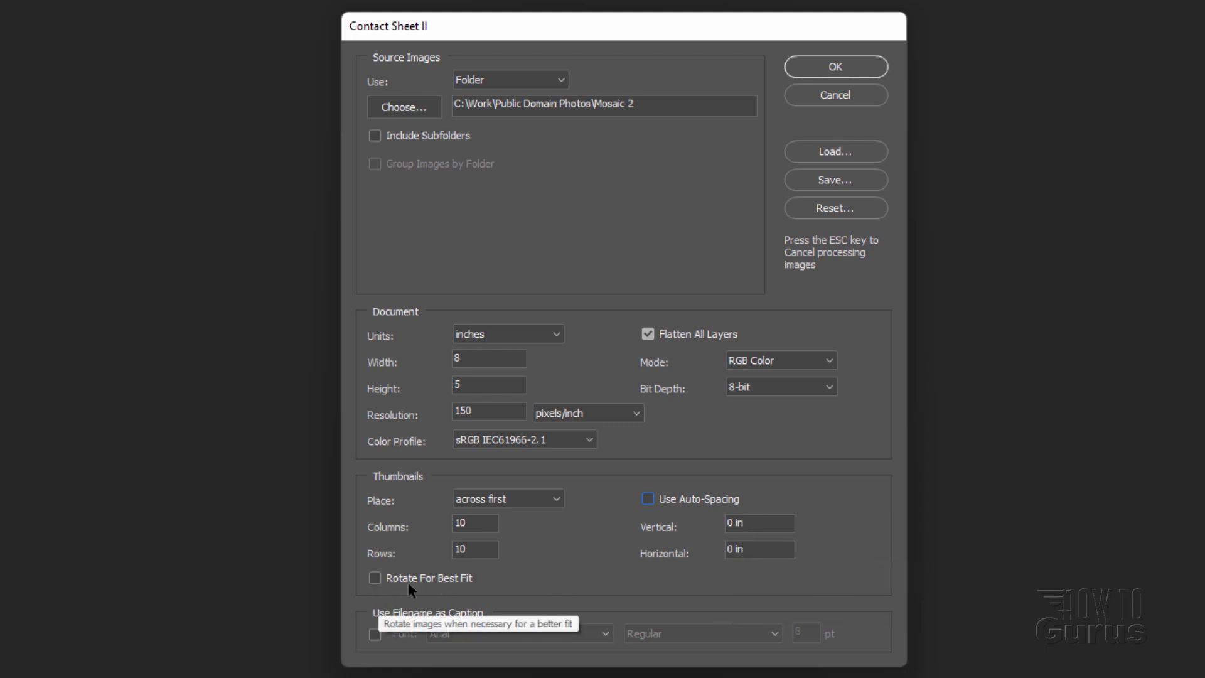
pyautogui.moveTo(462, 592)
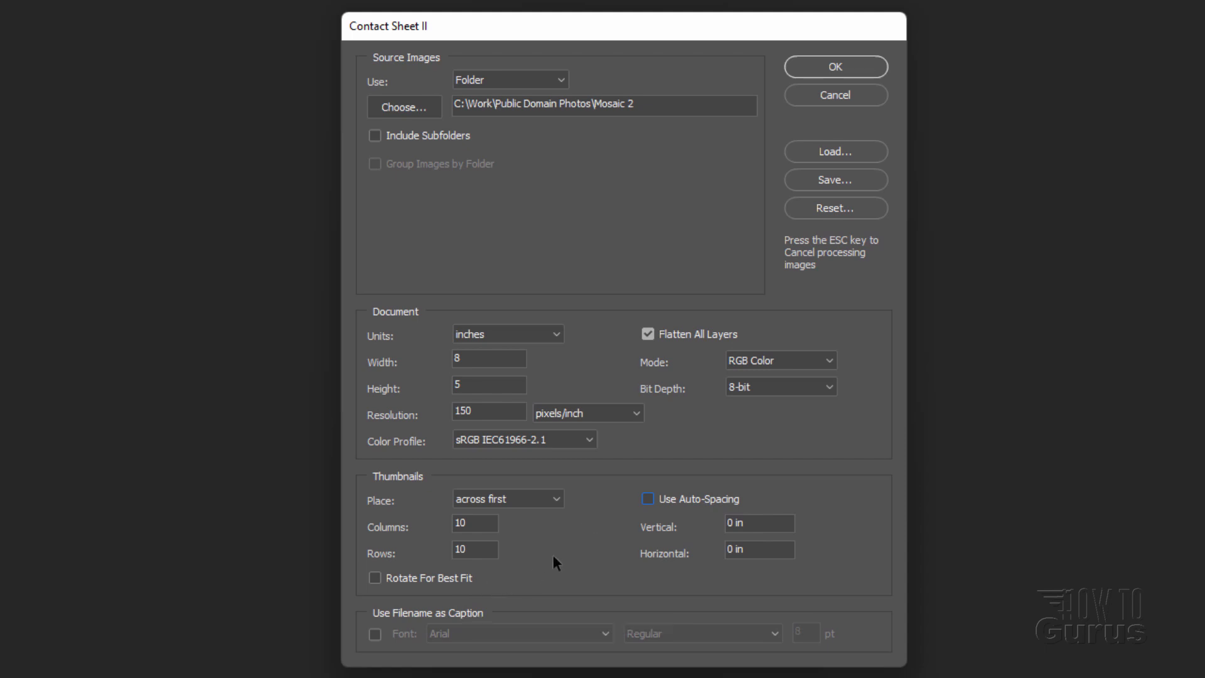
pyautogui.moveTo(843, 90)
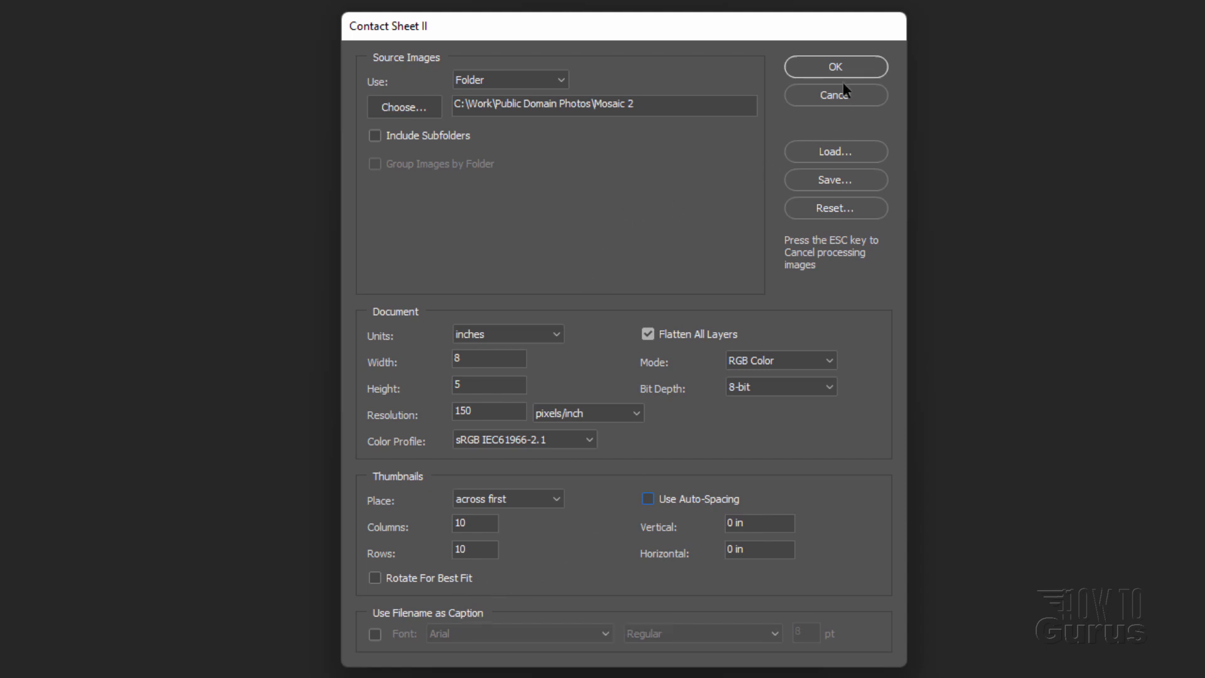
# - Generate the contact sheet and scale its layer slightly past the canvas edges
pyautogui.click(834, 66)
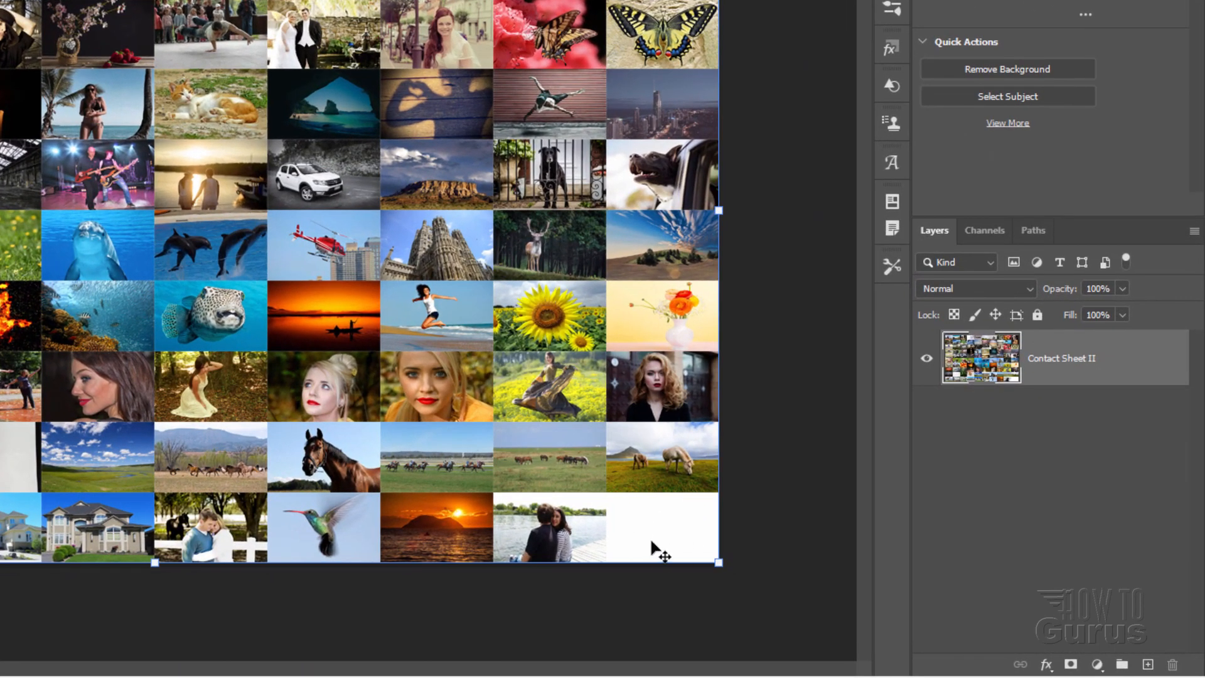
pyautogui.moveTo(718, 561); pyautogui.dragTo(734, 578)
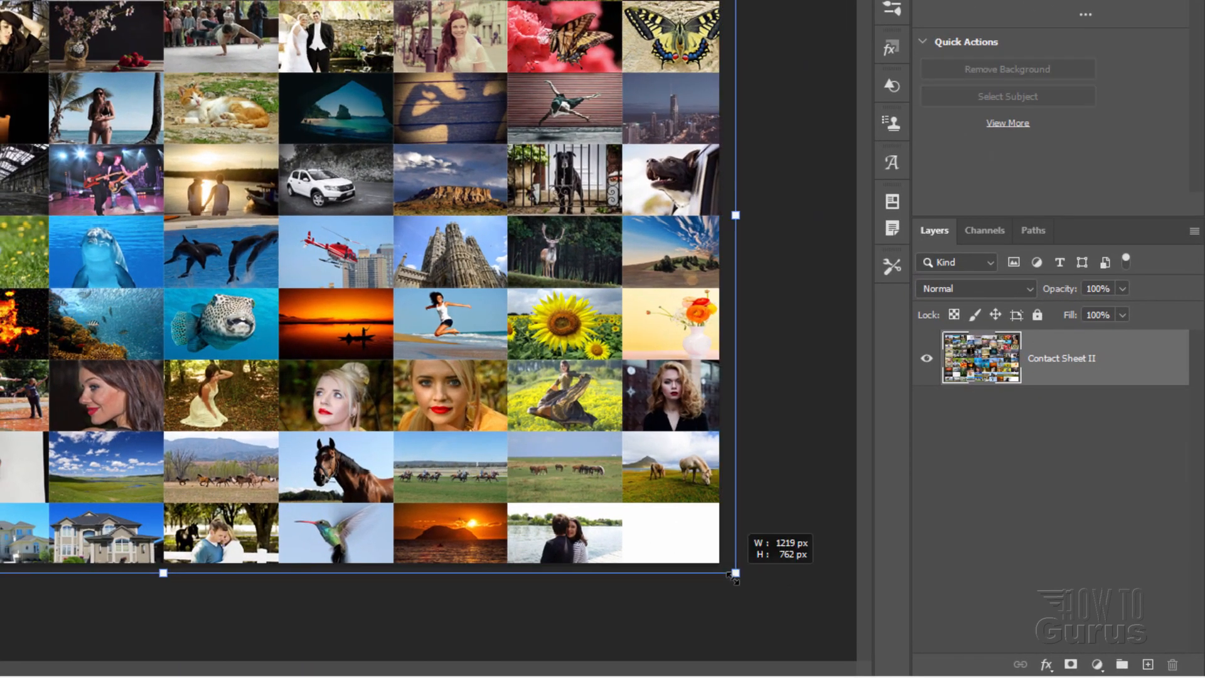
pyautogui.moveTo(734, 576); pyautogui.dragTo(717, 561)
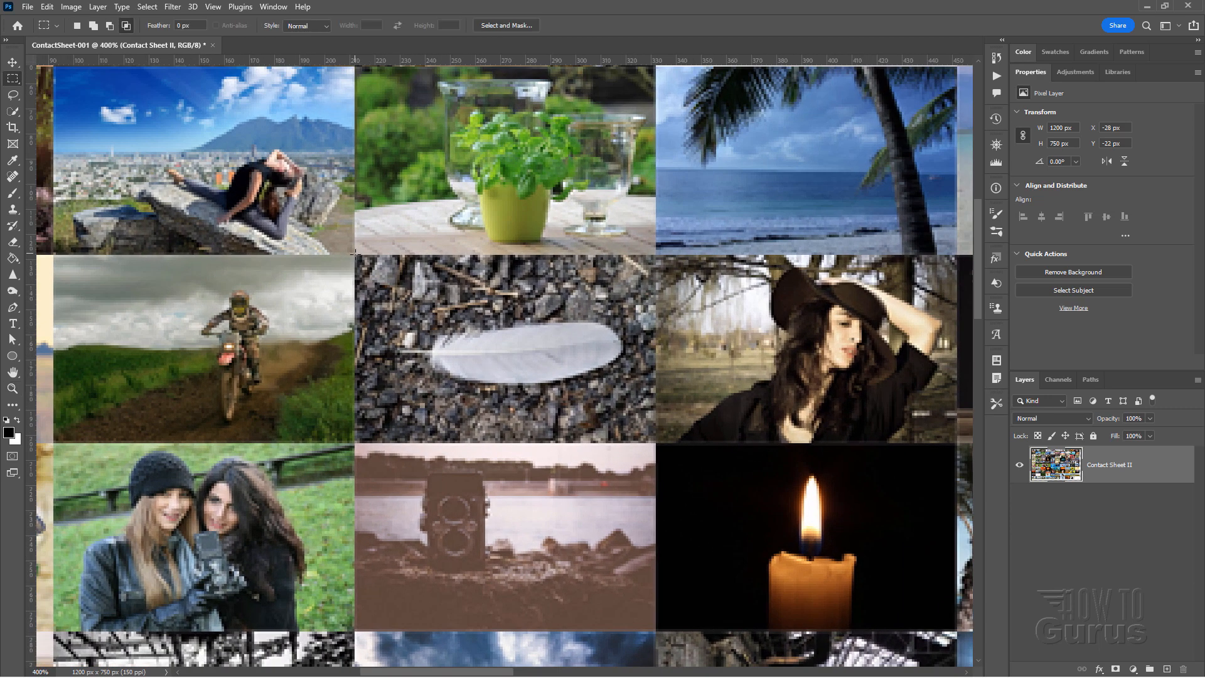
# - Copy the feather tile to a new layer, fill the empty last cell, realign the sheet
pyautogui.moveTo(351, 251); pyautogui.dragTo(561, 396)
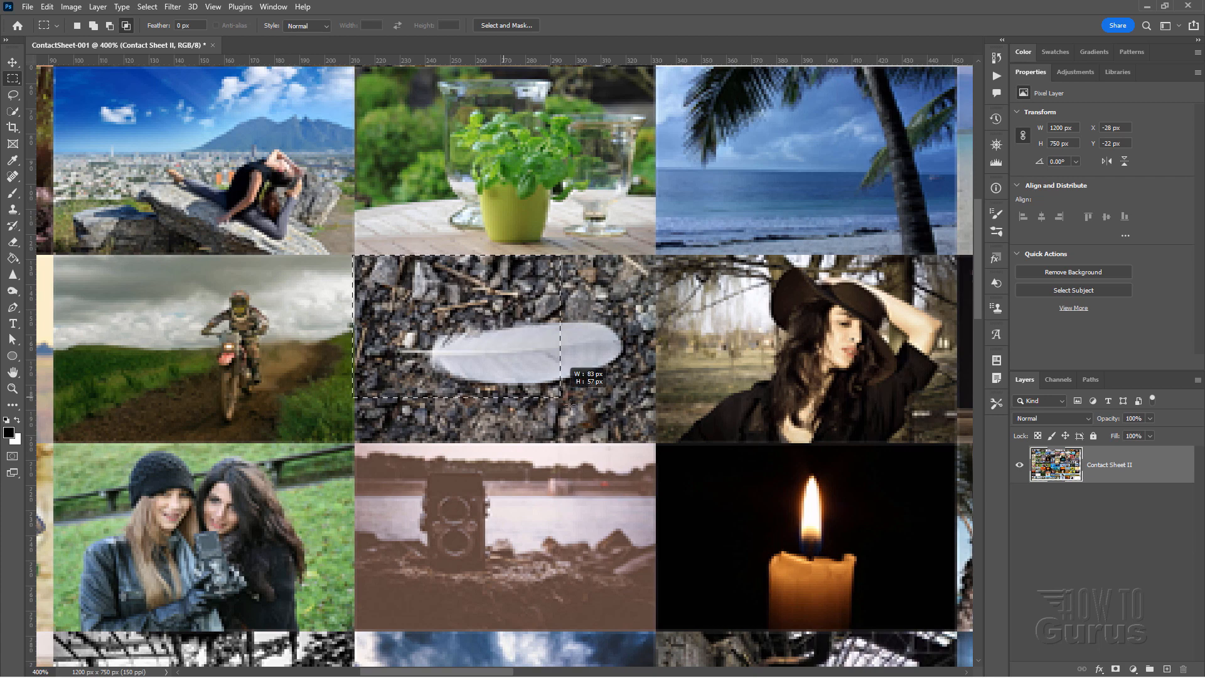
pyautogui.moveTo(584, 381); pyautogui.dragTo(654, 445)
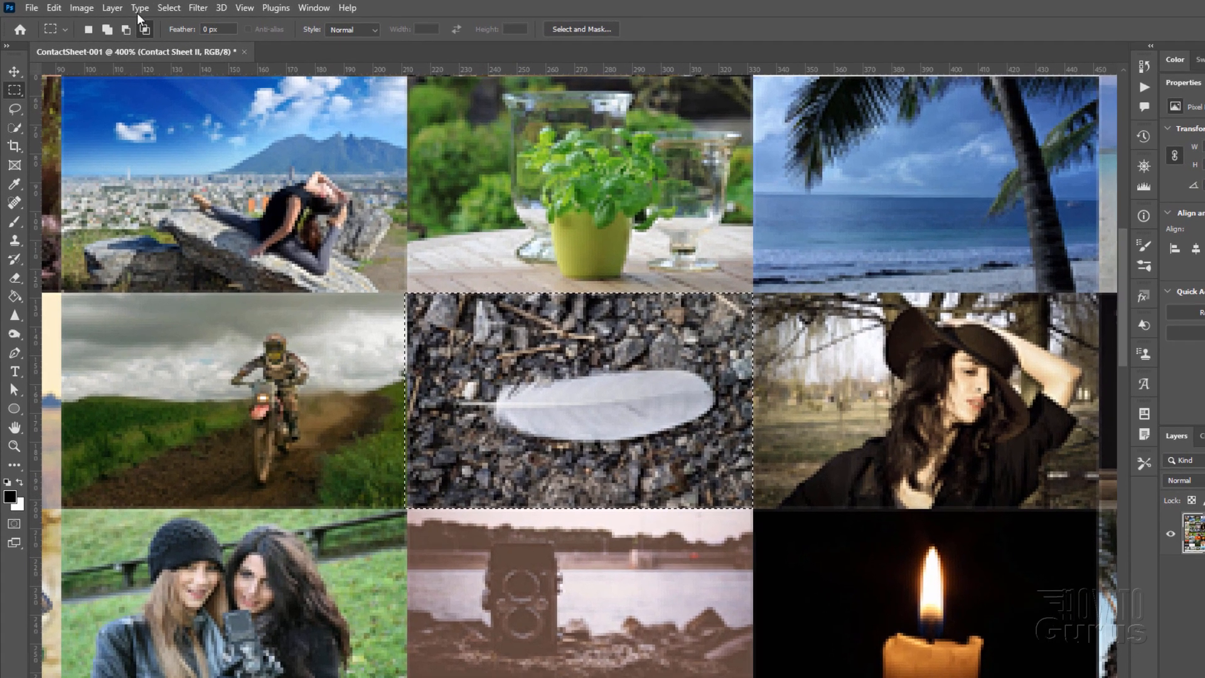
pyautogui.click(113, 7)
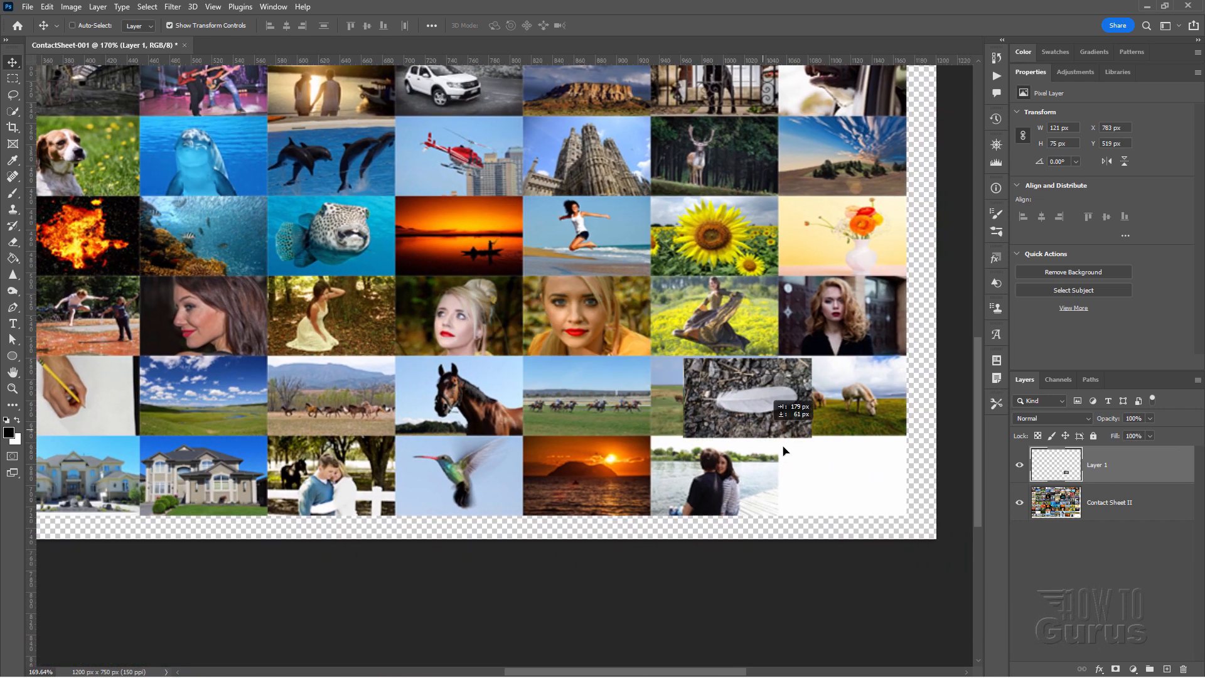
pyautogui.moveTo(712, 396); pyautogui.dragTo(870, 498)
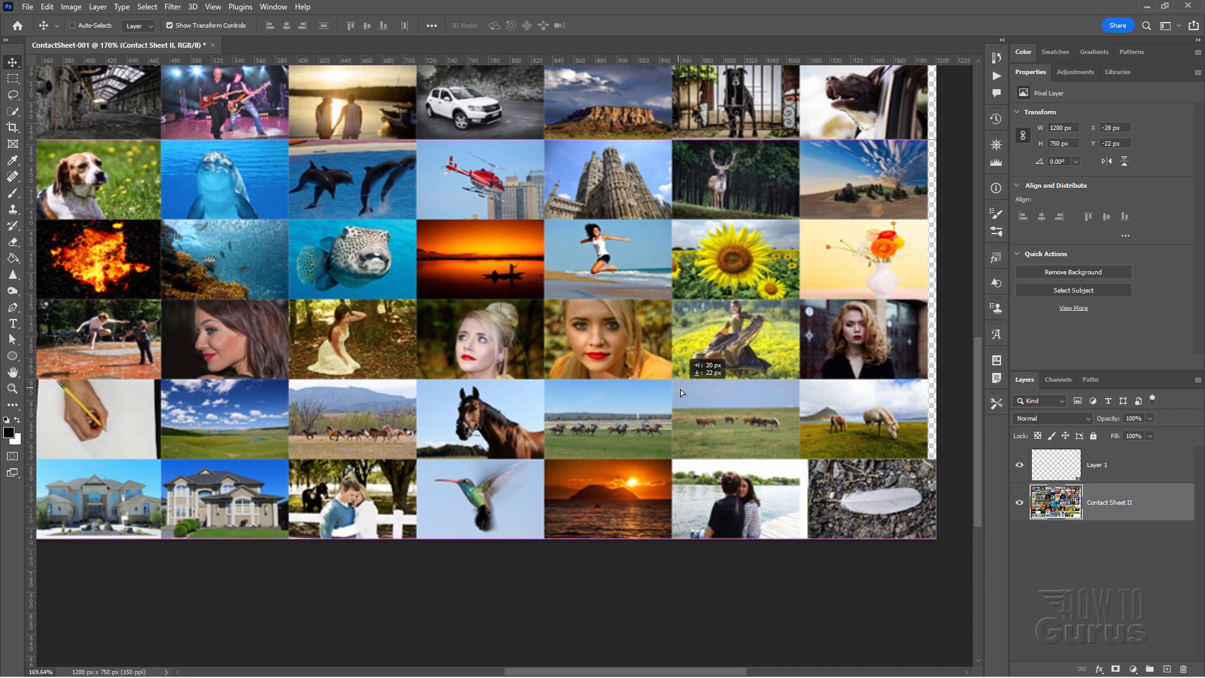
pyautogui.moveTo(680, 392); pyautogui.dragTo(727, 460)
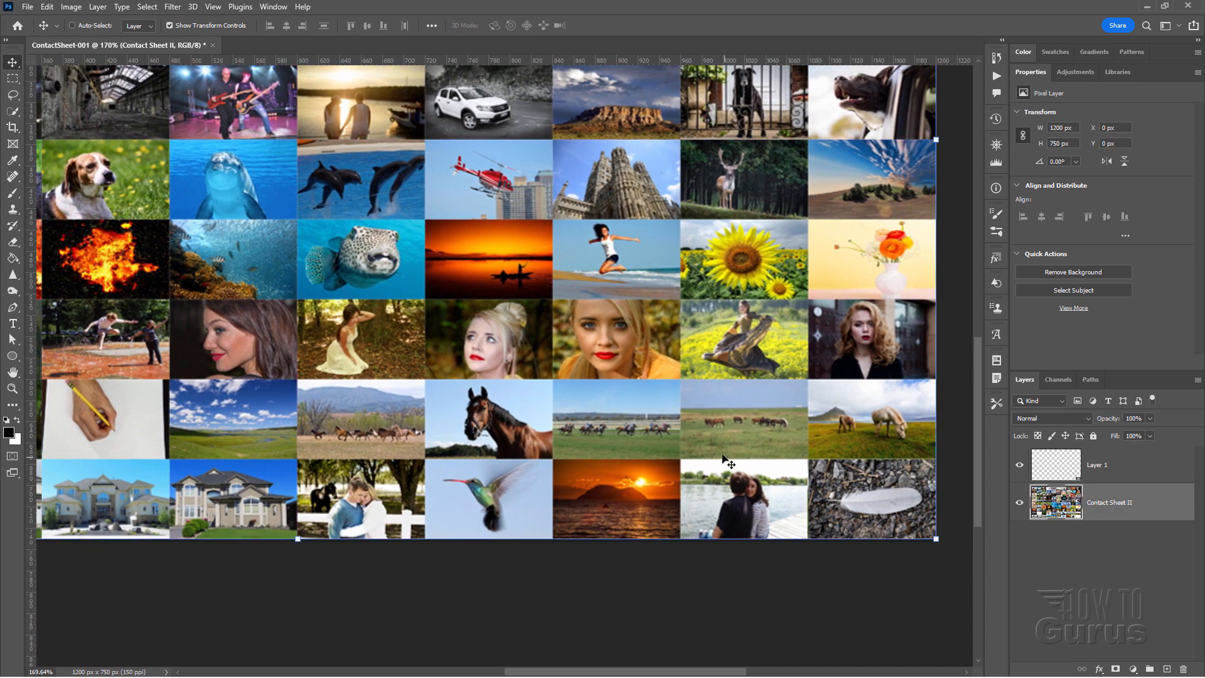
pyautogui.moveTo(463, 321)
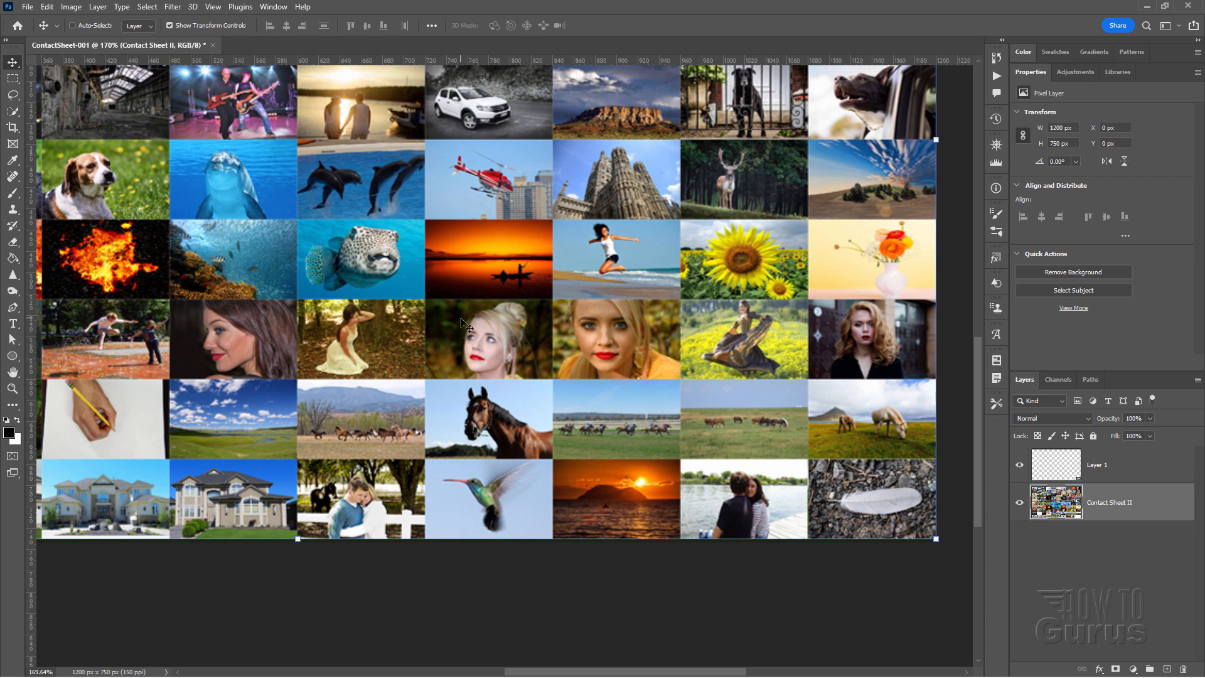
pyautogui.click(12, 389)
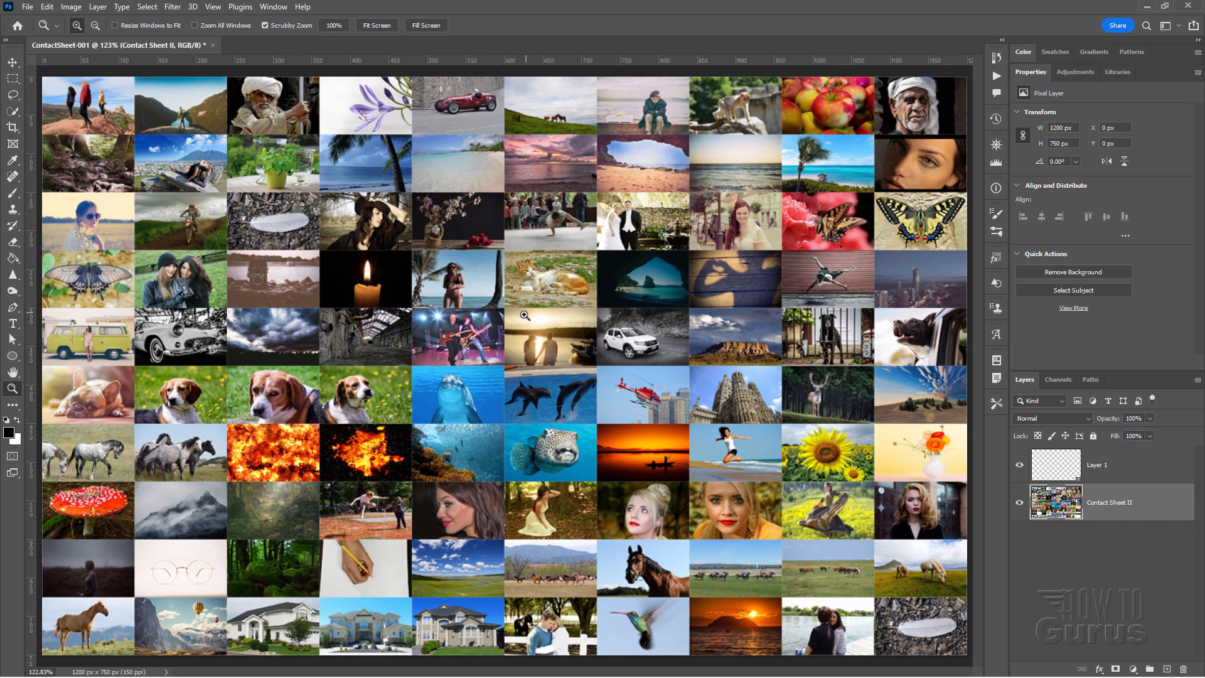
pyautogui.moveTo(518, 321)
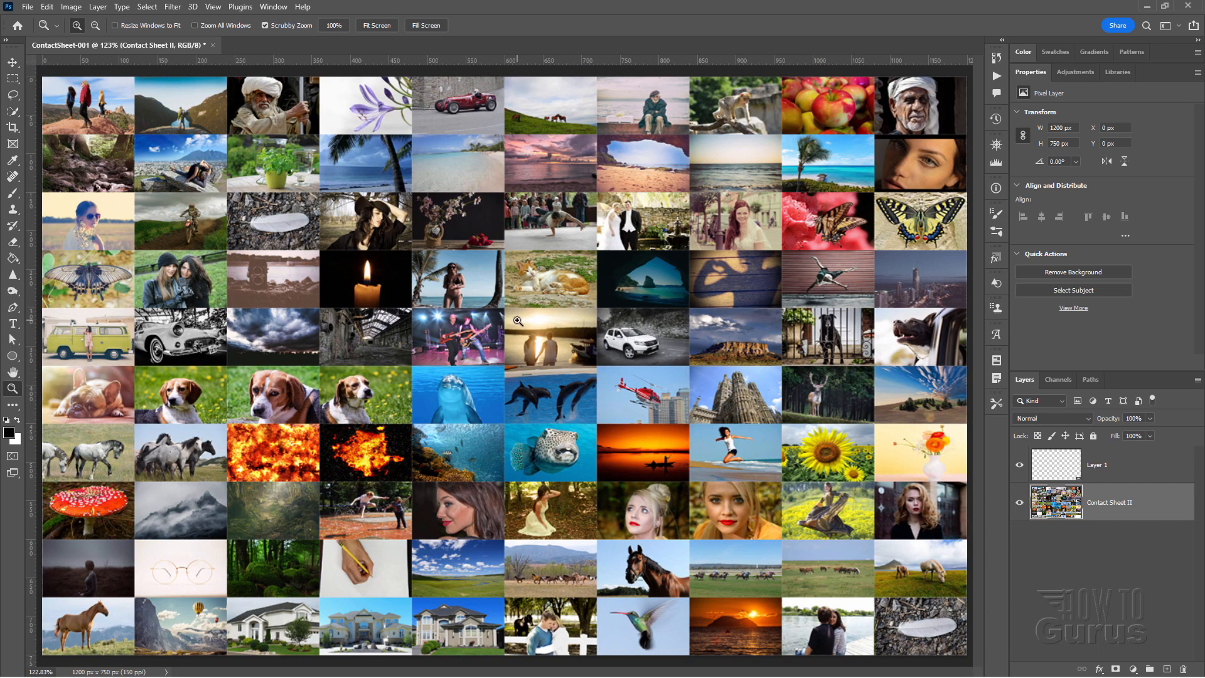
pyautogui.moveTo(917, 604)
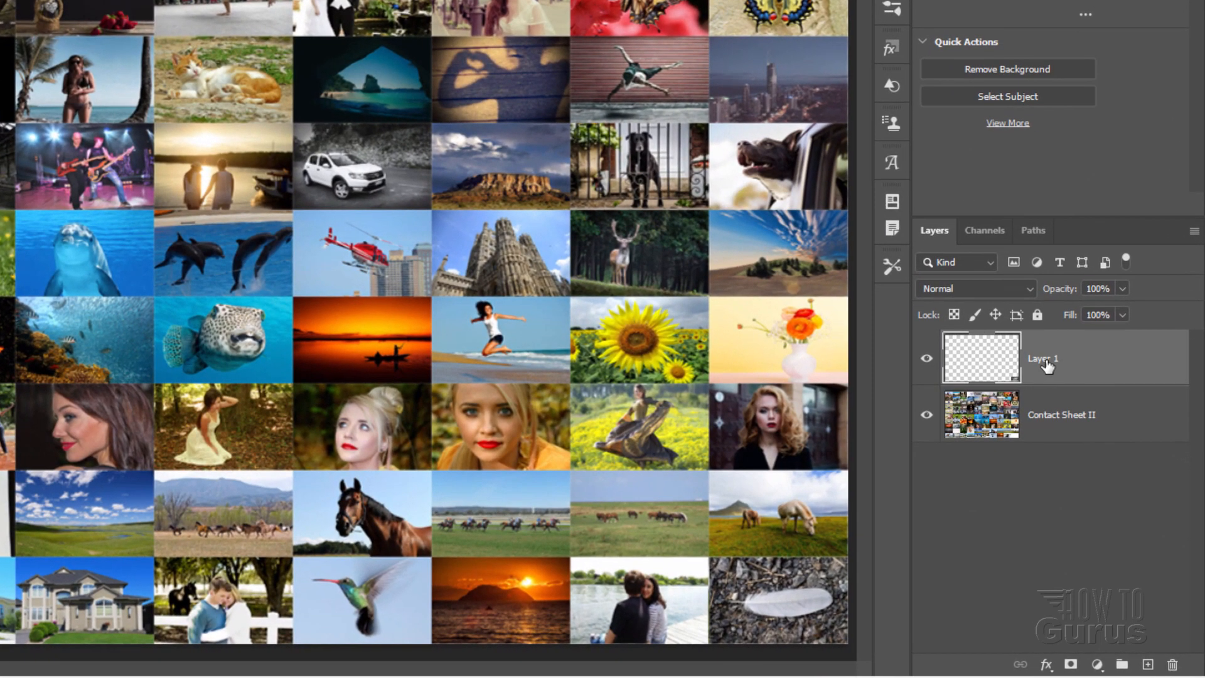
# - Merge the feather layer down into the contact sheet, forming a single Layer 1 grid
pyautogui.rightClick(1043, 358)
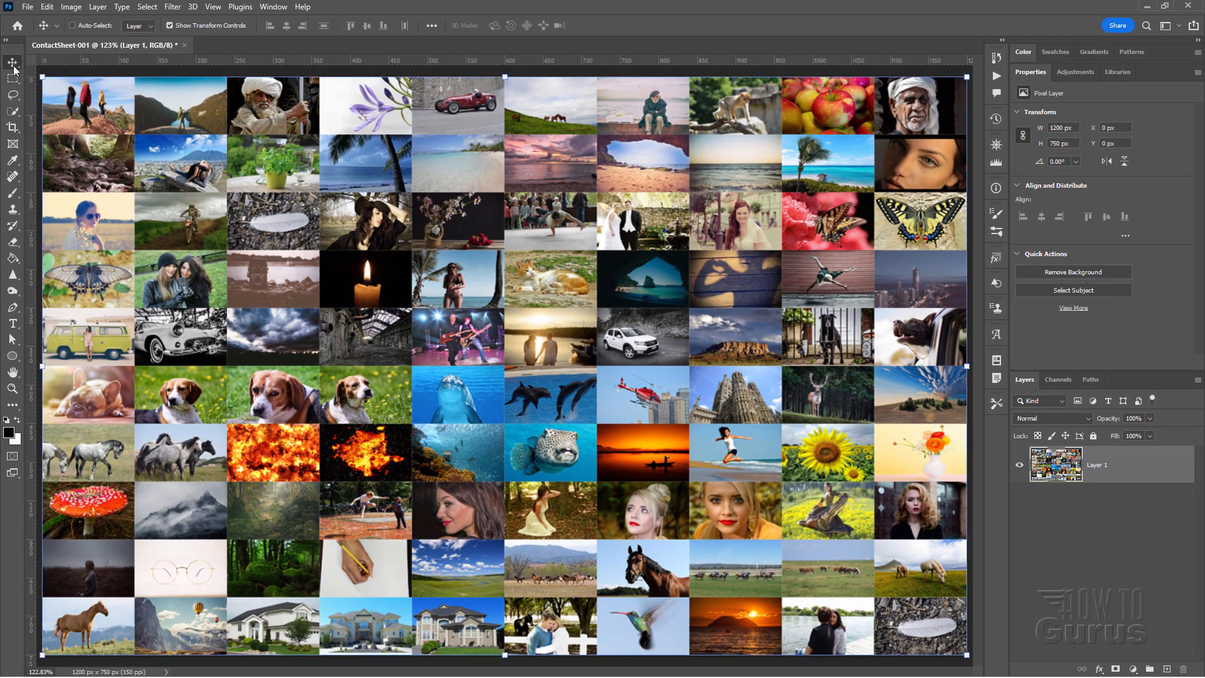
pyautogui.click(27, 6)
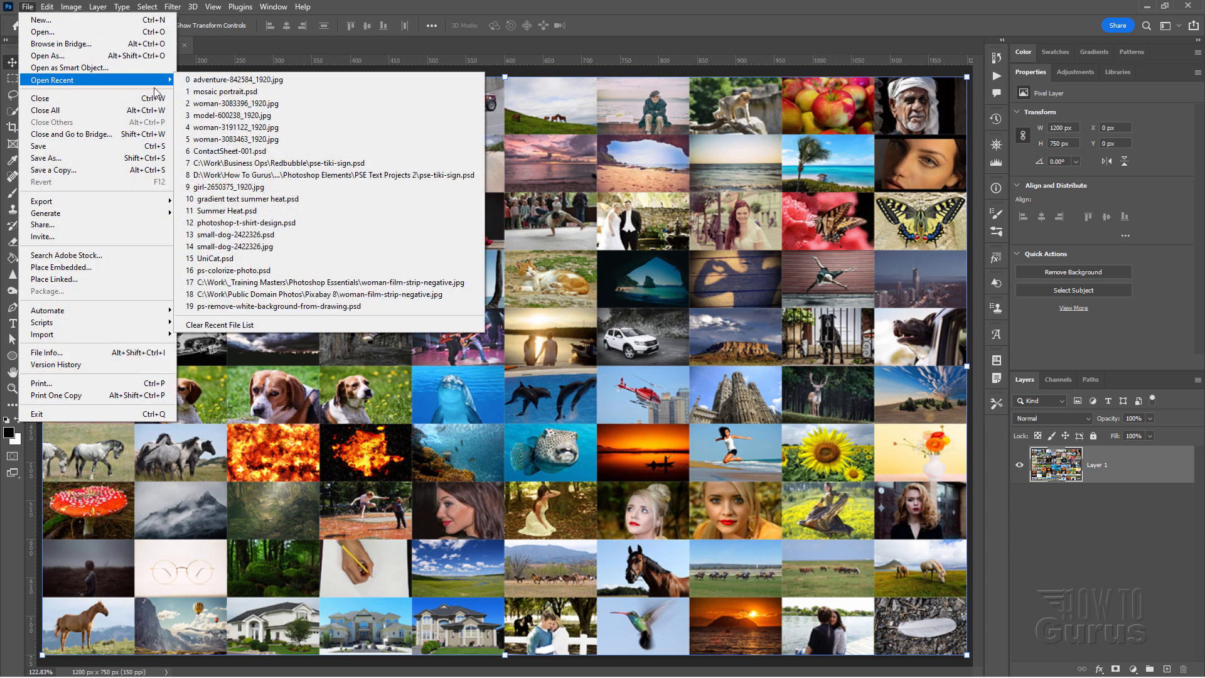
# - Reopen mosaic portrait.psd from the recent files list in a second tab
pyautogui.click(237, 92)
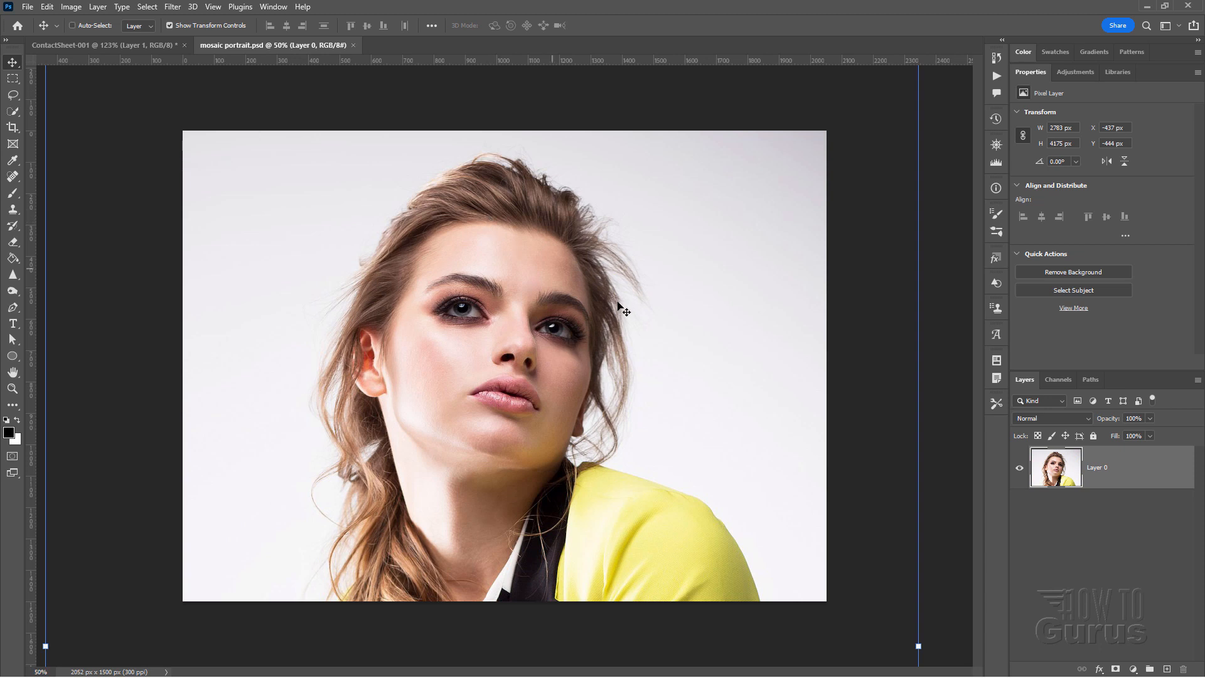
pyautogui.moveTo(12, 391)
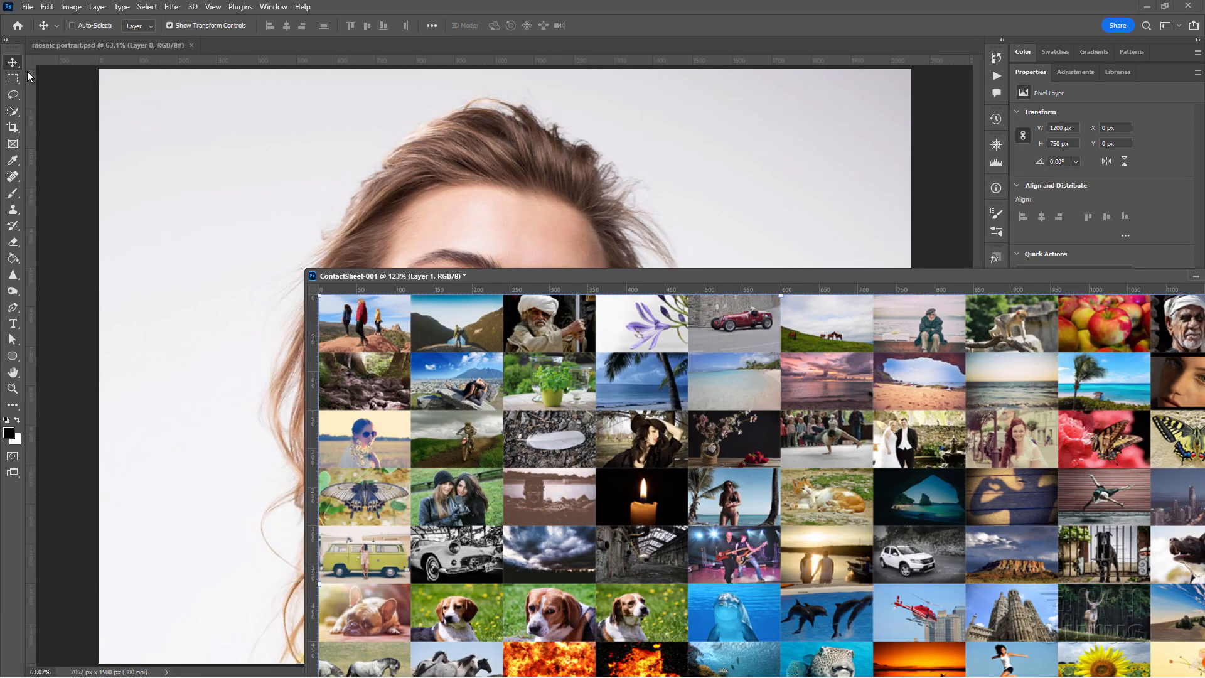
# - Float the ContactSheet-001 document in its own window above the portrait
pyautogui.scroll(-3)
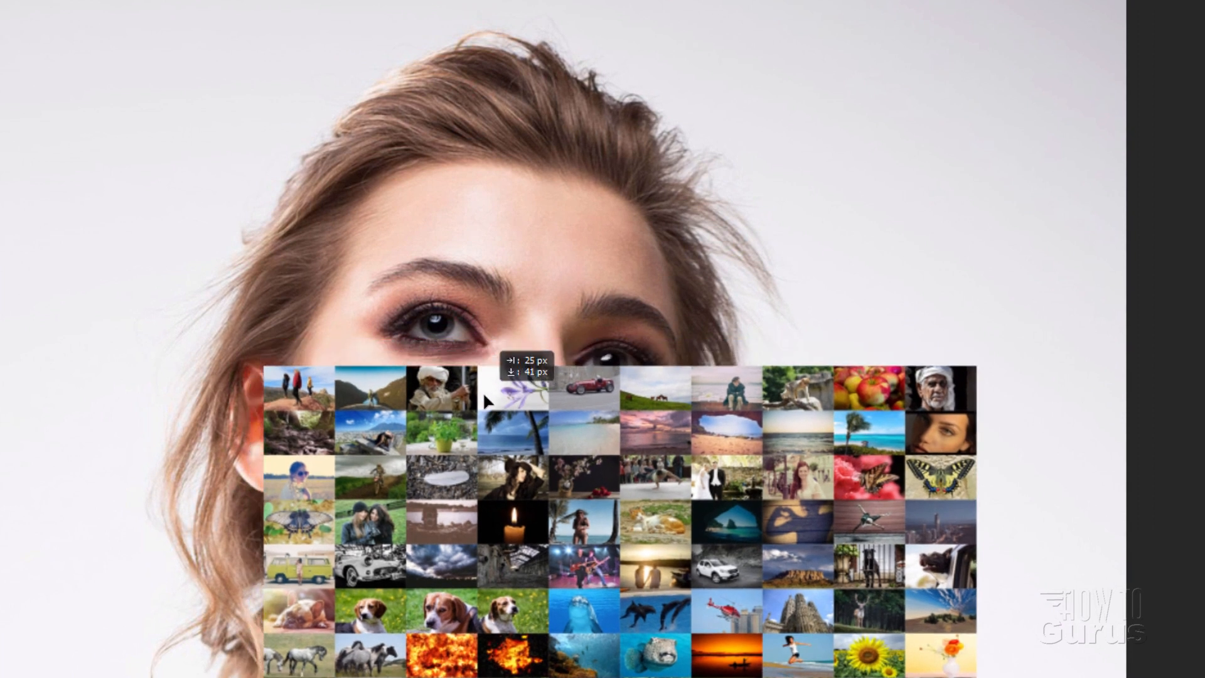
# - Bring the photo grid into the portrait document as Layer 1, scaled to about 87%
pyautogui.moveTo(492, 400); pyautogui.dragTo(476, 377)
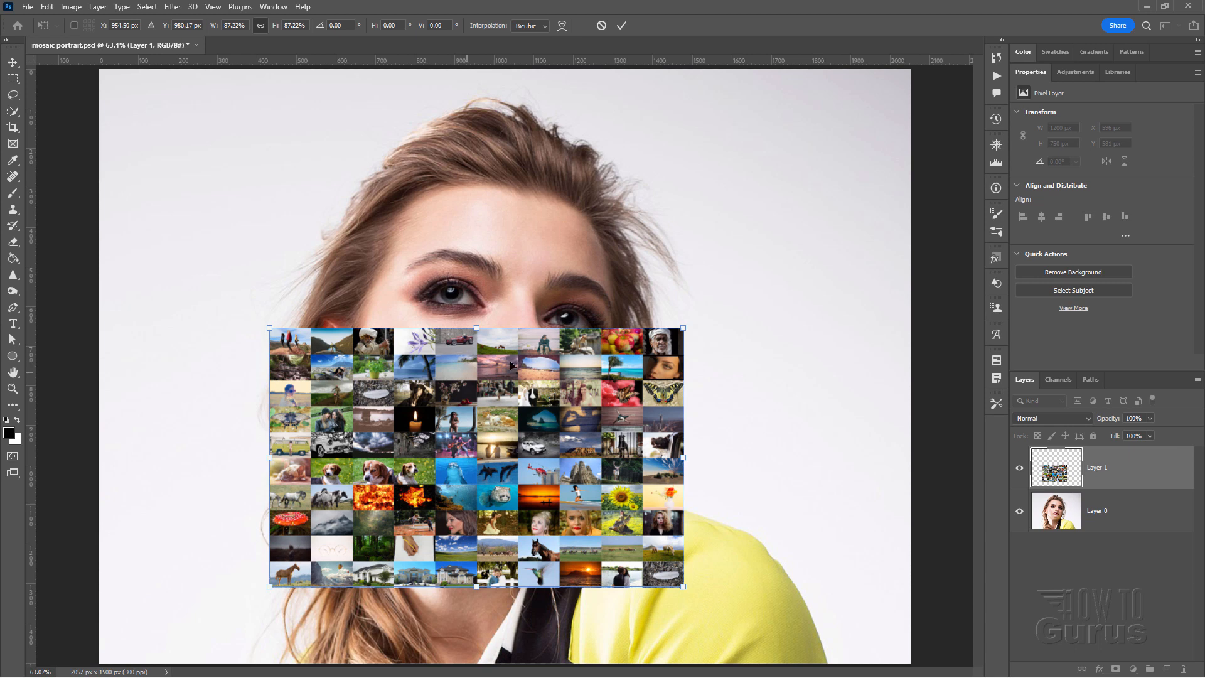
pyautogui.moveTo(490, 342)
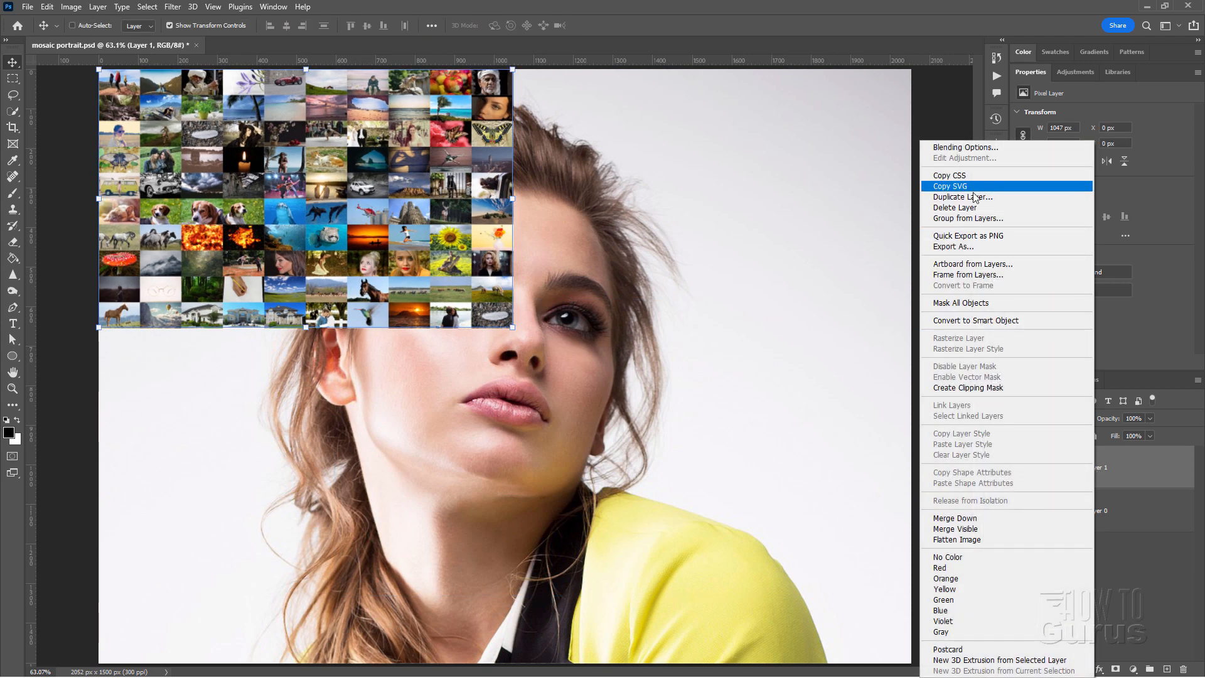
# - Duplicate the grid layer twice, stacking the copies down the portrait's left half
pyautogui.click(962, 196)
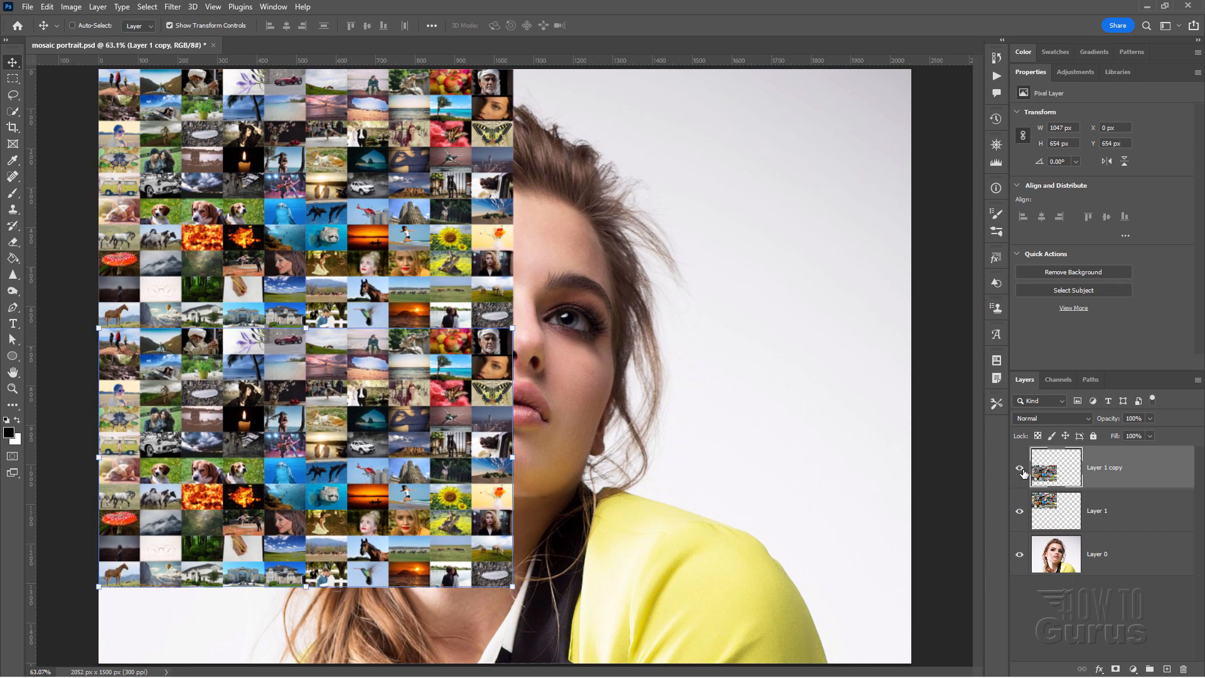
pyautogui.rightClick(1104, 467)
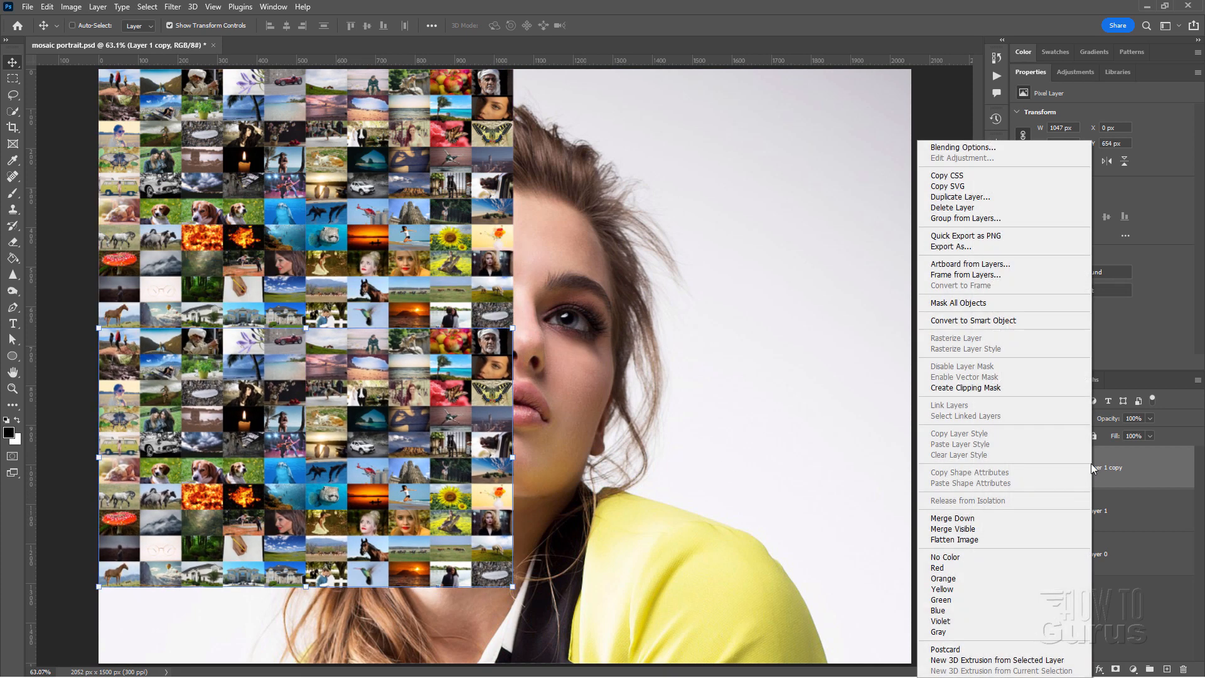
pyautogui.click(960, 197)
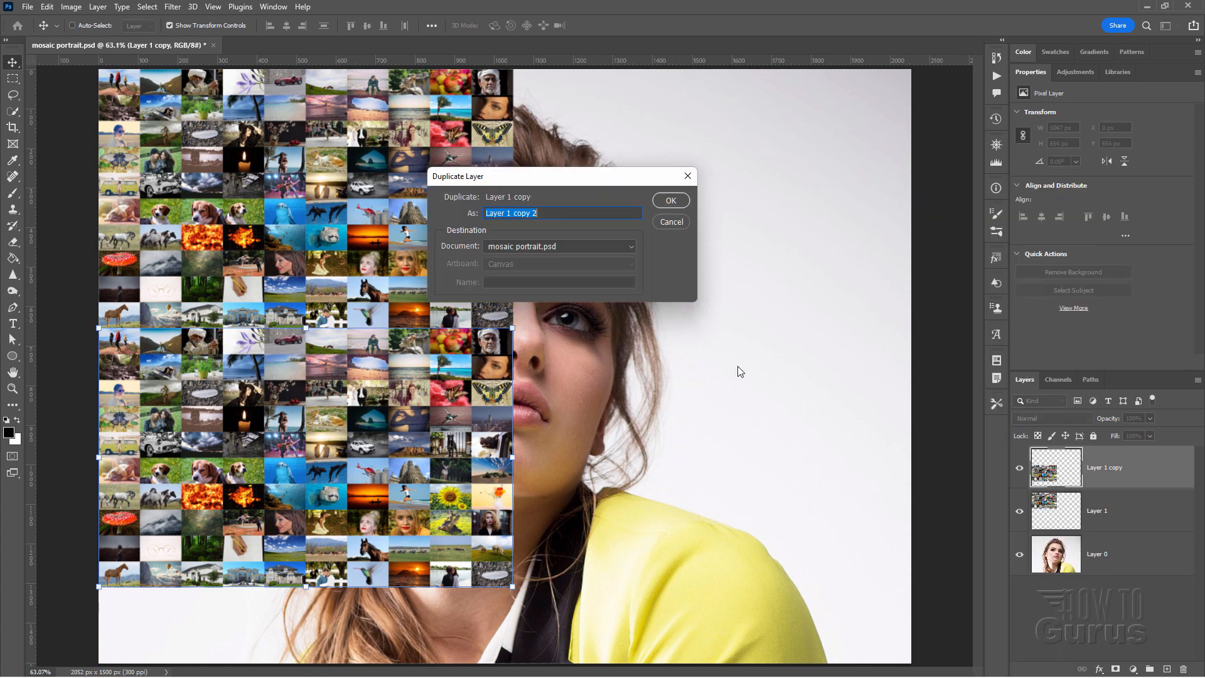
pyautogui.click(670, 199)
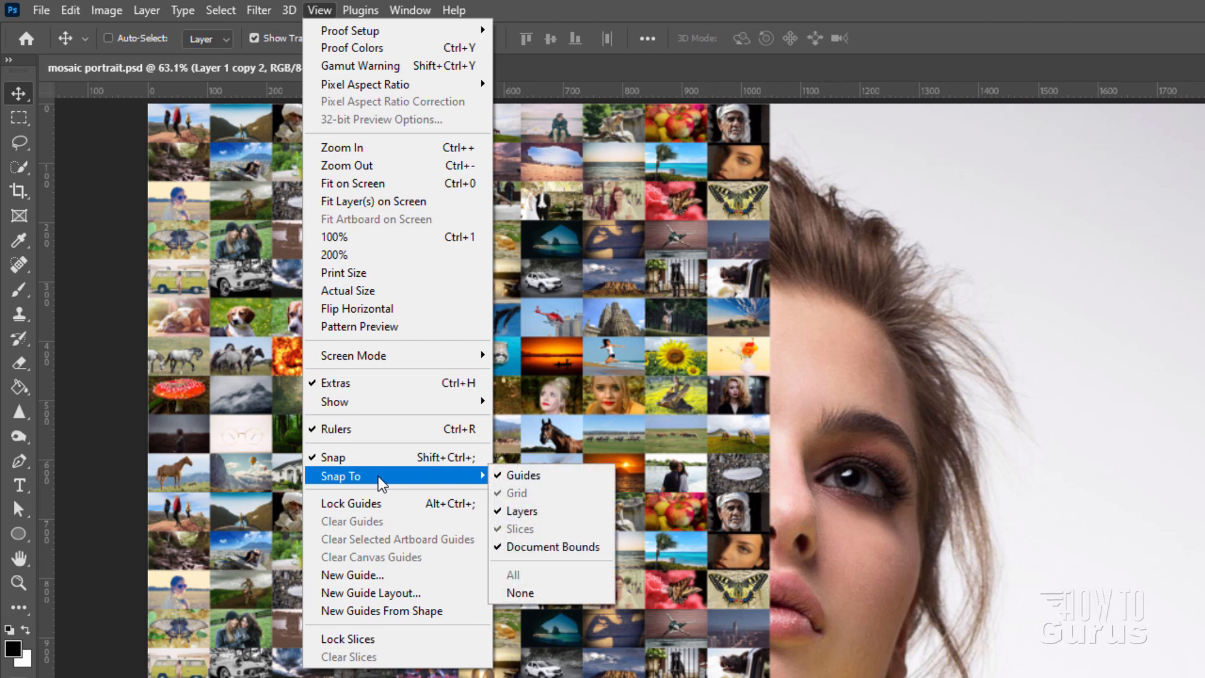
pyautogui.moveTo(926, 472)
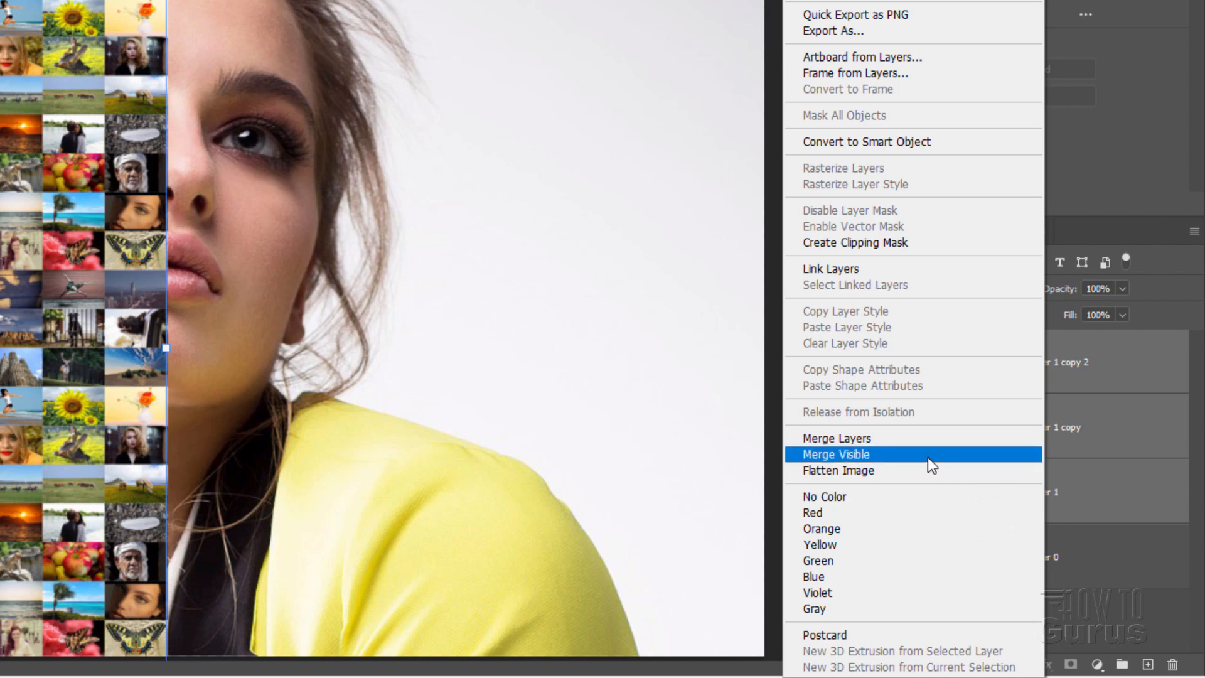
# - Merge the grid copies down into one full-canvas mosaic layer, Layer 1 copy 3
pyautogui.click(835, 453)
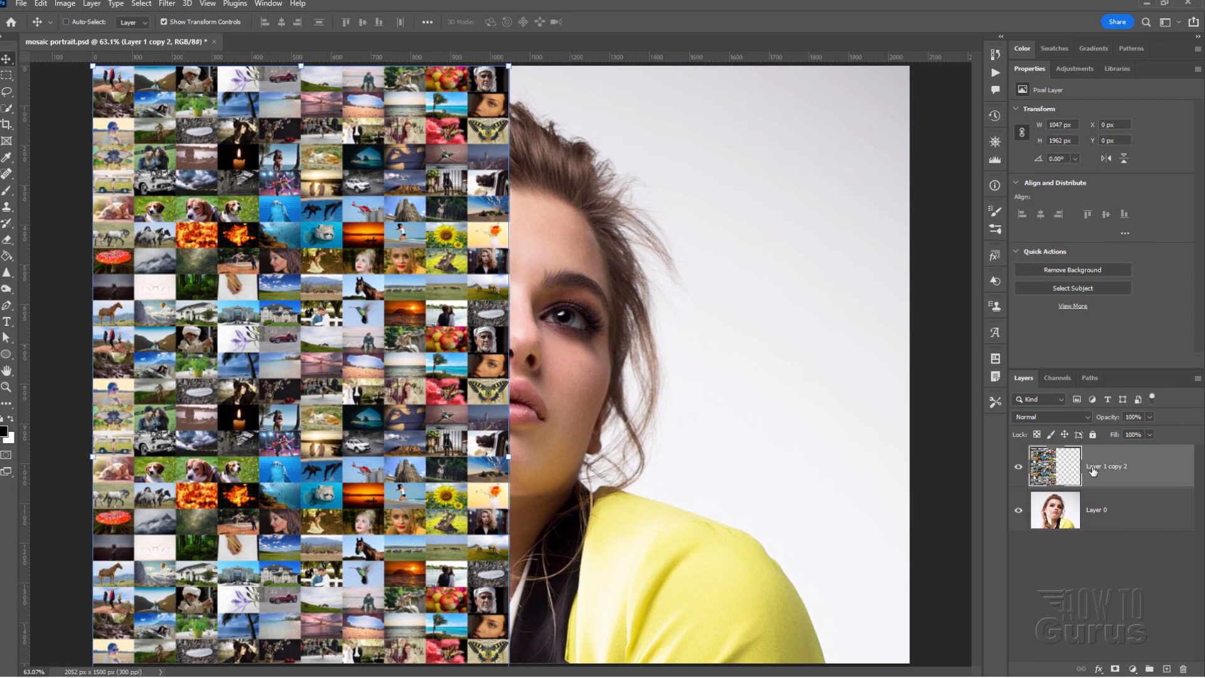
pyautogui.rightClick(1091, 467)
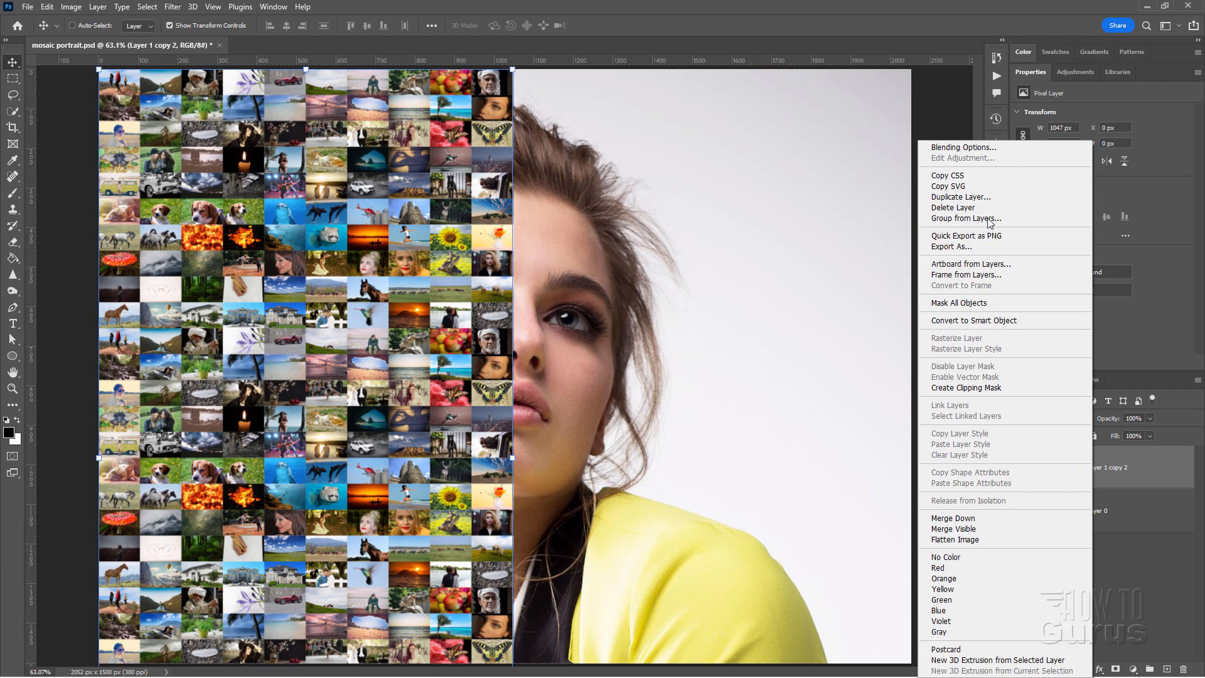
pyautogui.click(961, 196)
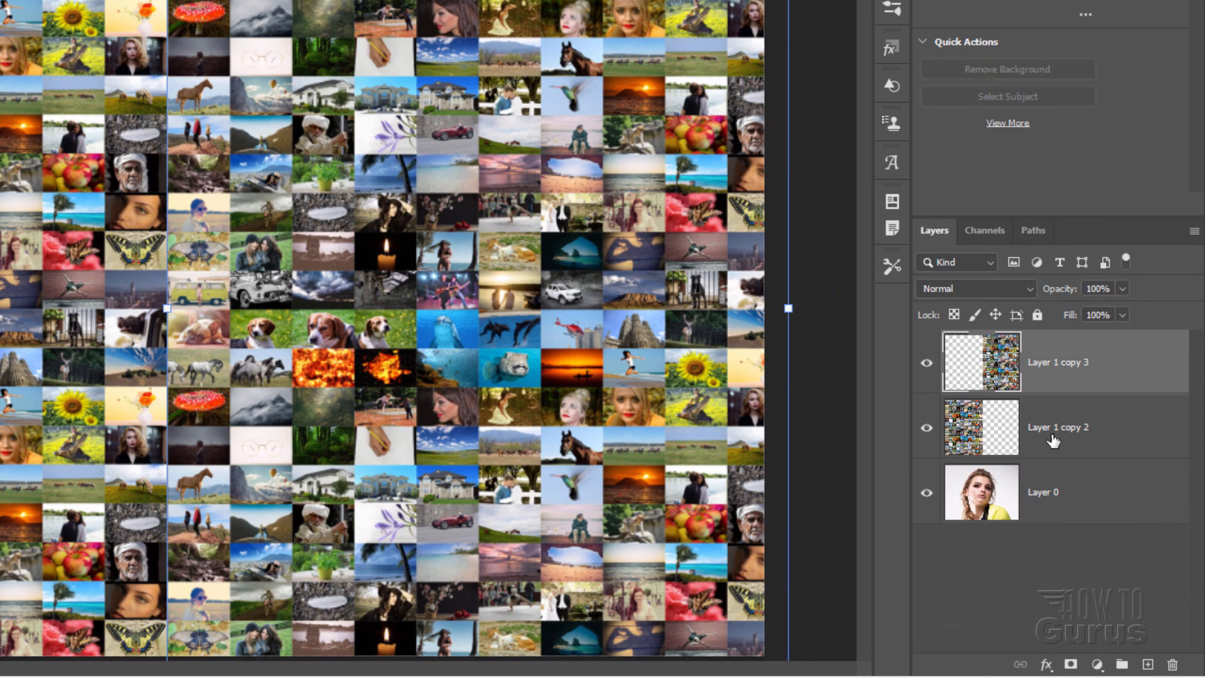
pyautogui.rightClick(1058, 428)
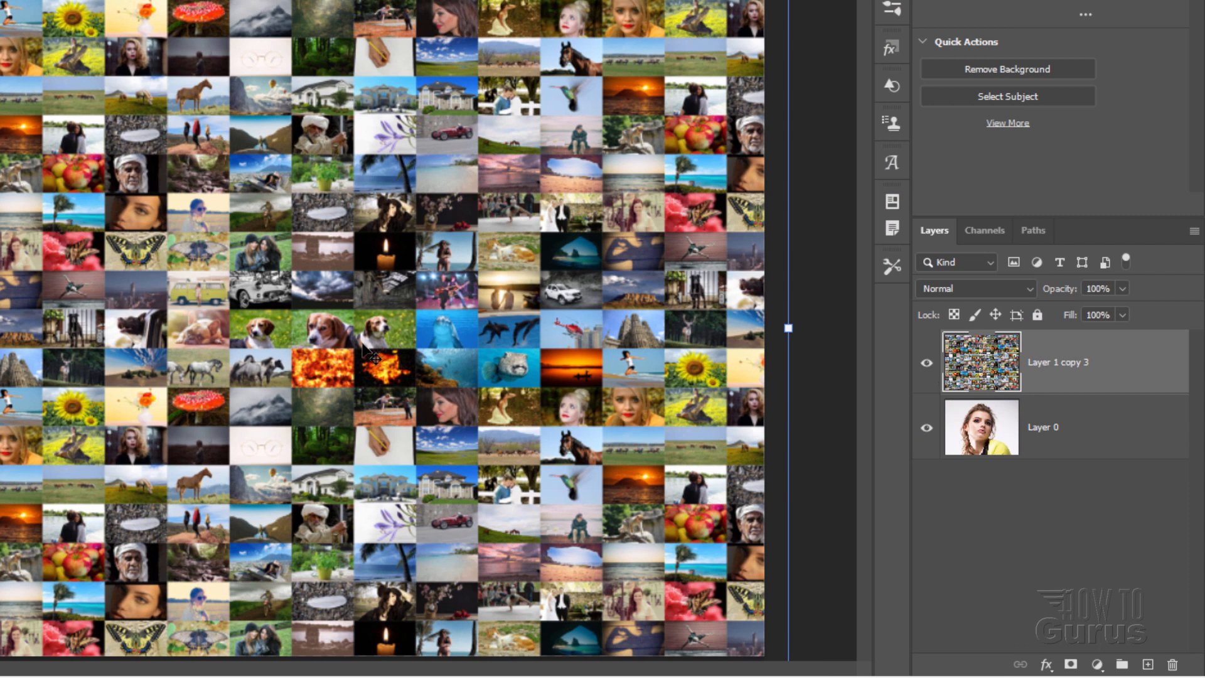
pyautogui.moveTo(882, 318)
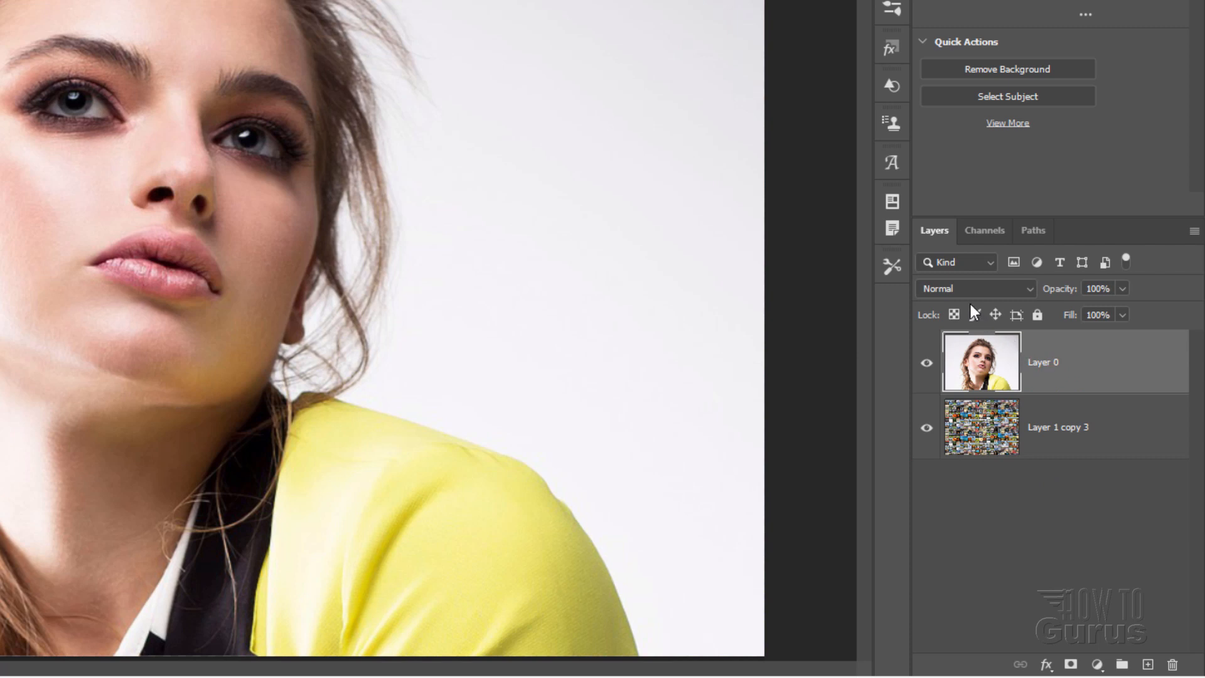
# - Try a darkening and other blend modes on the portrait, settling on Hard Light
pyautogui.click(976, 288)
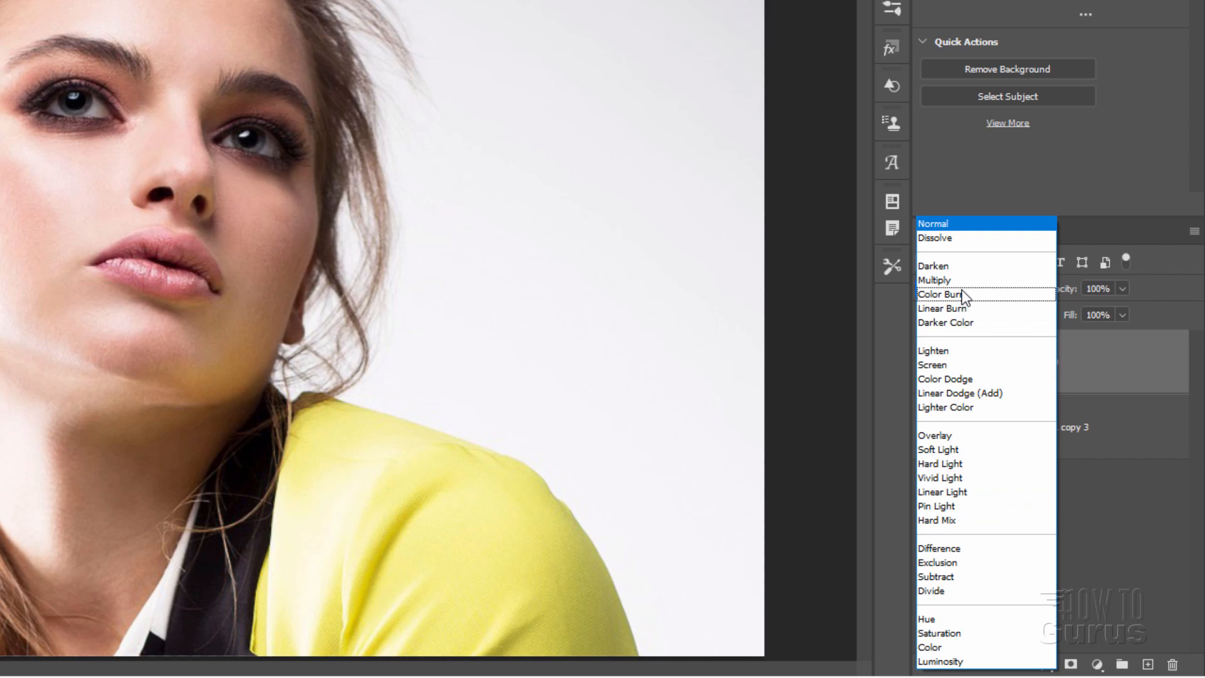
pyautogui.click(945, 322)
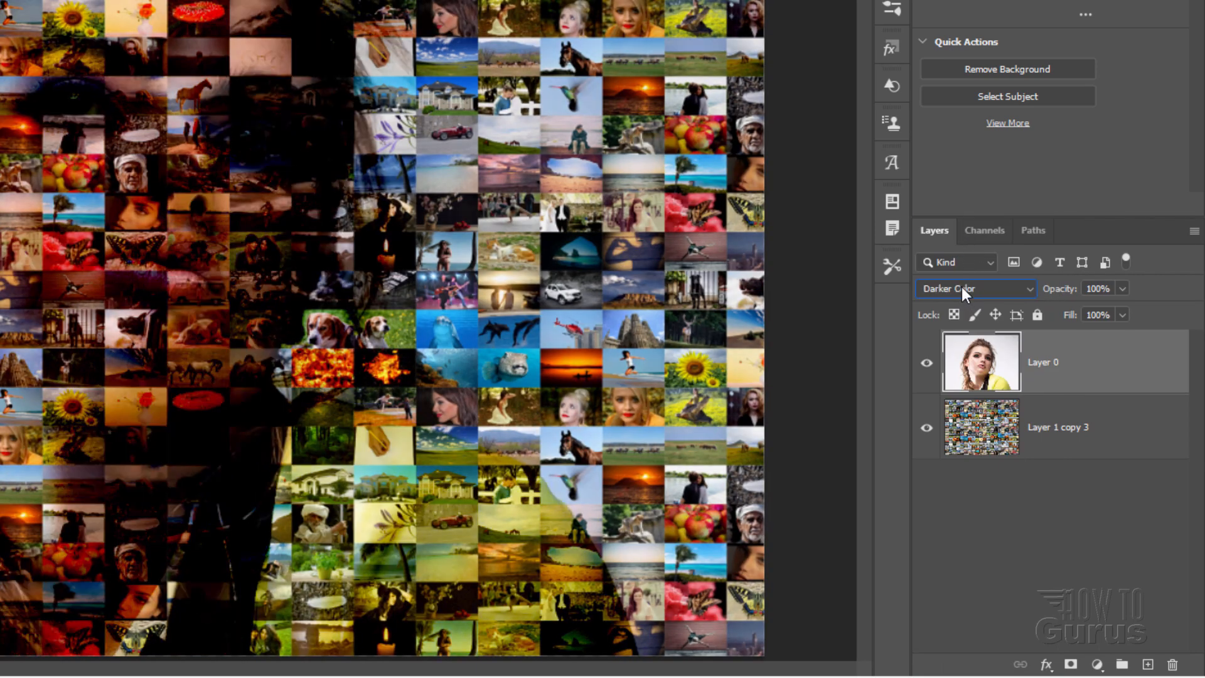
pyautogui.click(972, 288)
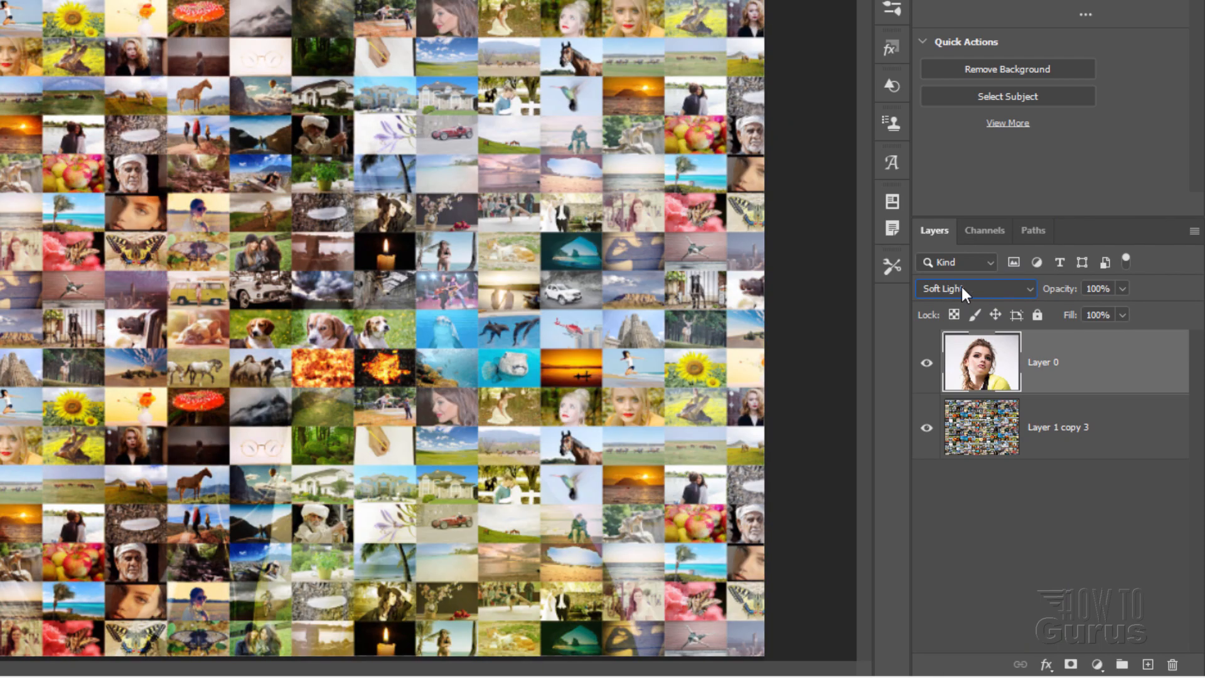
pyautogui.click(974, 288)
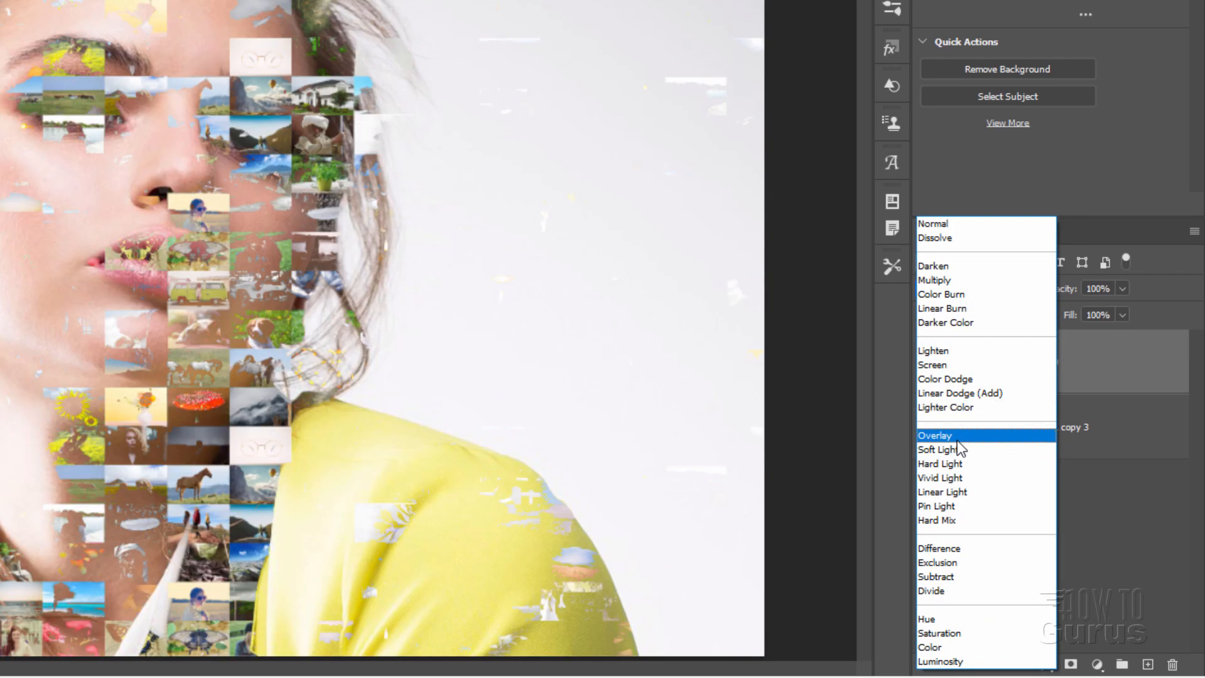
pyautogui.click(939, 463)
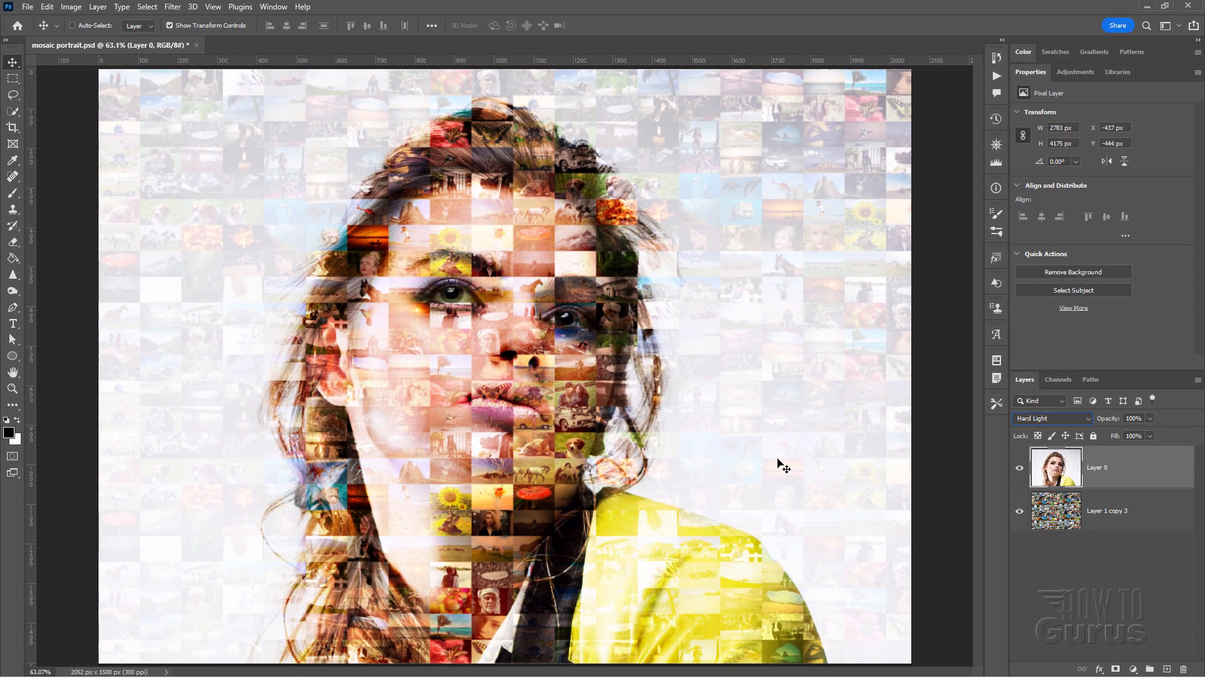
pyautogui.moveTo(767, 438)
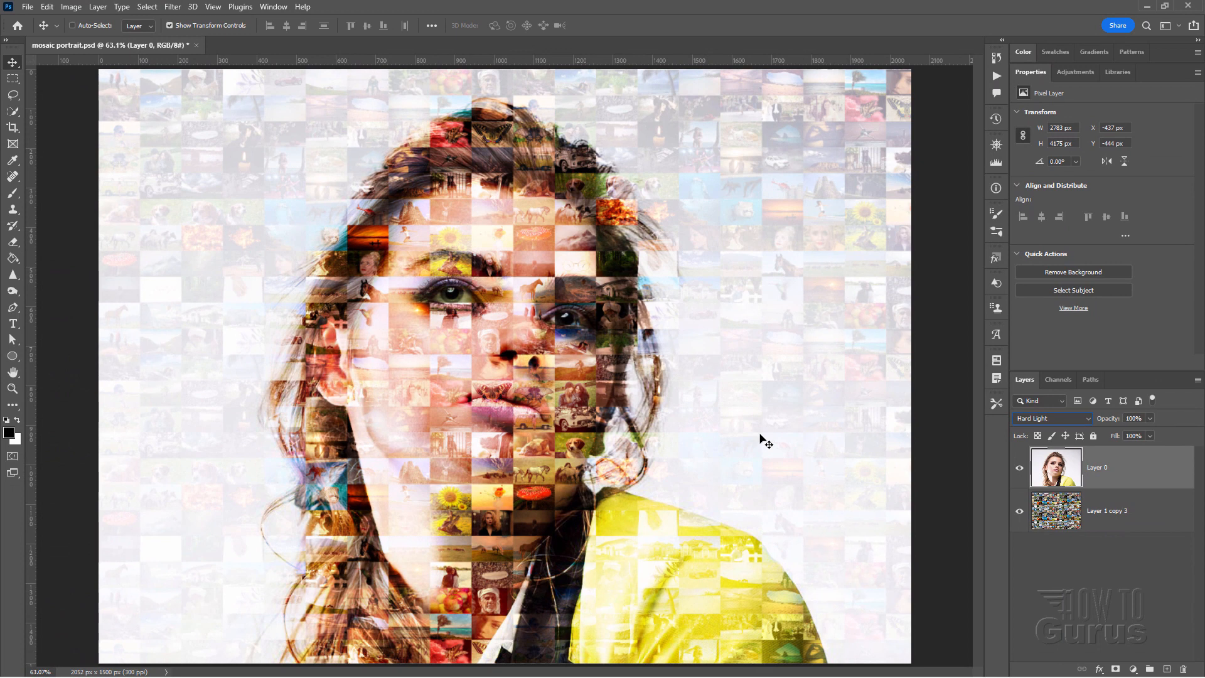
pyautogui.moveTo(830, 558)
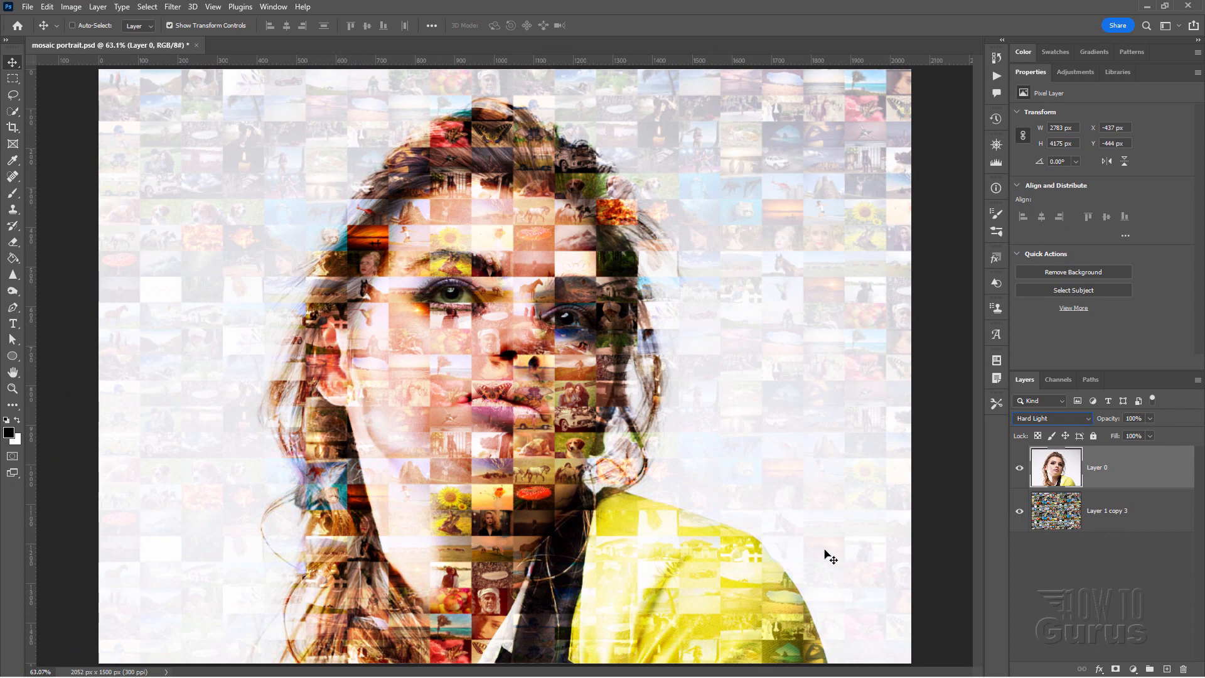
pyautogui.moveTo(323, 226)
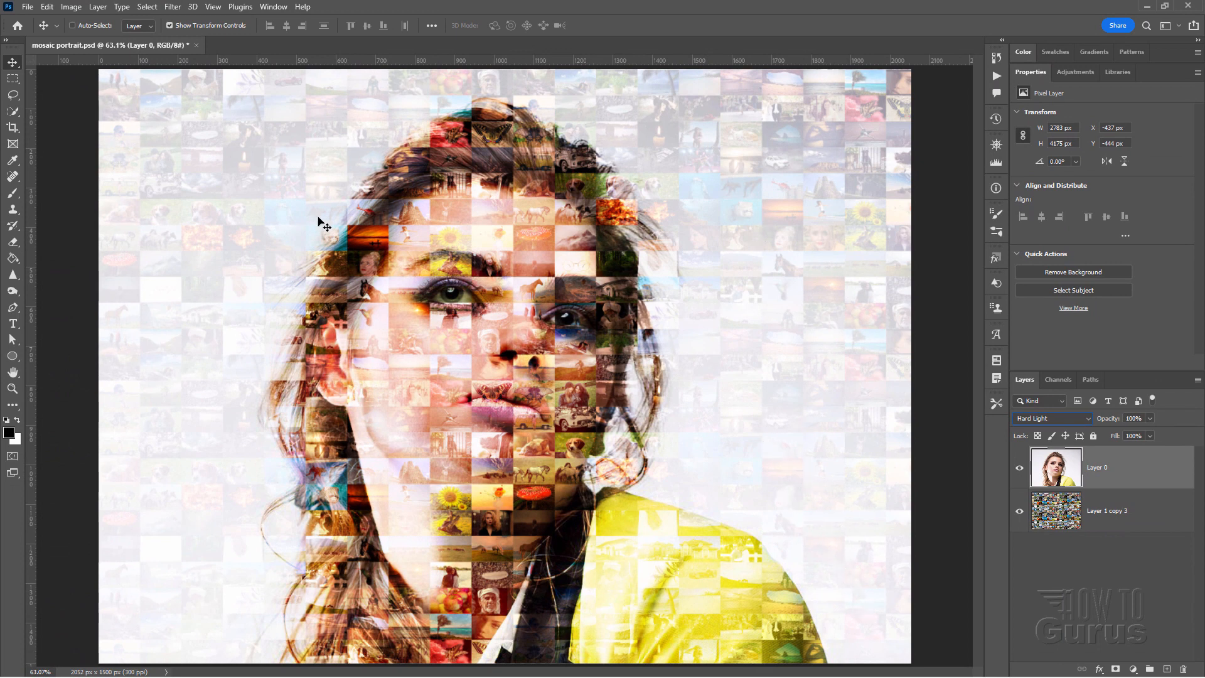
pyautogui.moveTo(801, 437)
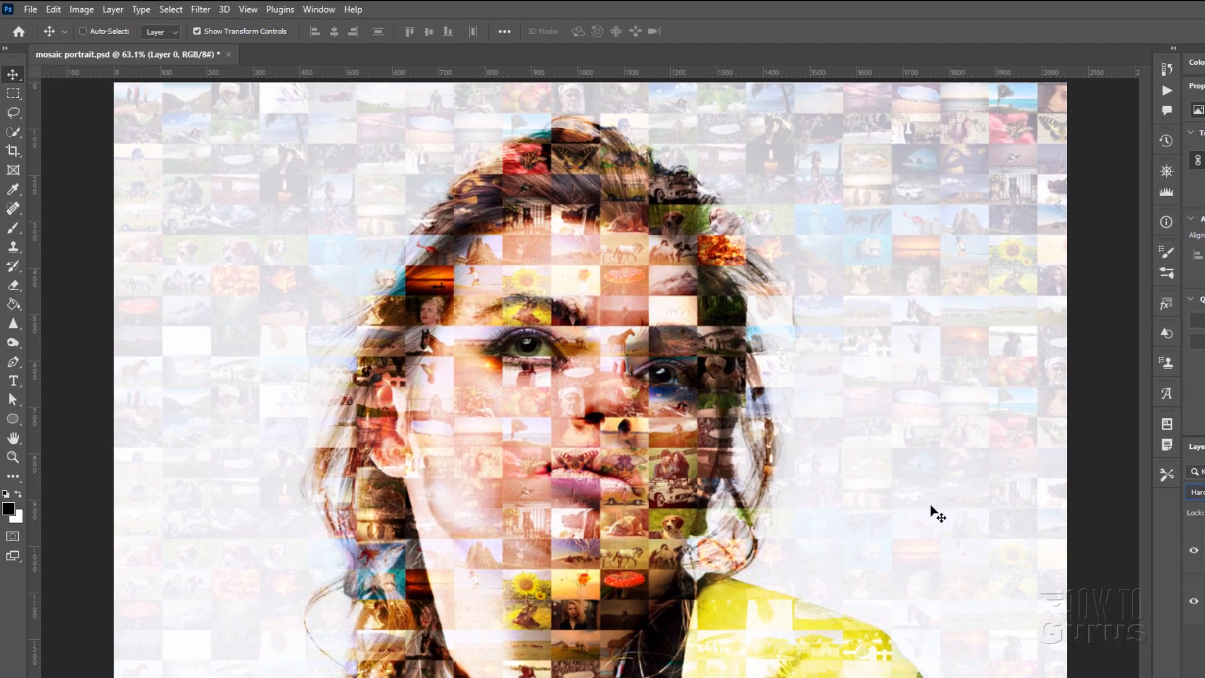
# - Add a Levels 1 adjustment layer with Use Previous Layer clipping mask enabled
pyautogui.click(113, 10)
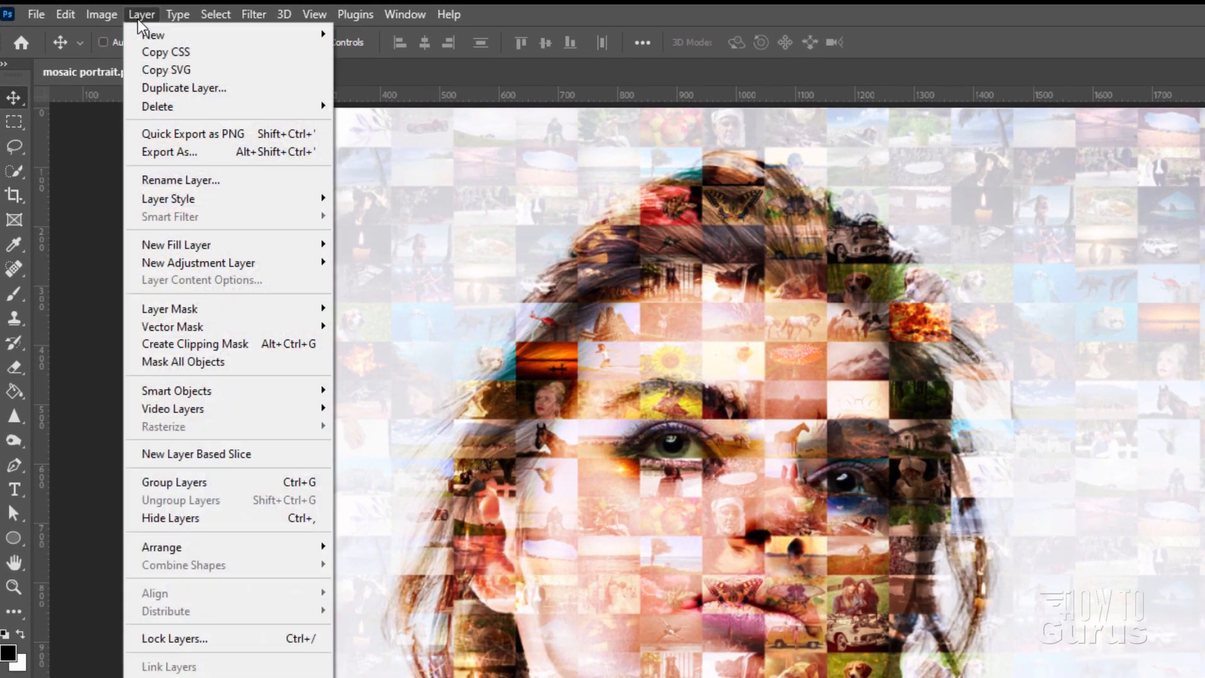
pyautogui.moveTo(198, 262)
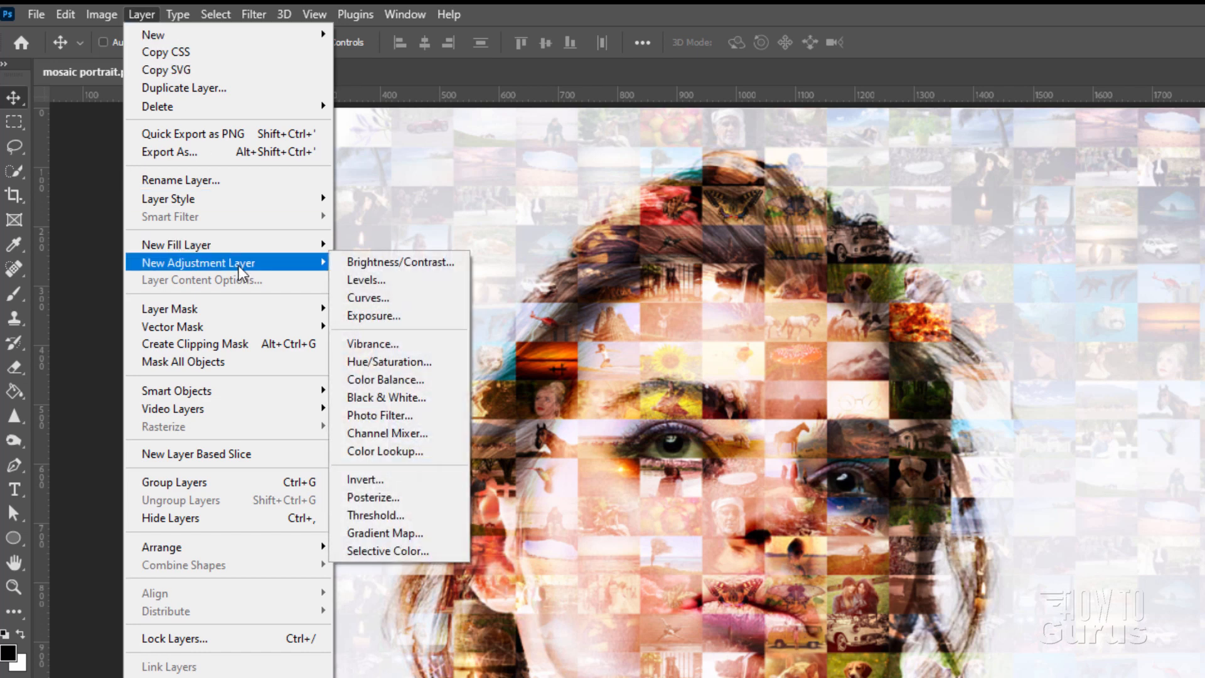
pyautogui.click(366, 280)
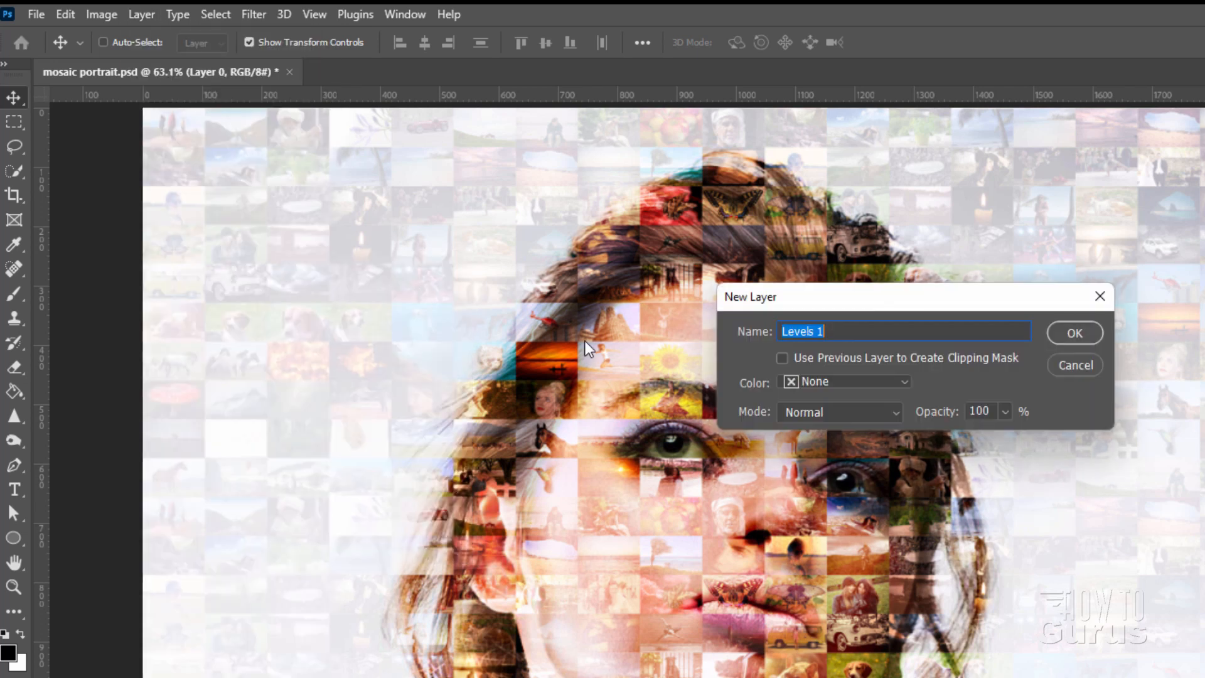
pyautogui.moveTo(955, 364)
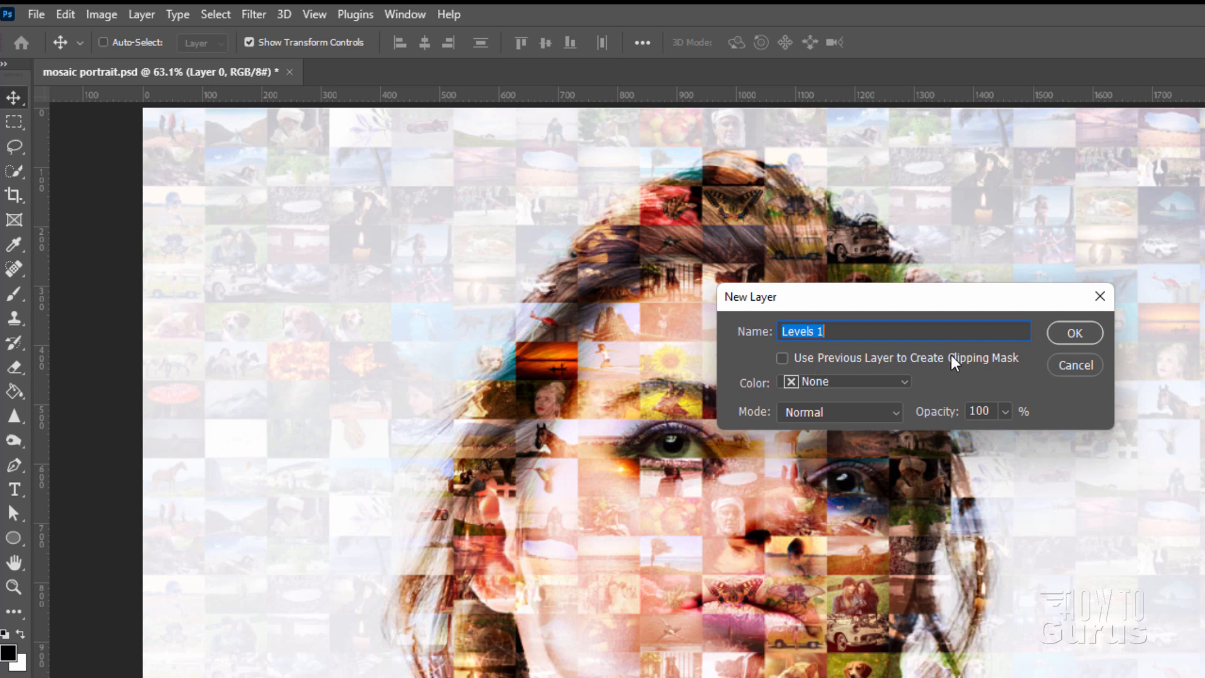
pyautogui.click(781, 358)
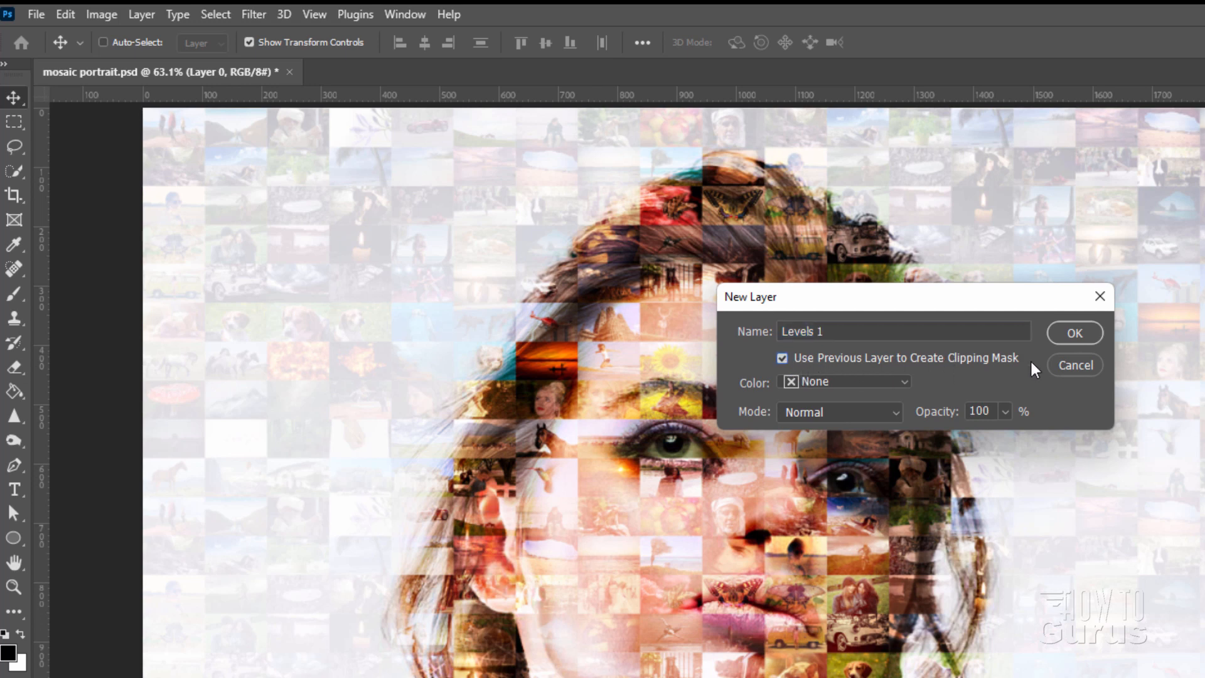
pyautogui.click(1074, 333)
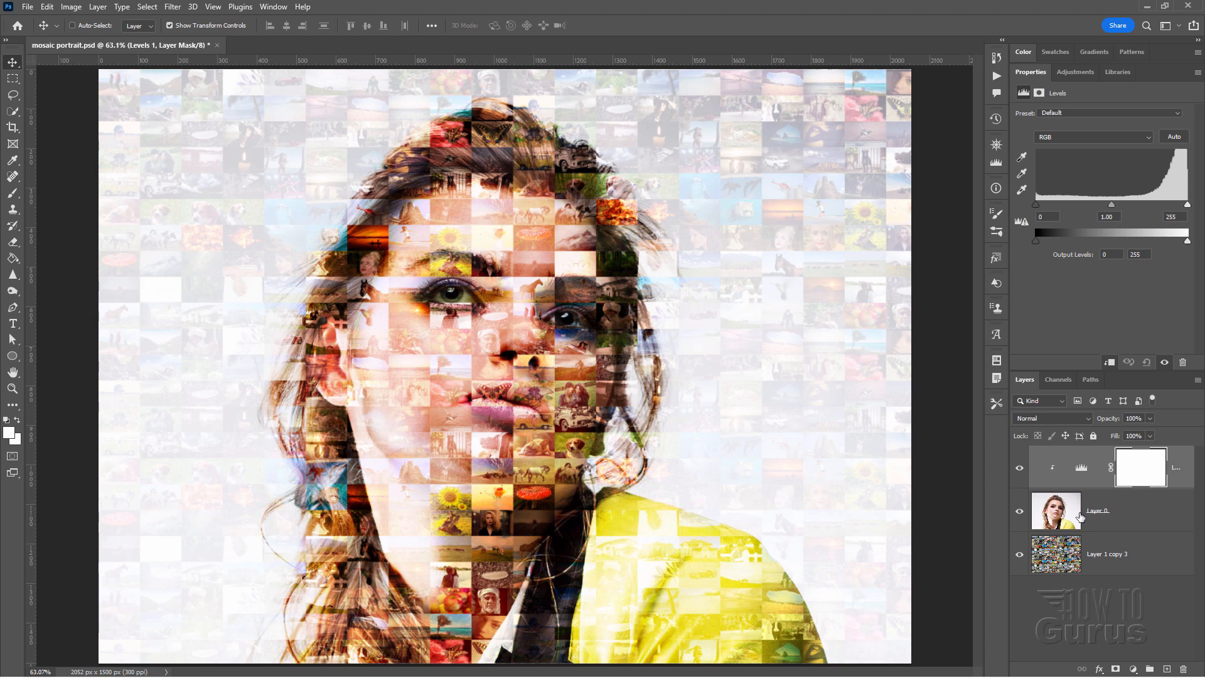
pyautogui.moveTo(838, 496)
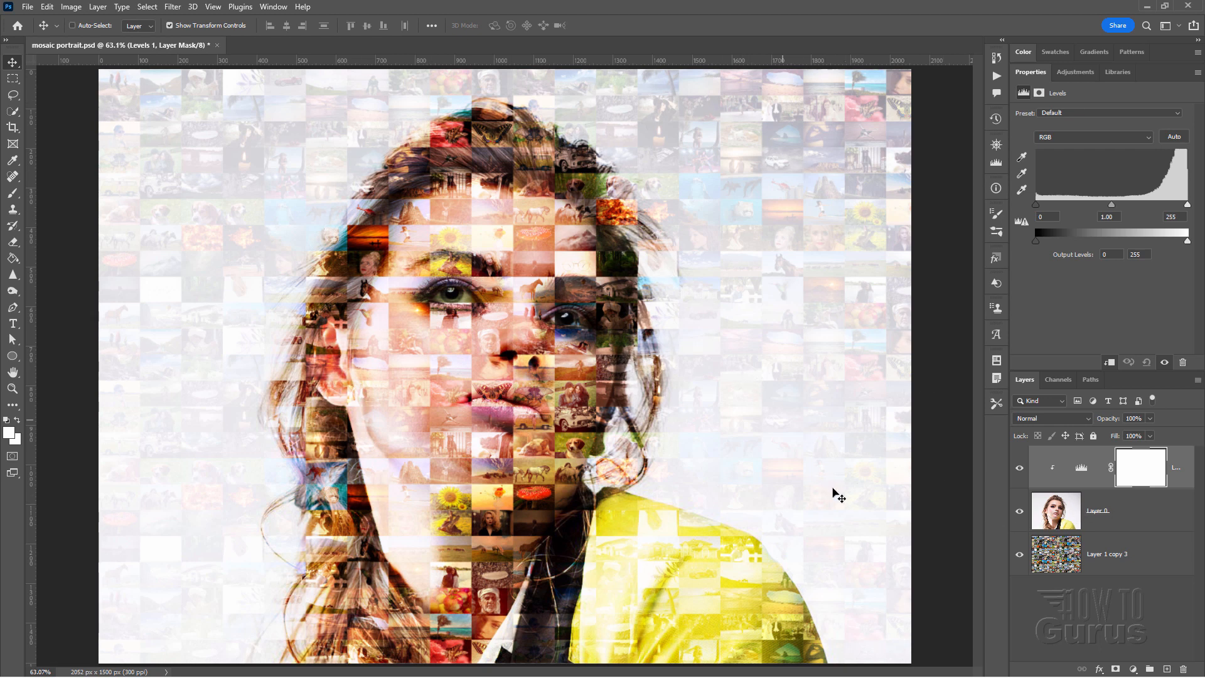
pyautogui.moveTo(409, 90)
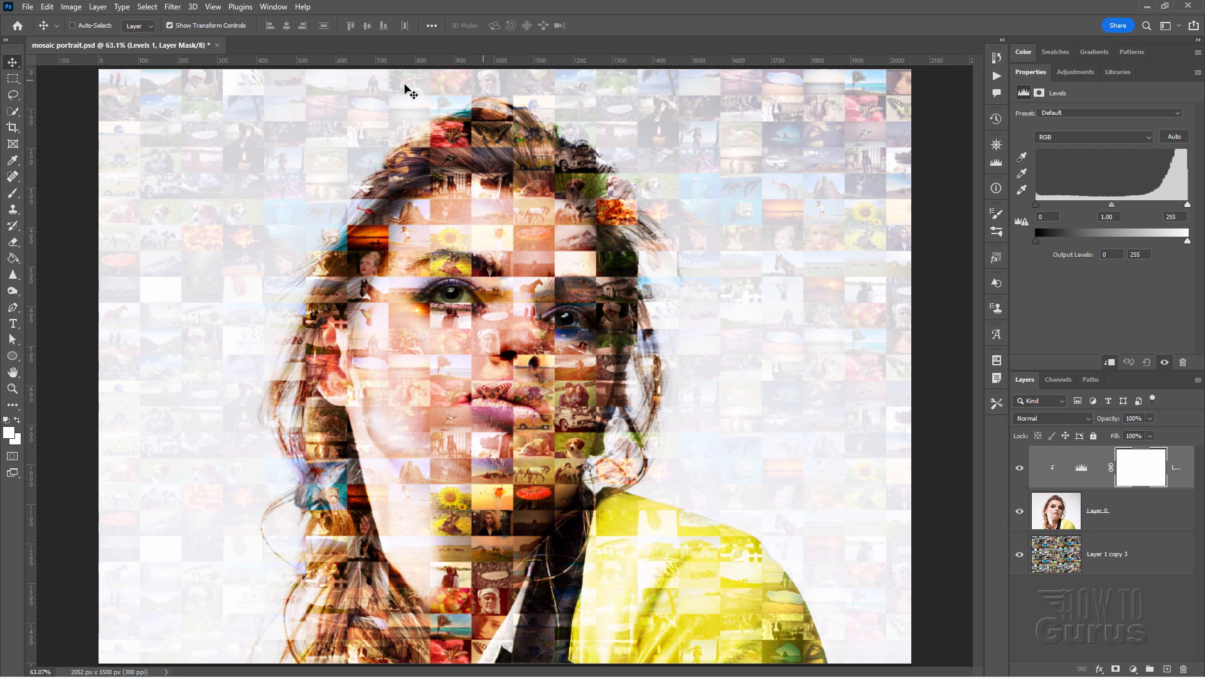
pyautogui.moveTo(860, 455)
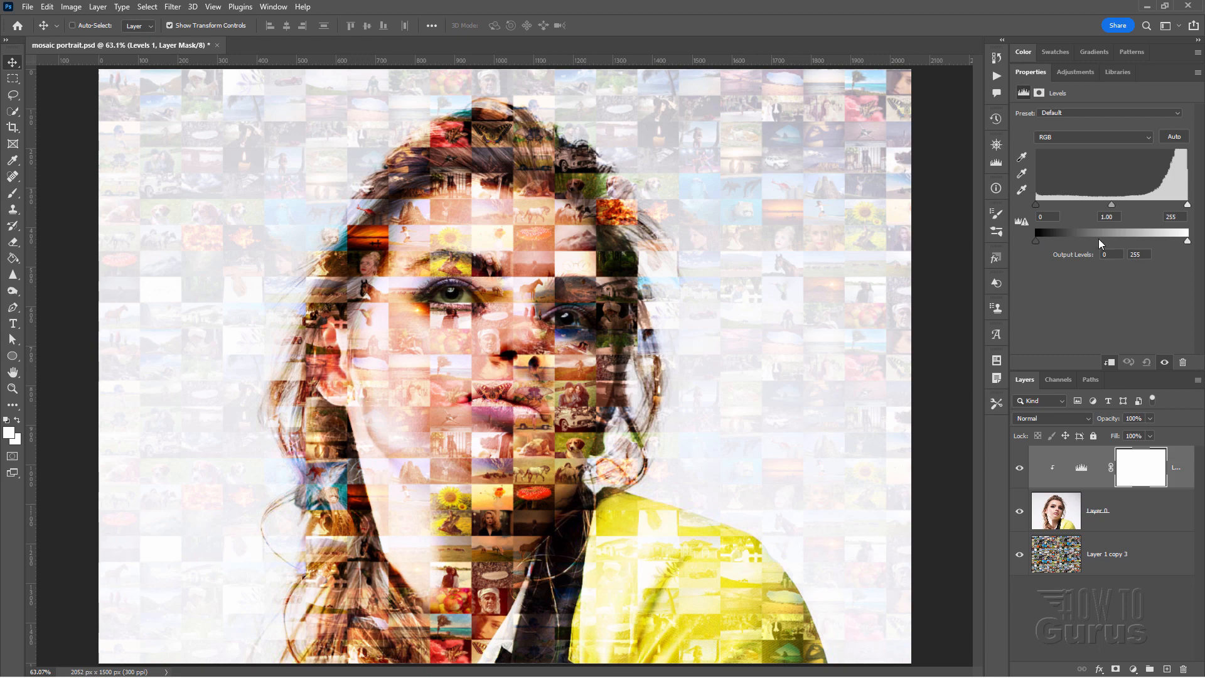
# - Adjust the Levels output white slider back and forth, settling at 247
pyautogui.moveTo(1187, 240); pyautogui.dragTo(1185, 240)
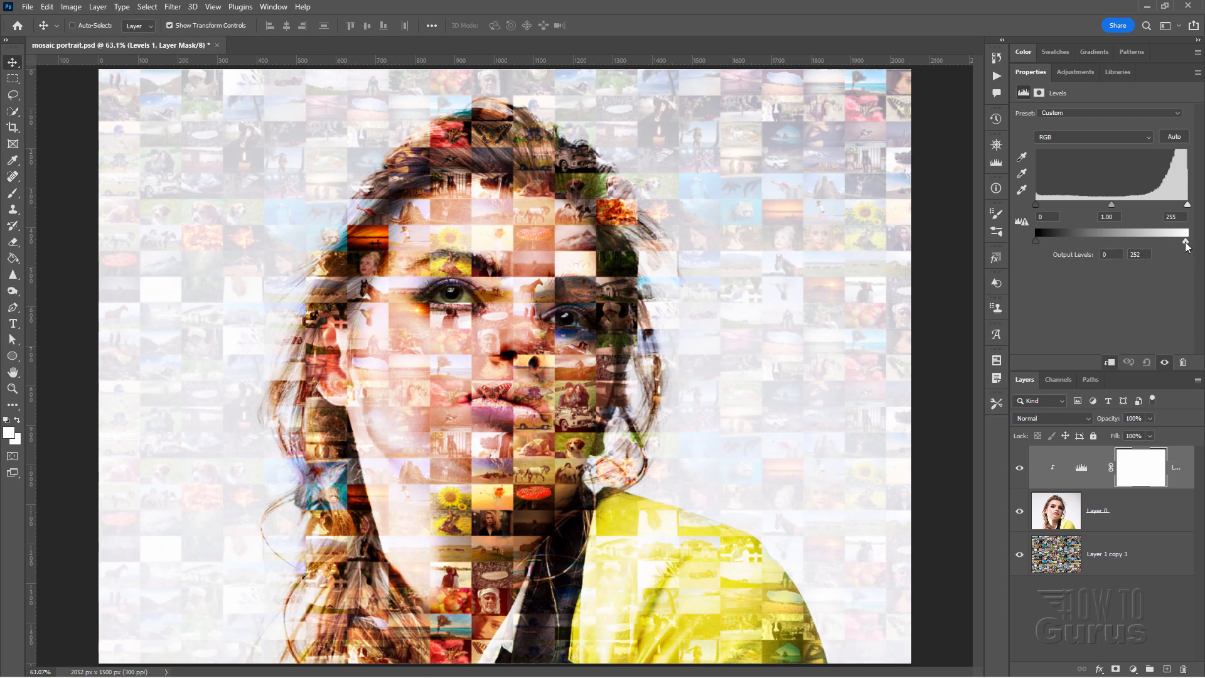
pyautogui.moveTo(1186, 242); pyautogui.dragTo(1155, 242)
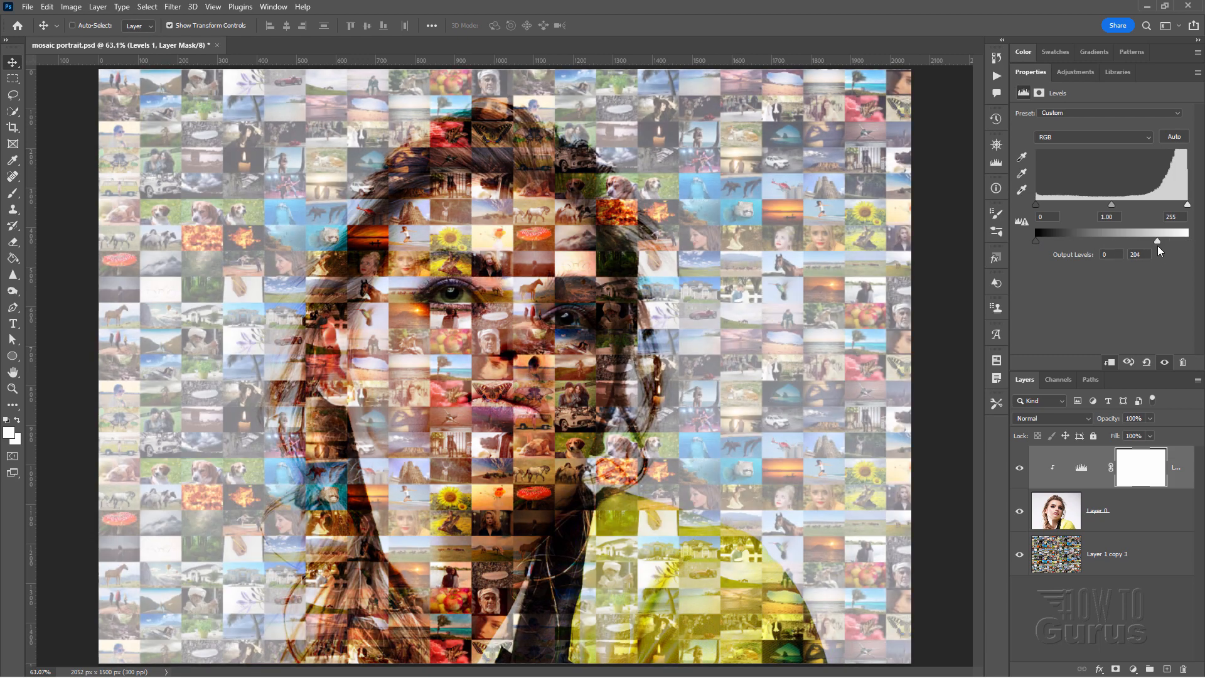
pyautogui.moveTo(1154, 241); pyautogui.dragTo(1186, 241)
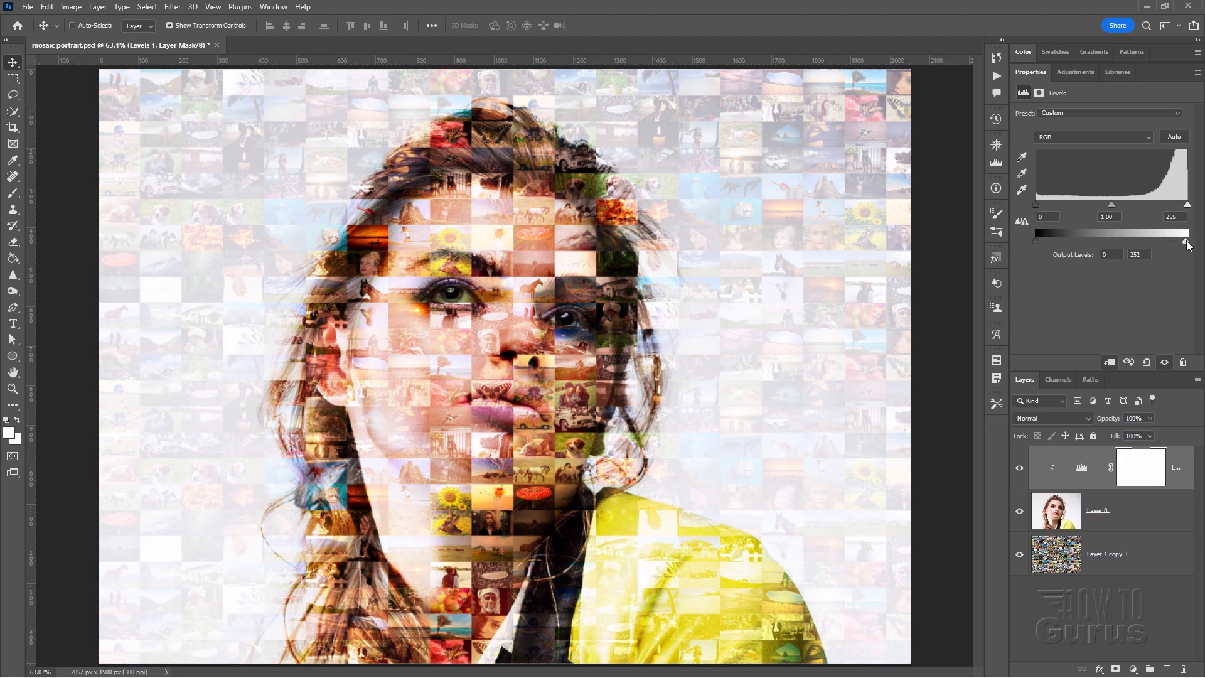
pyautogui.moveTo(1186, 242); pyautogui.dragTo(1190, 248)
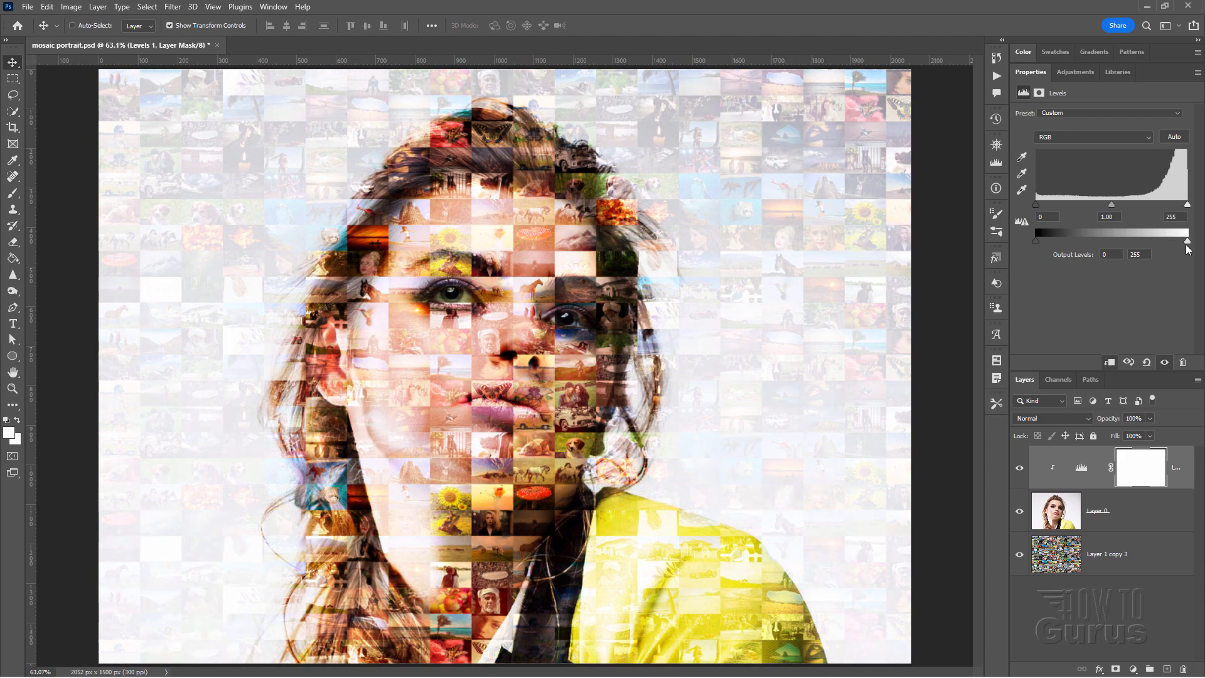
pyautogui.moveTo(1185, 243); pyautogui.dragTo(1181, 243)
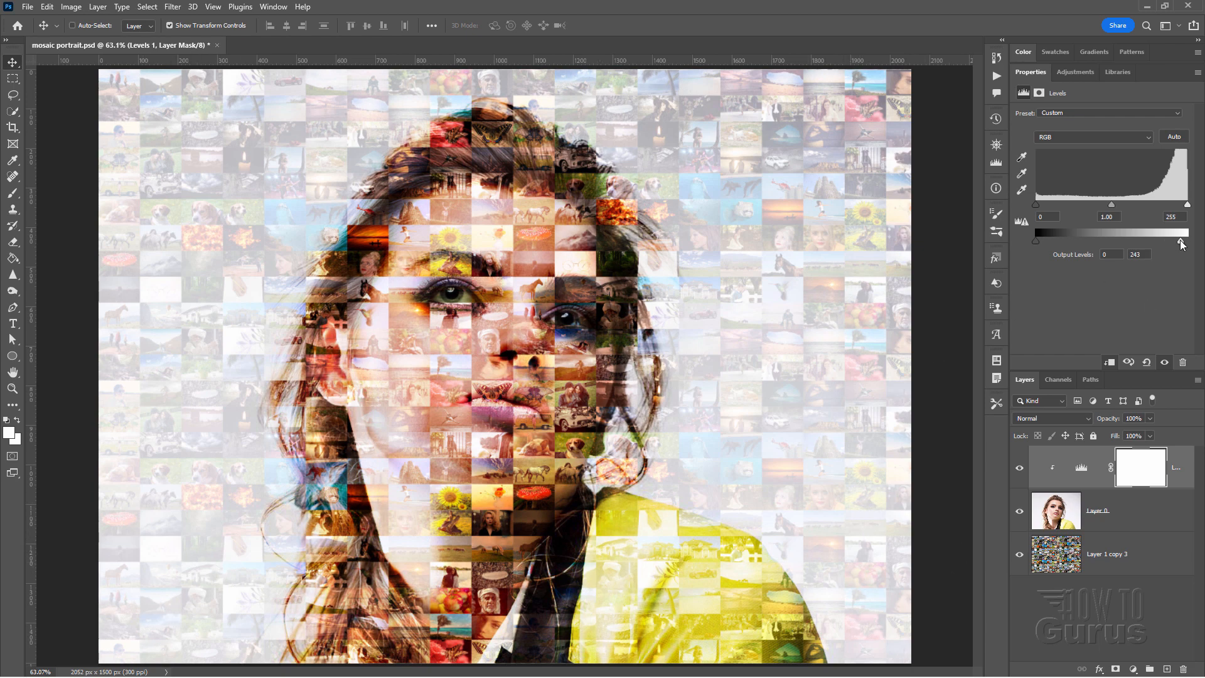
pyautogui.moveTo(1182, 241); pyautogui.dragTo(1187, 241)
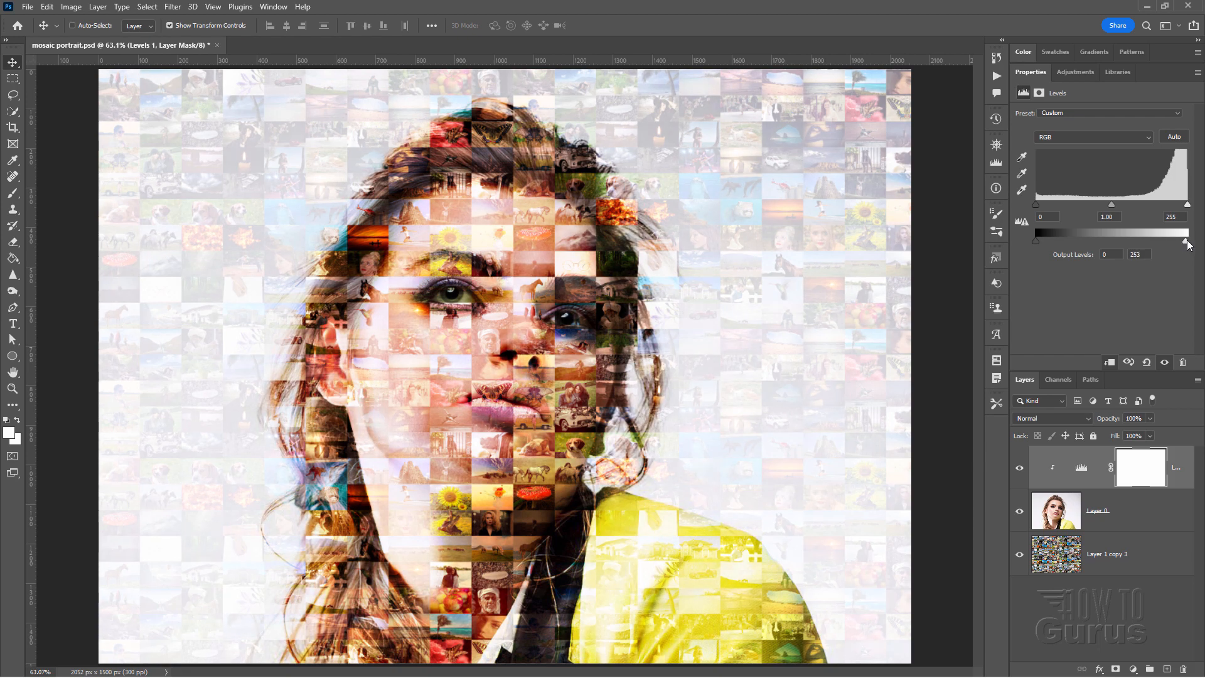
pyautogui.moveTo(1187, 240); pyautogui.dragTo(1182, 241)
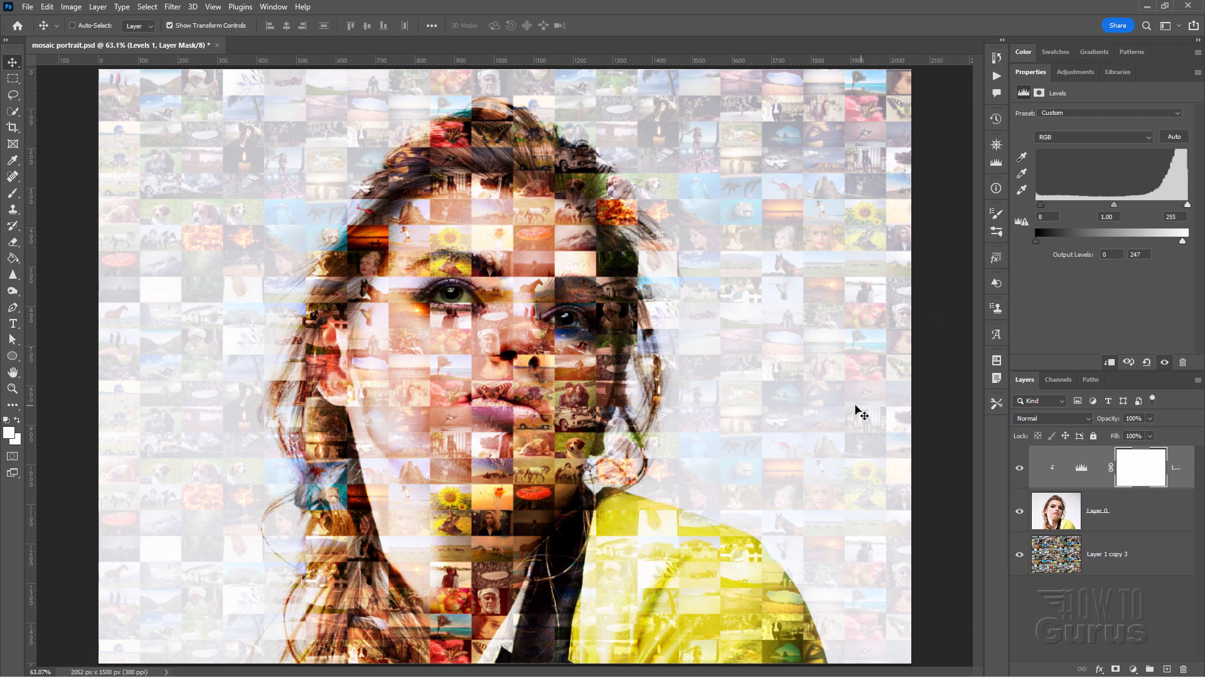
pyautogui.moveTo(905, 380)
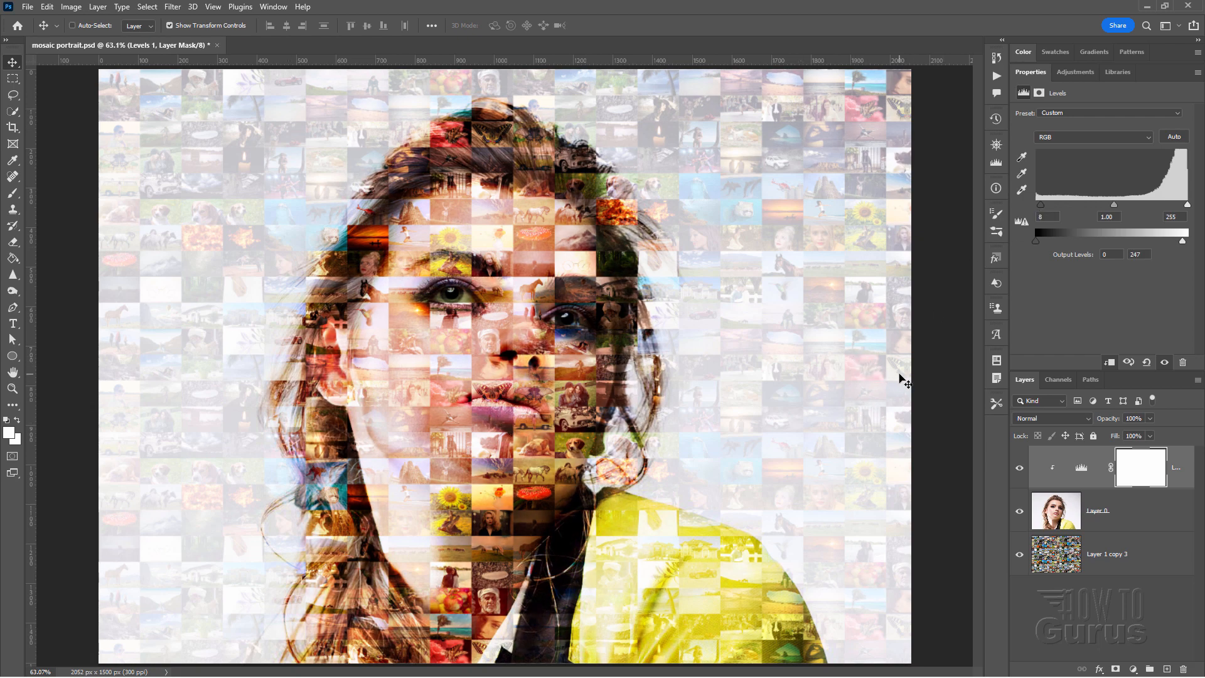